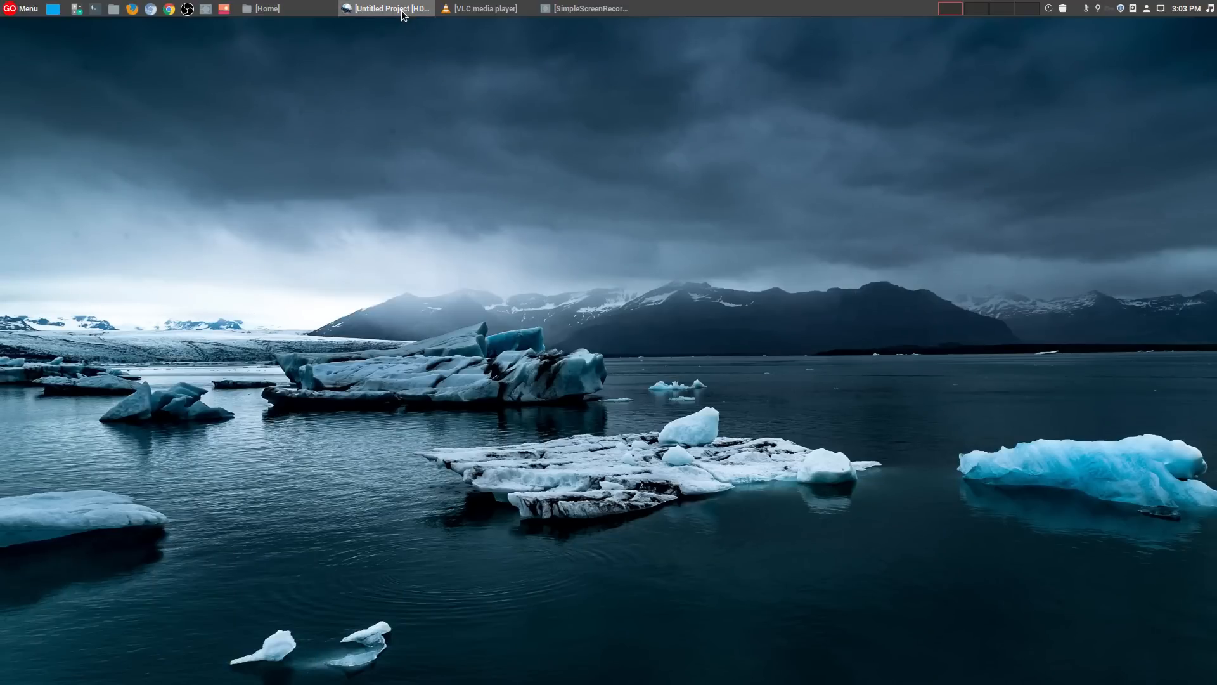
Restore the Untitled Project OpenShot window showing GlancesKlavaro.mp4 on Track 4.
left_click(386, 8)
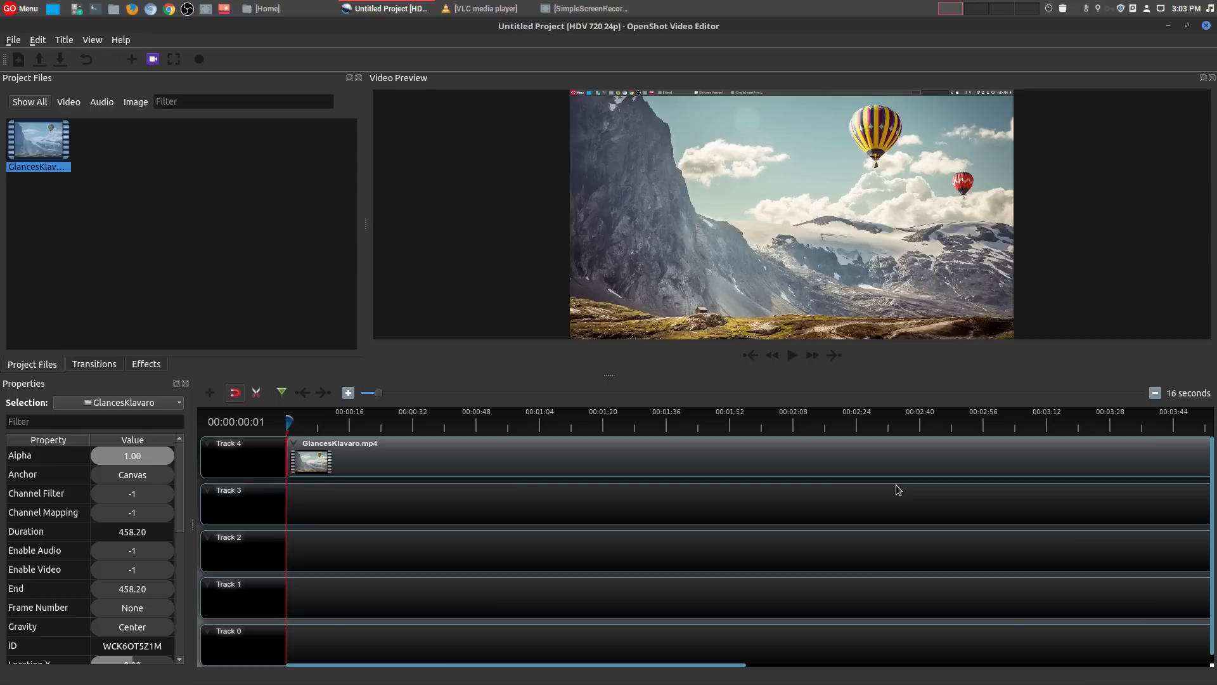
mouse_move(932, 494)
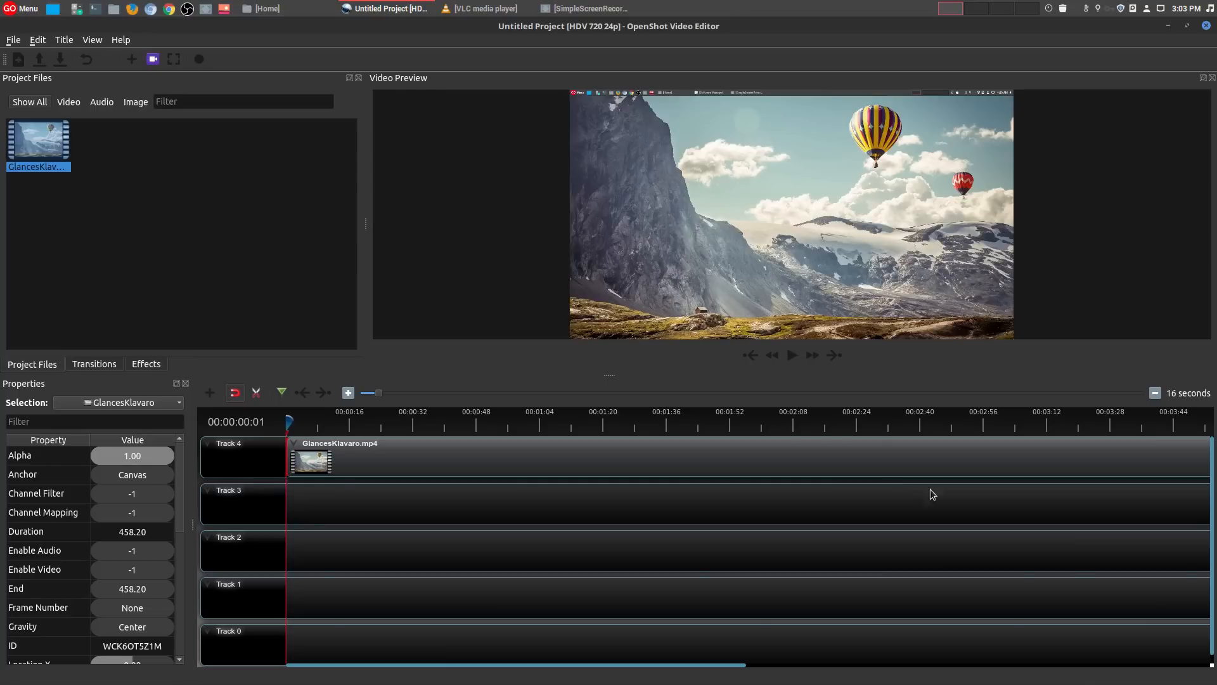
mouse_move(1078, 541)
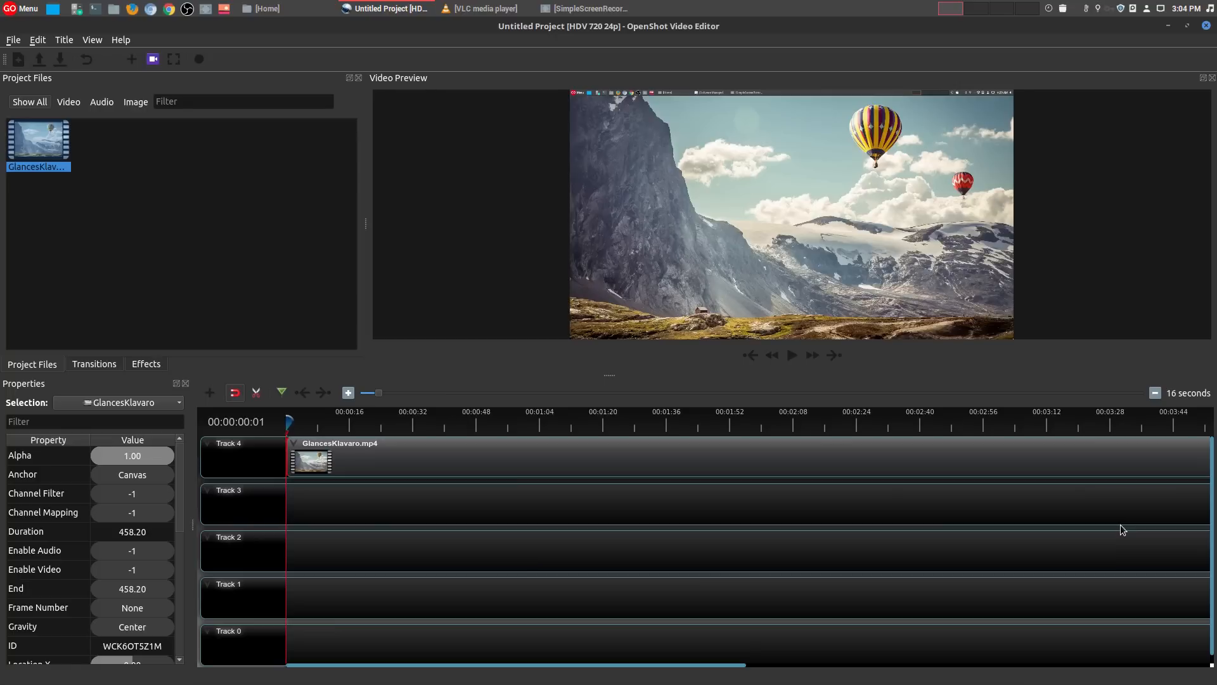
mouse_move(1054, 499)
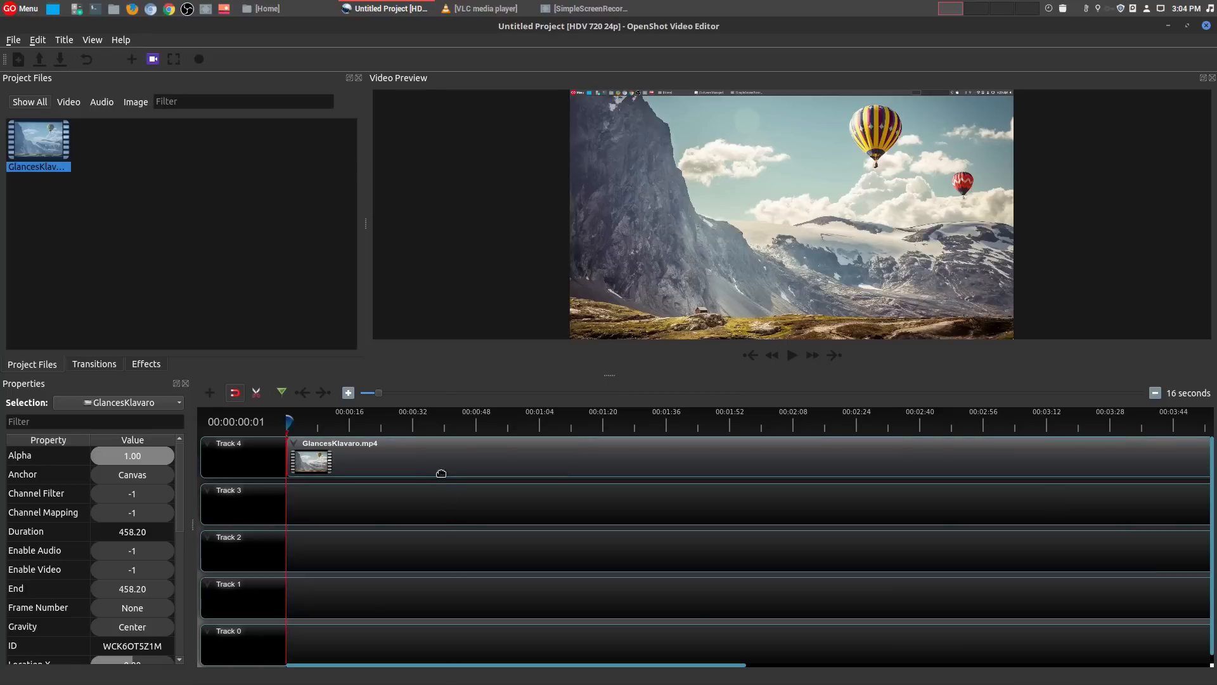
mouse_move(363, 462)
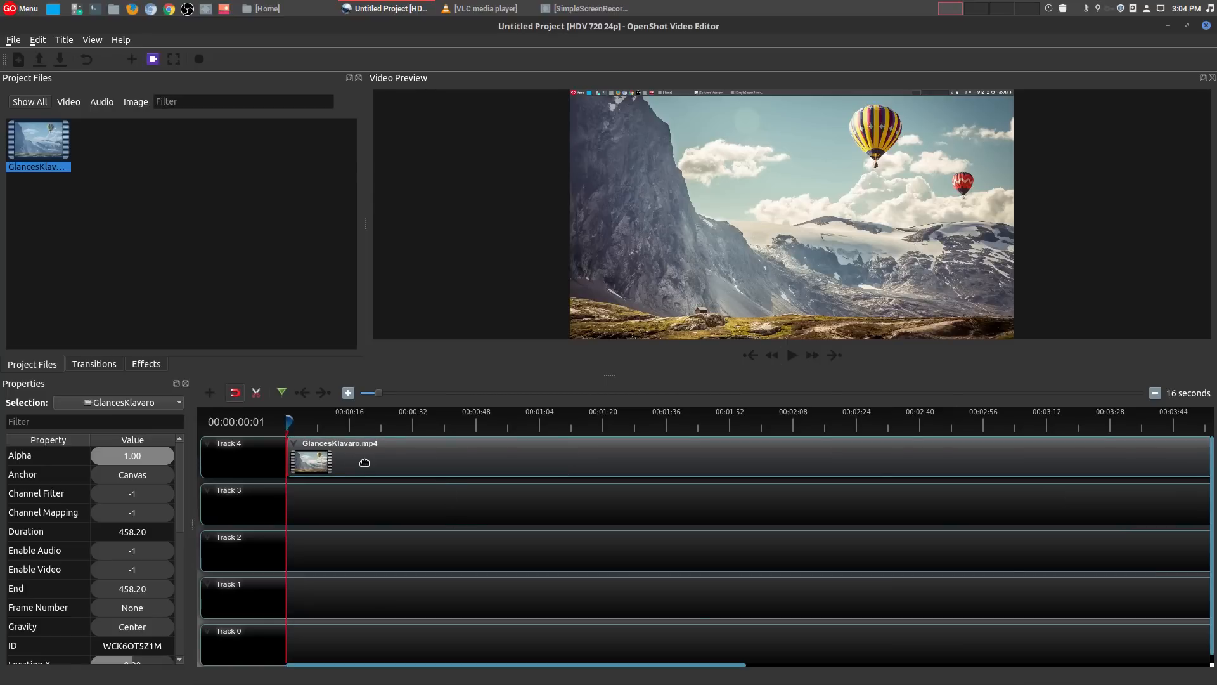
mouse_move(397, 453)
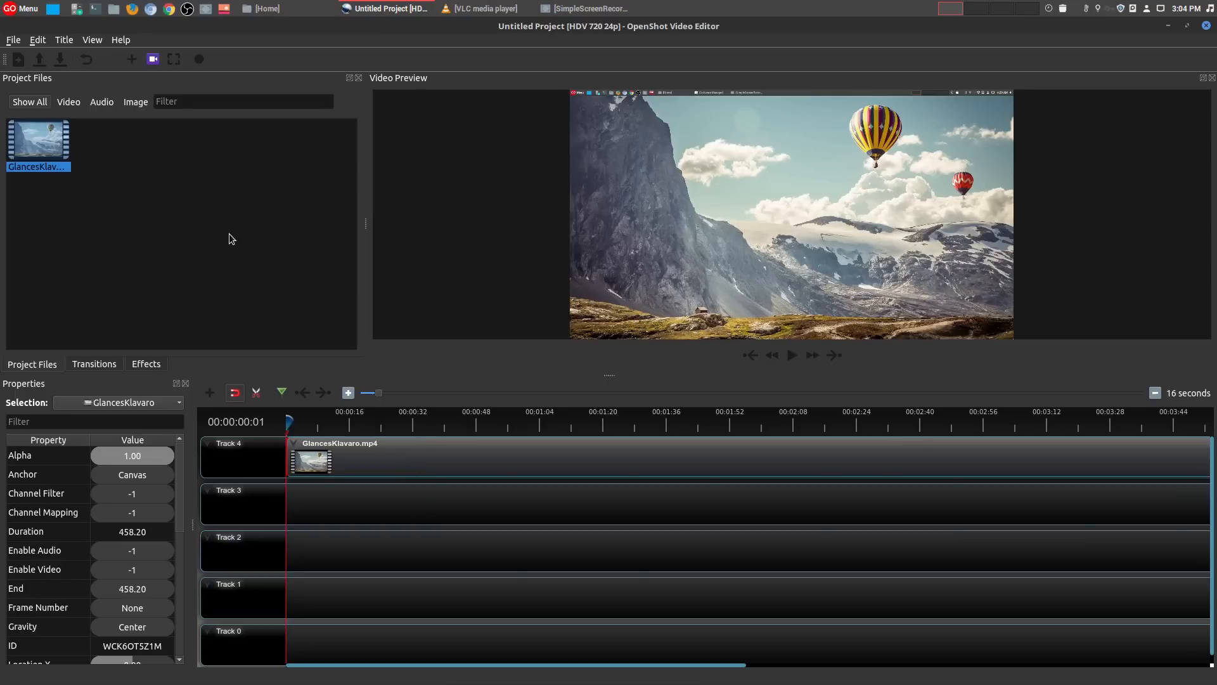
mouse_move(215, 211)
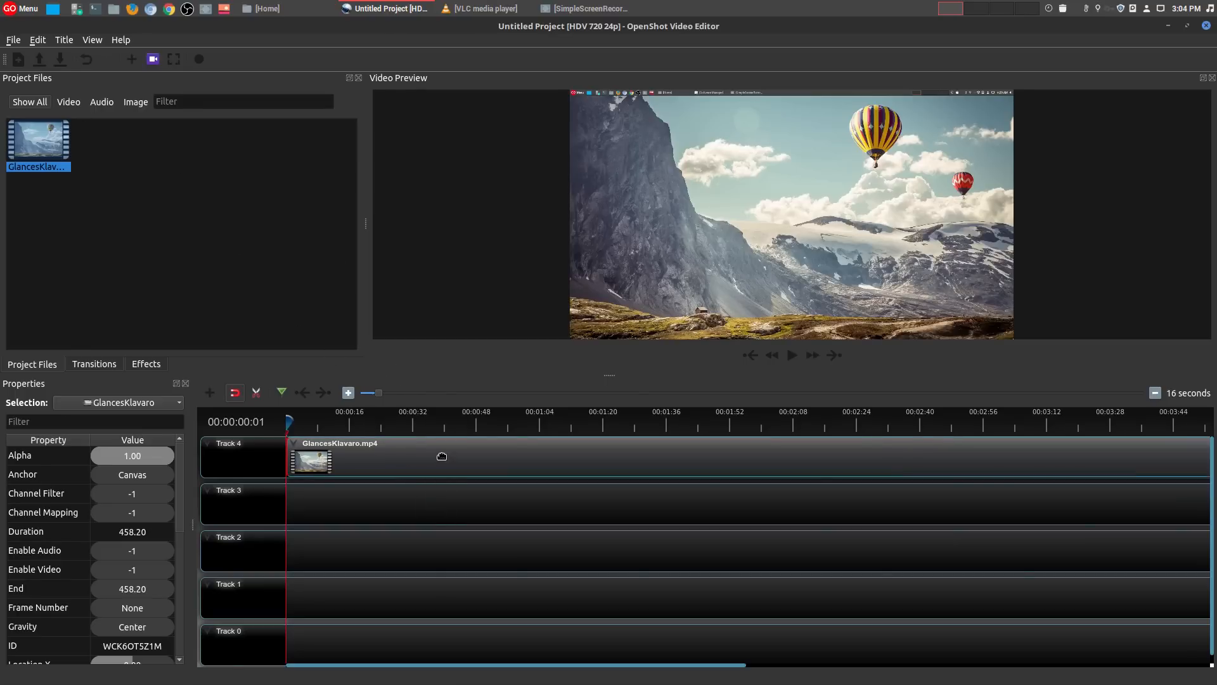
right_click(311, 460)
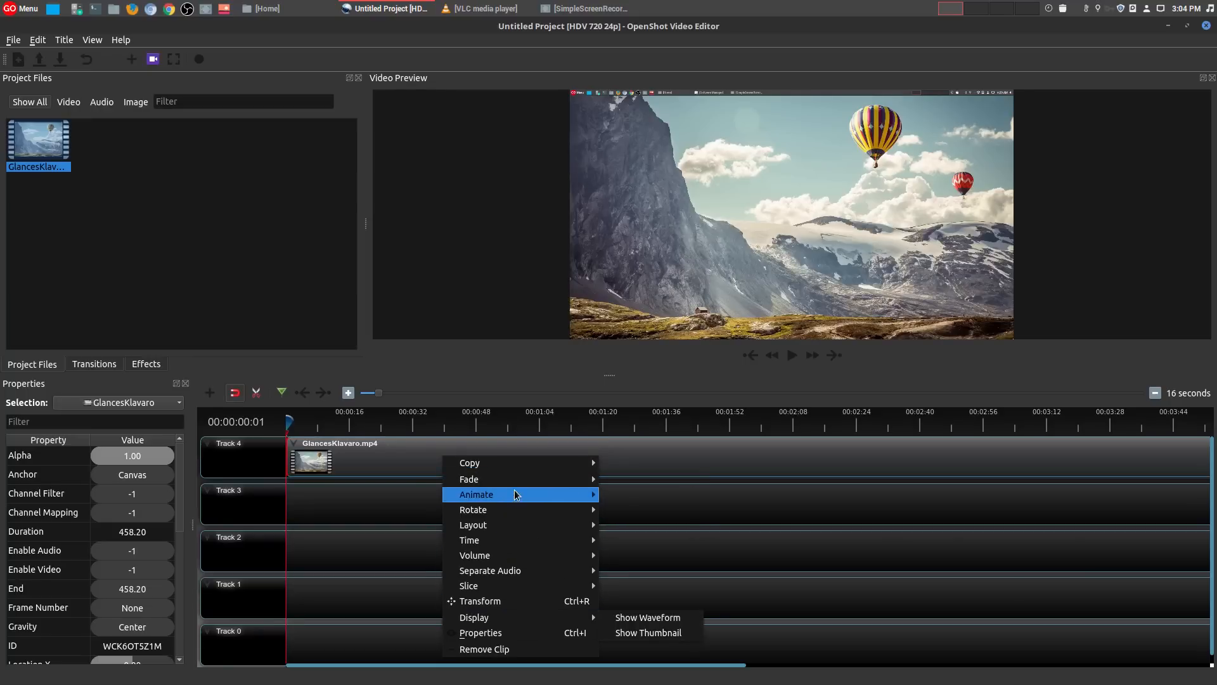
mouse_move(475, 555)
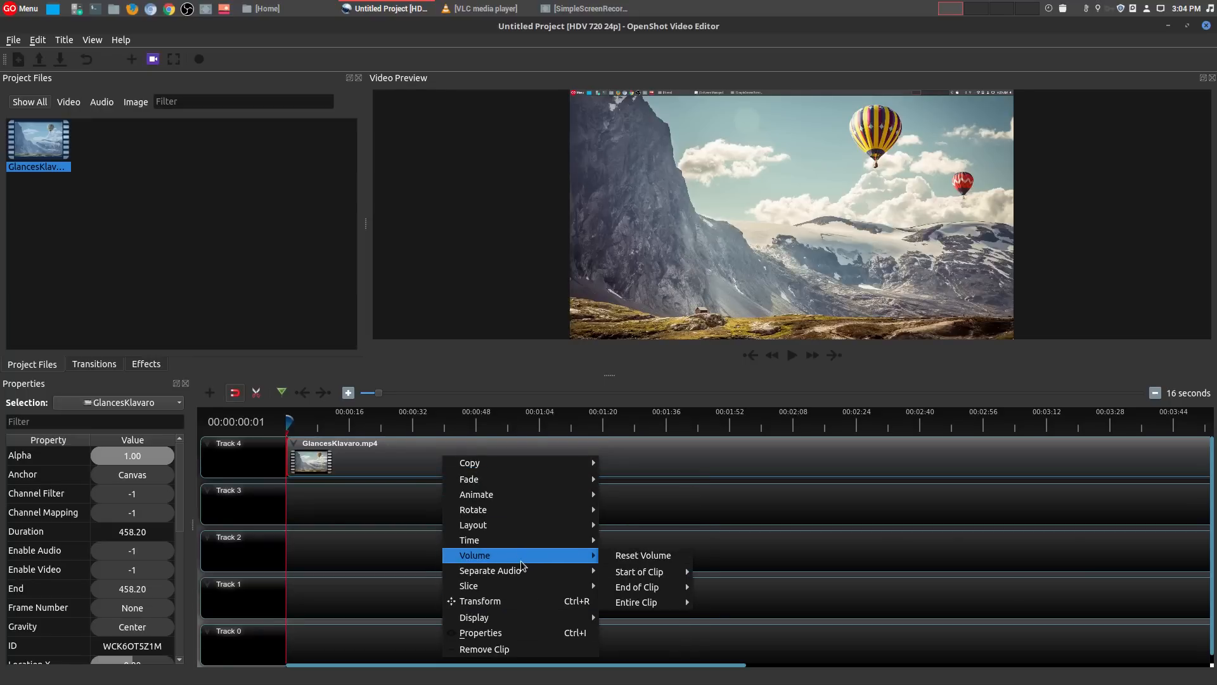
mouse_move(490, 570)
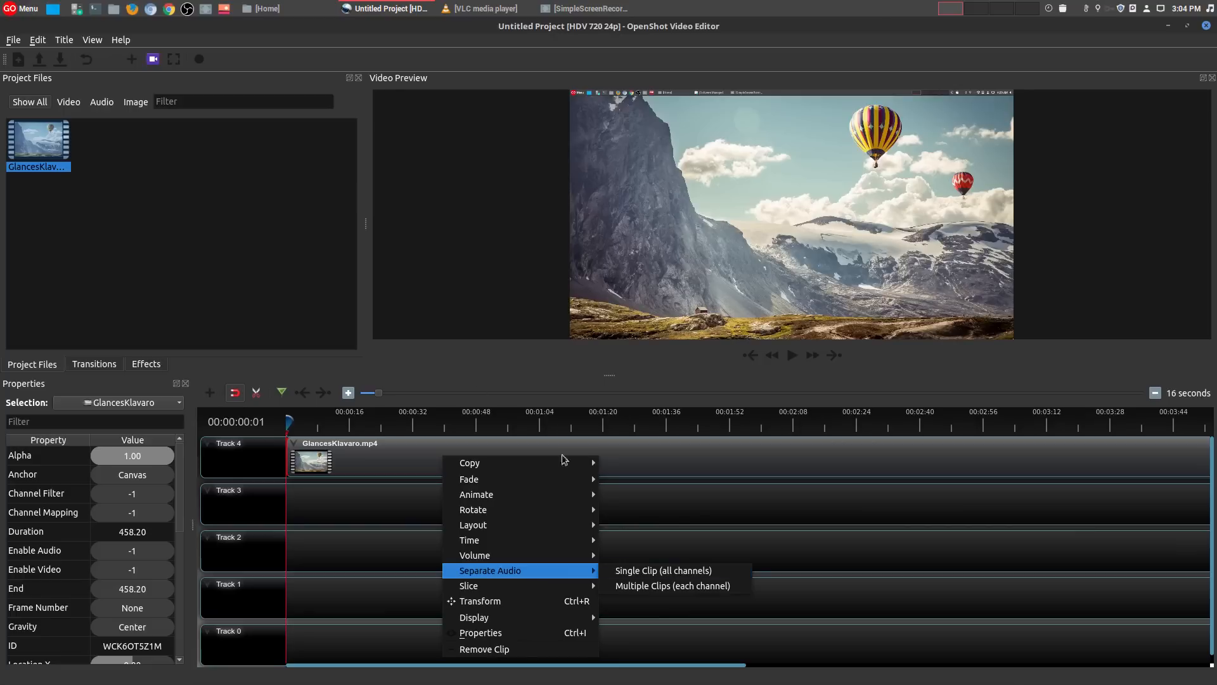
left_click(419, 491)
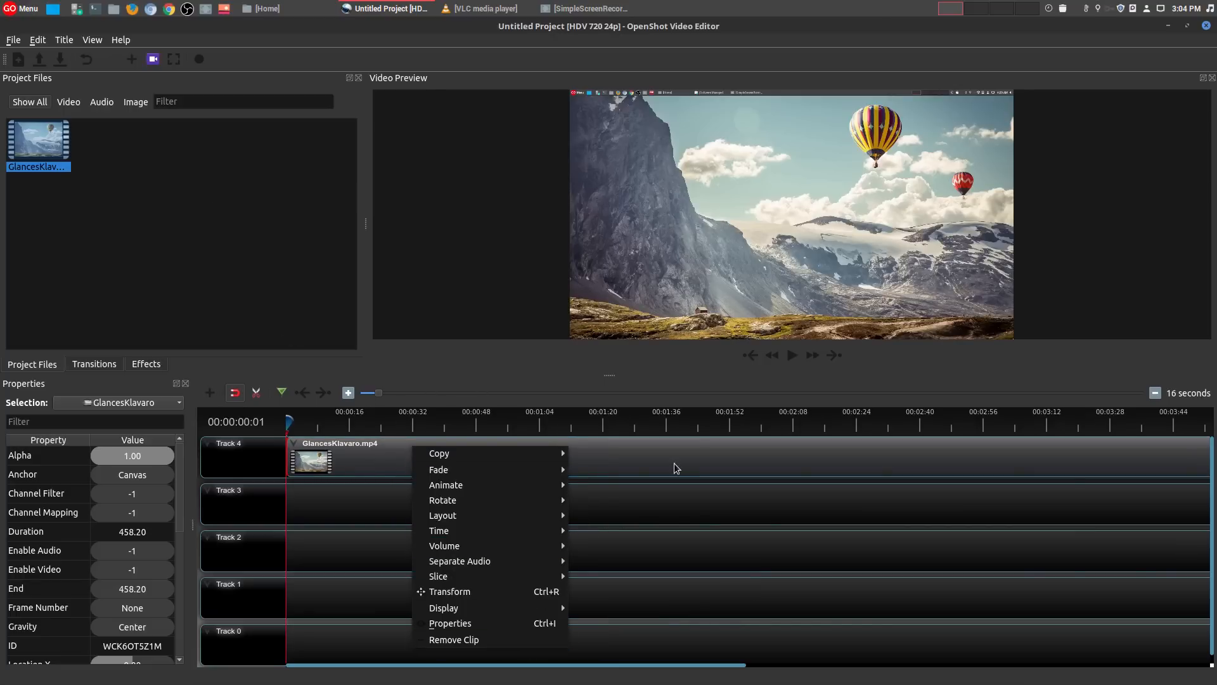
left_click(37, 39)
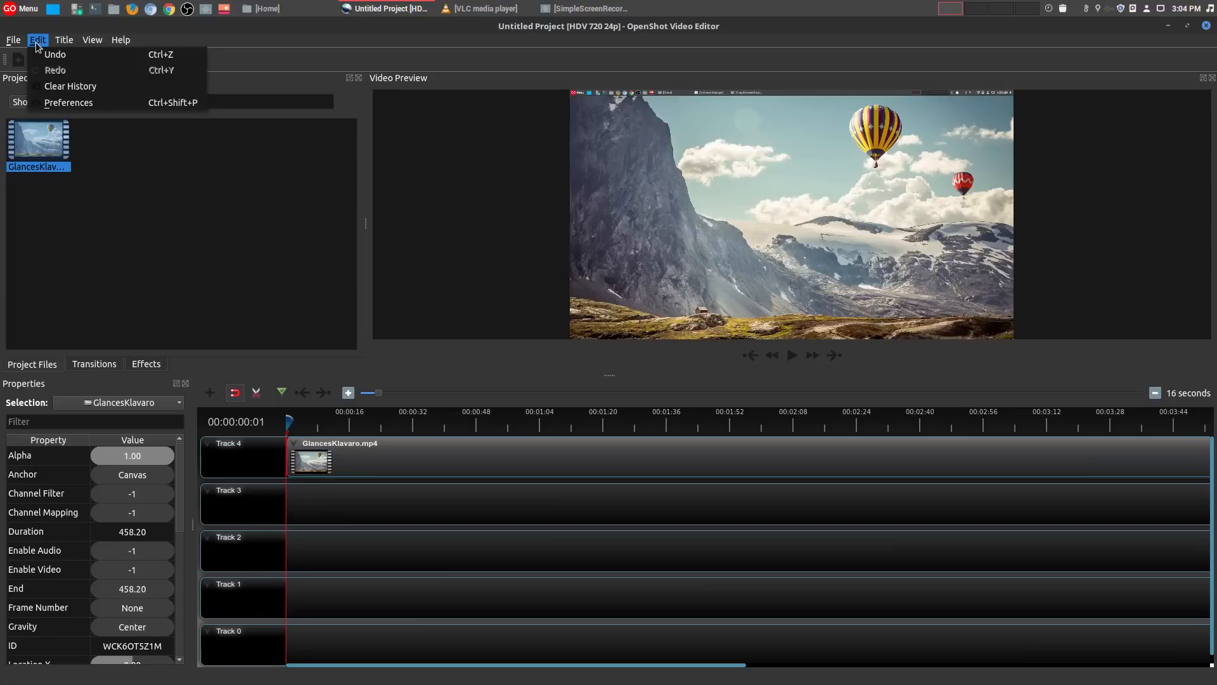
left_click(12, 39)
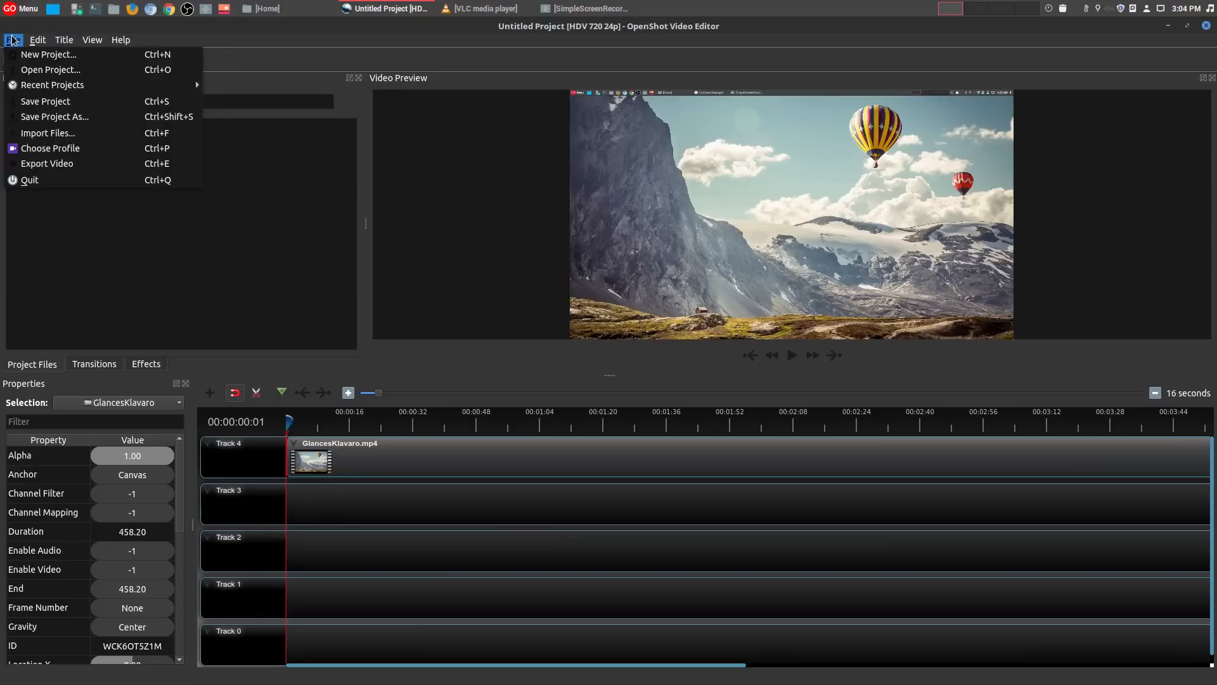
left_click(64, 39)
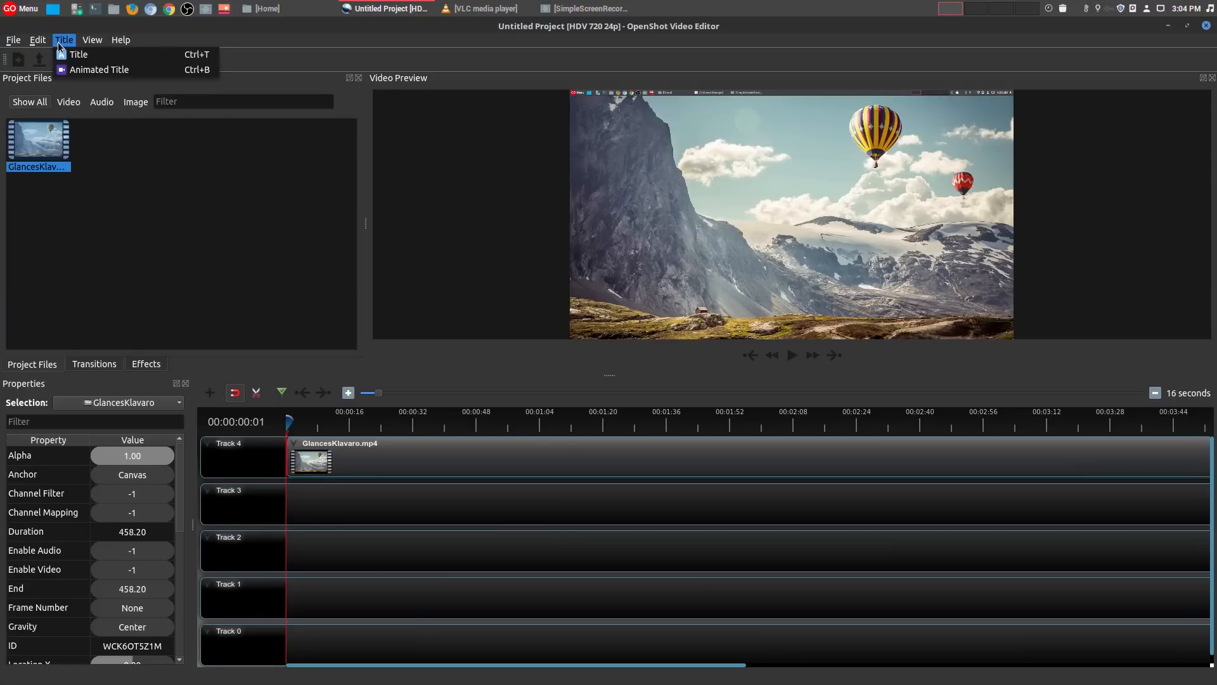
left_click(91, 40)
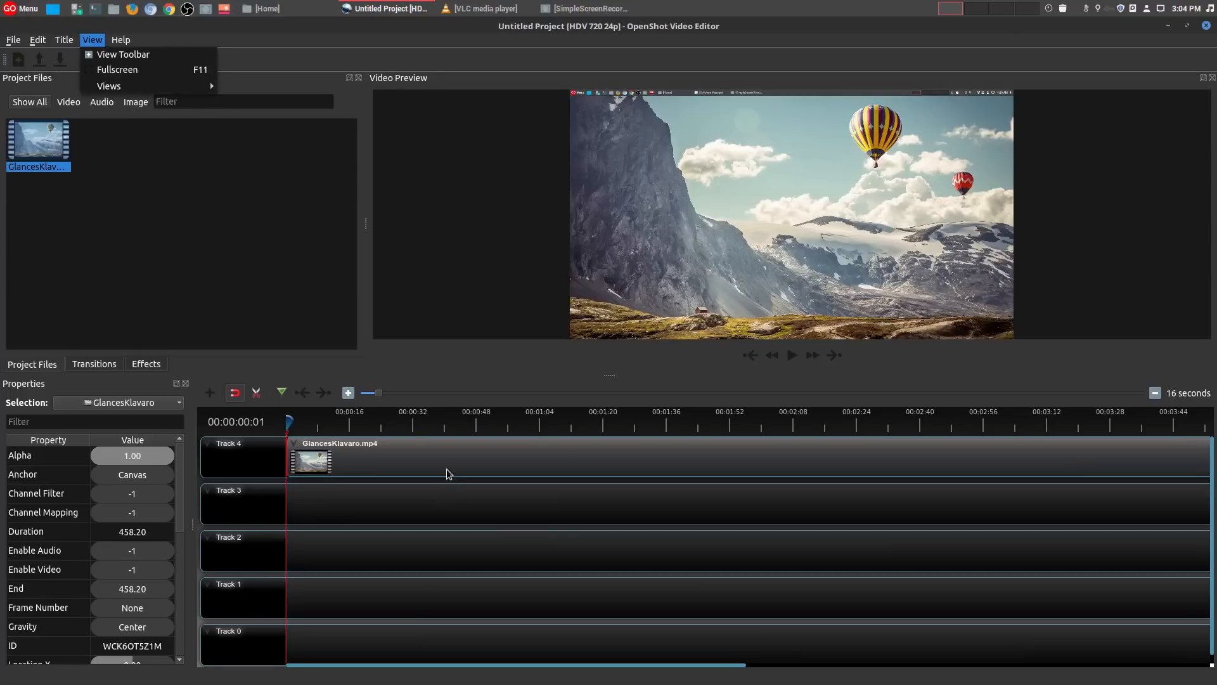
left_click(123, 55)
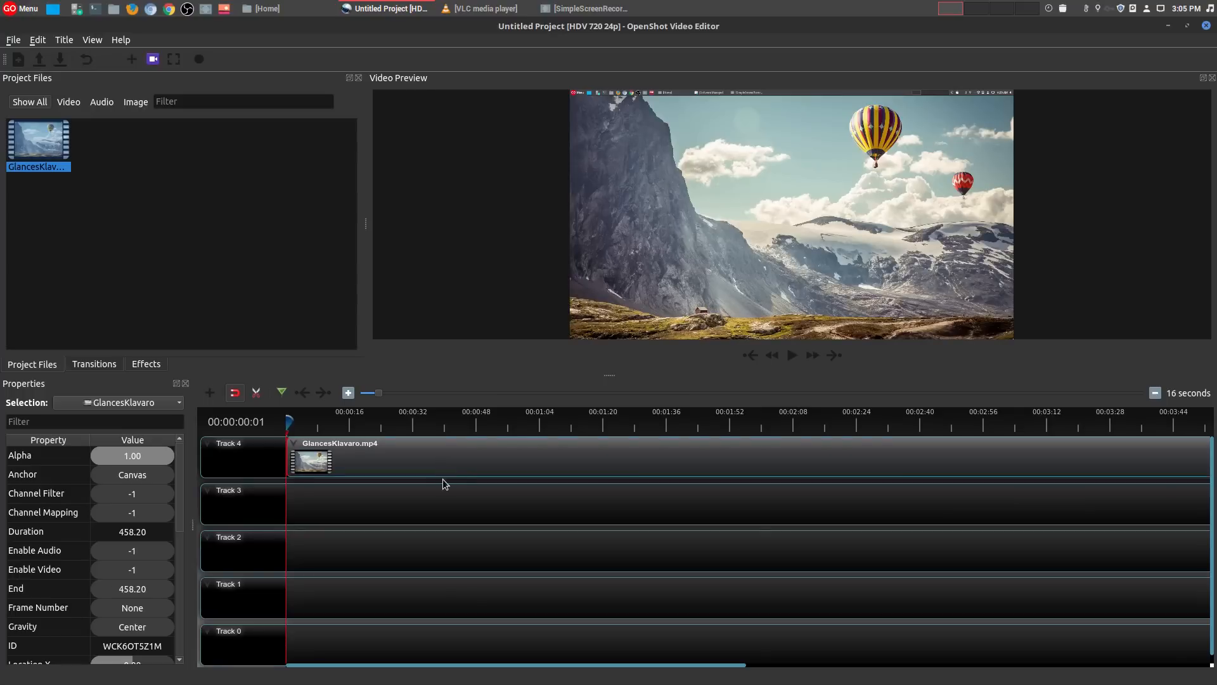
mouse_move(454, 487)
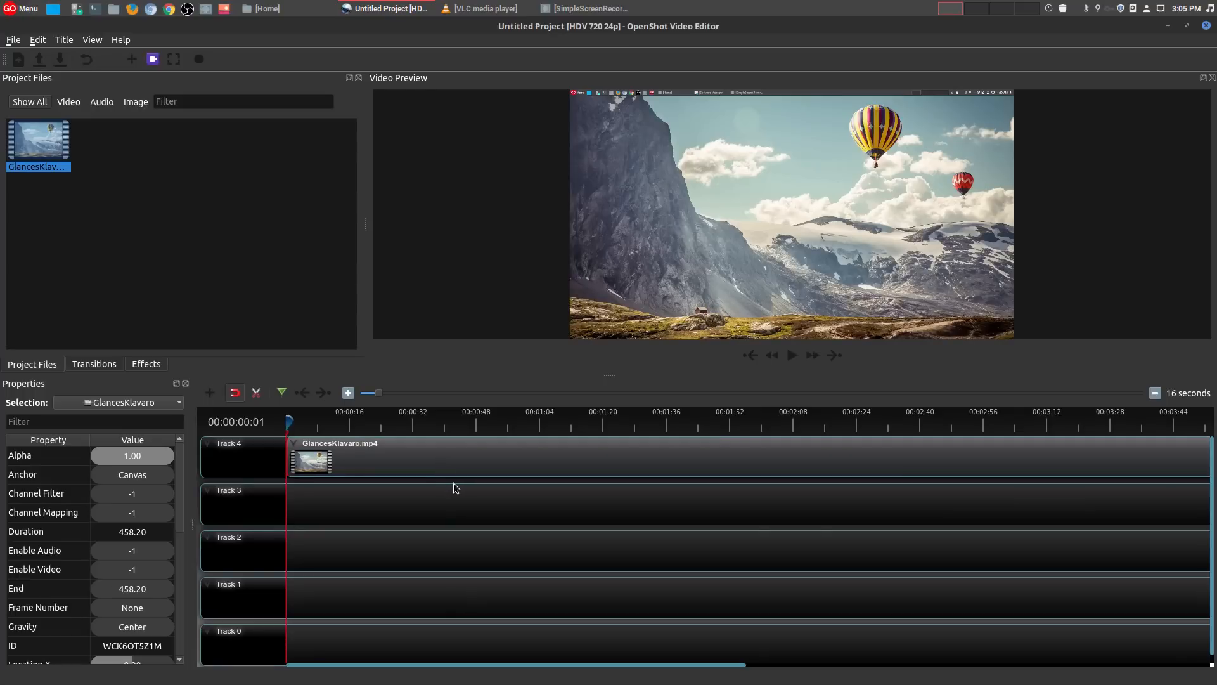
mouse_move(515, 505)
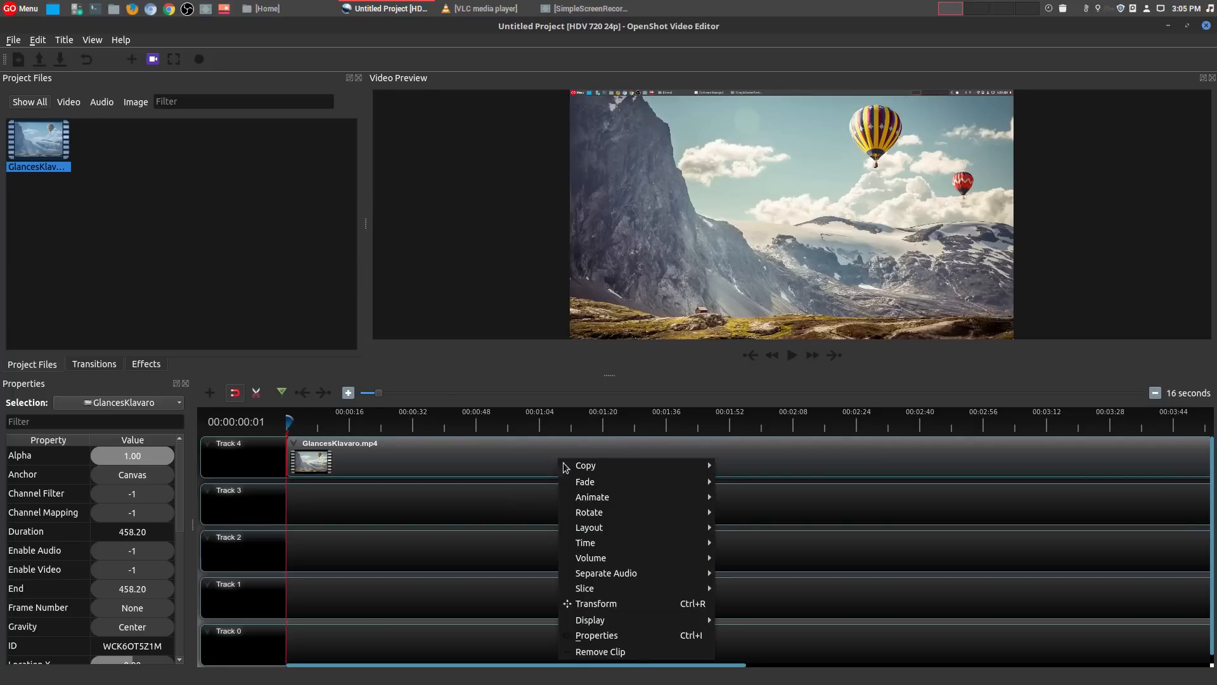
mouse_move(605, 573)
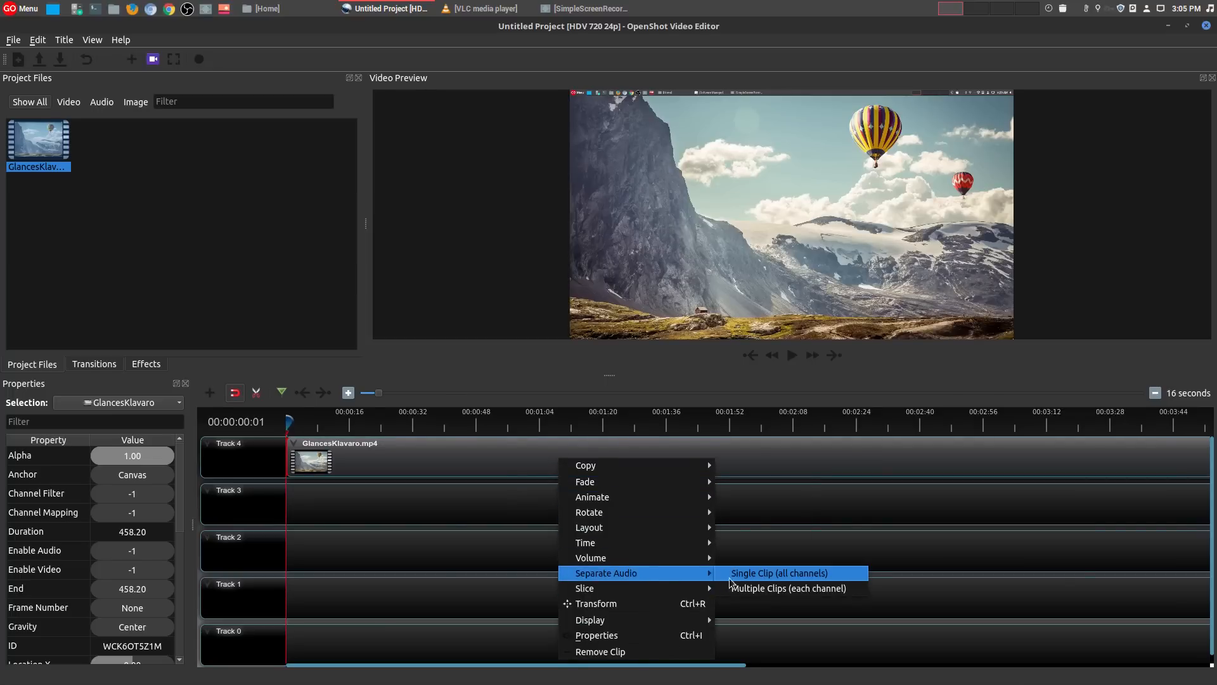
Separate GlancesKlavaro.mp4's audio into a single all-channels clip on Track 3.
left_click(781, 573)
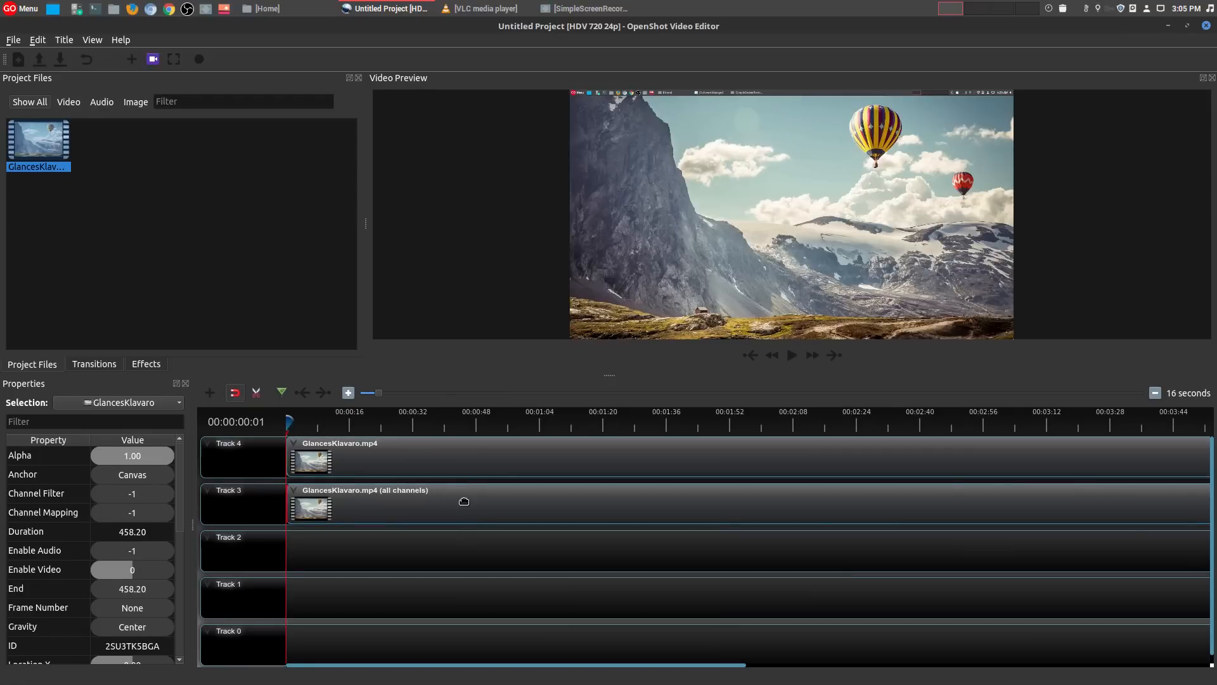
Switch the Track 3 audio clip's display to Show Waveform.
right_click(464, 501)
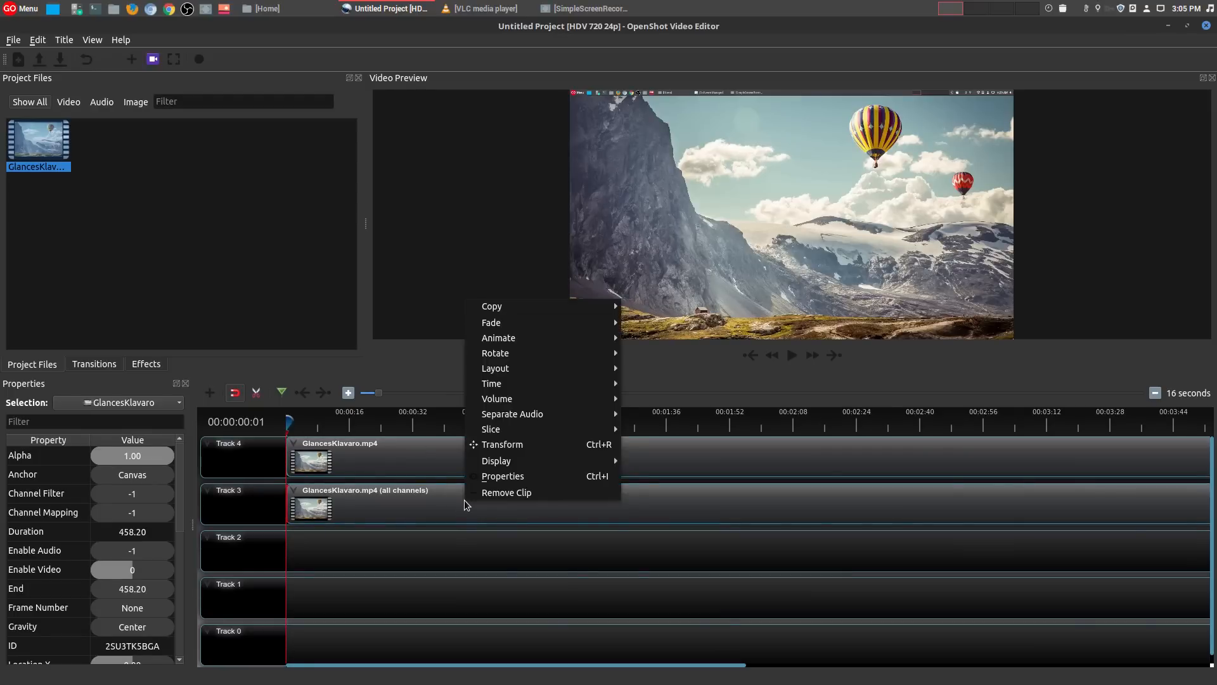
mouse_move(495, 460)
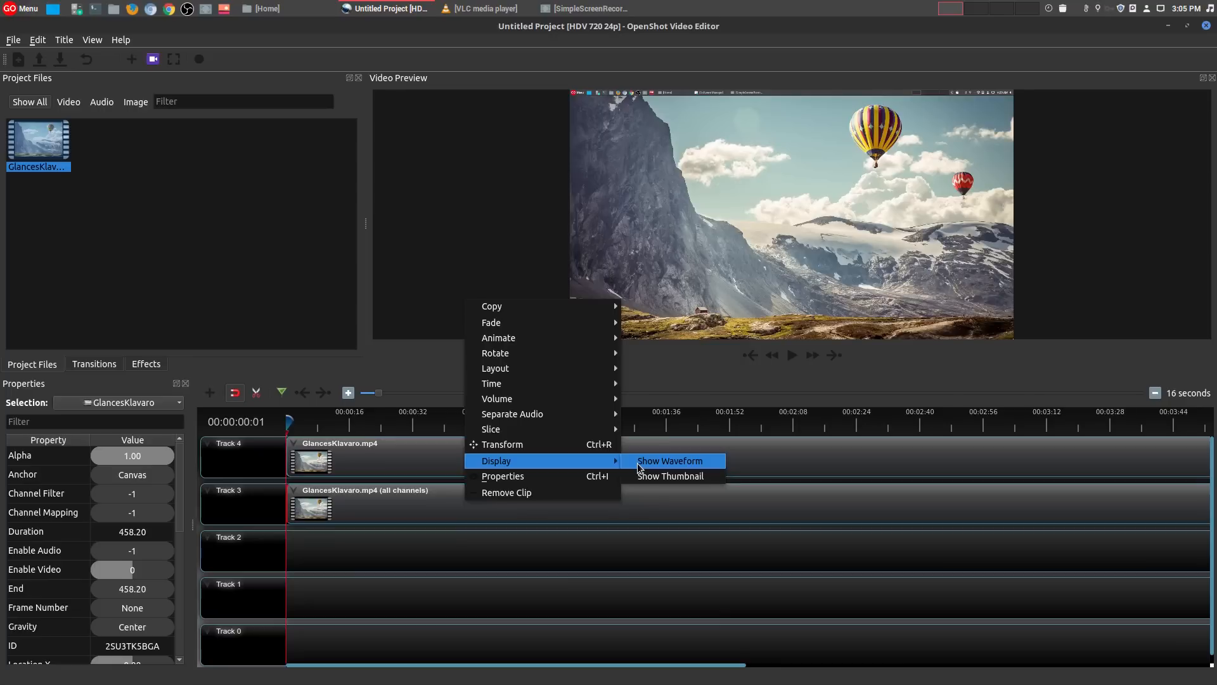
left_click(667, 460)
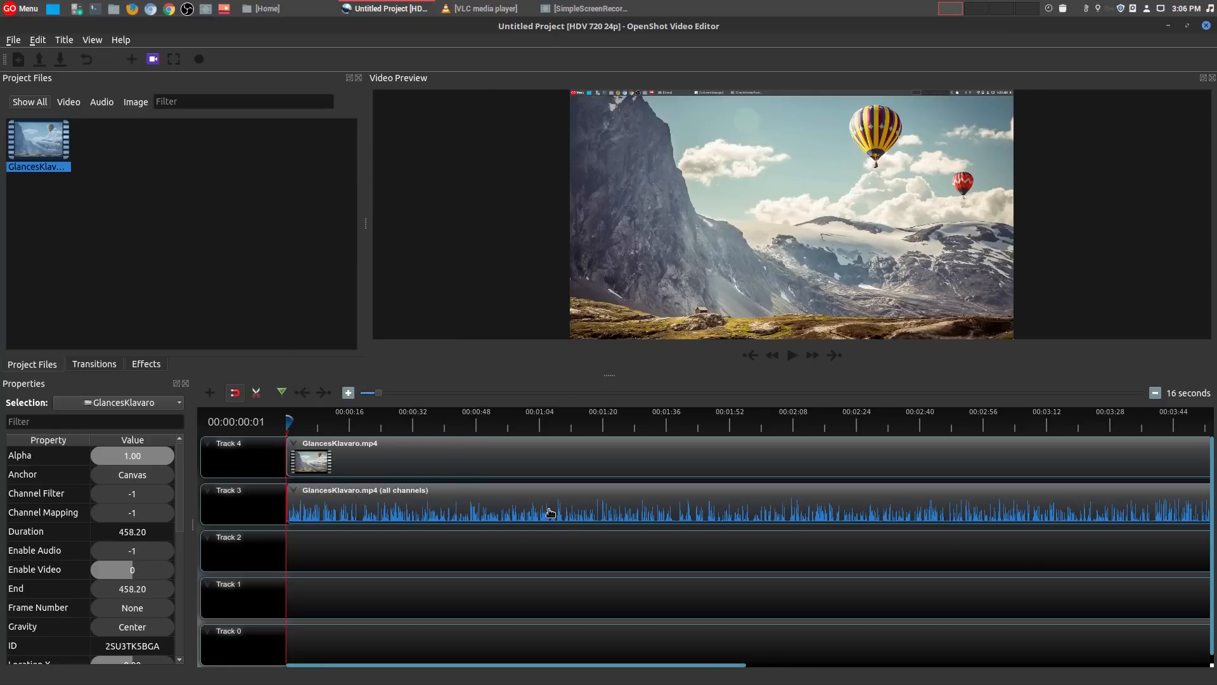
Glance at the Title menu, remove the separated audio clip, and minimize OpenShot.
left_click(65, 39)
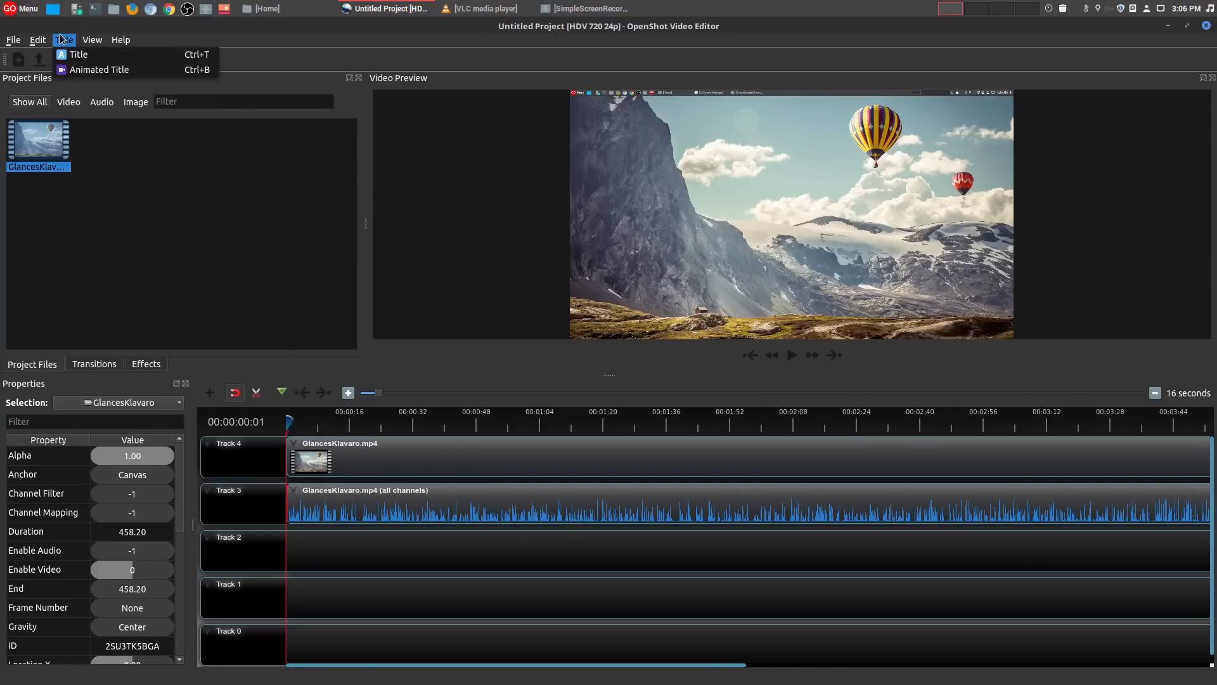
left_click(12, 39)
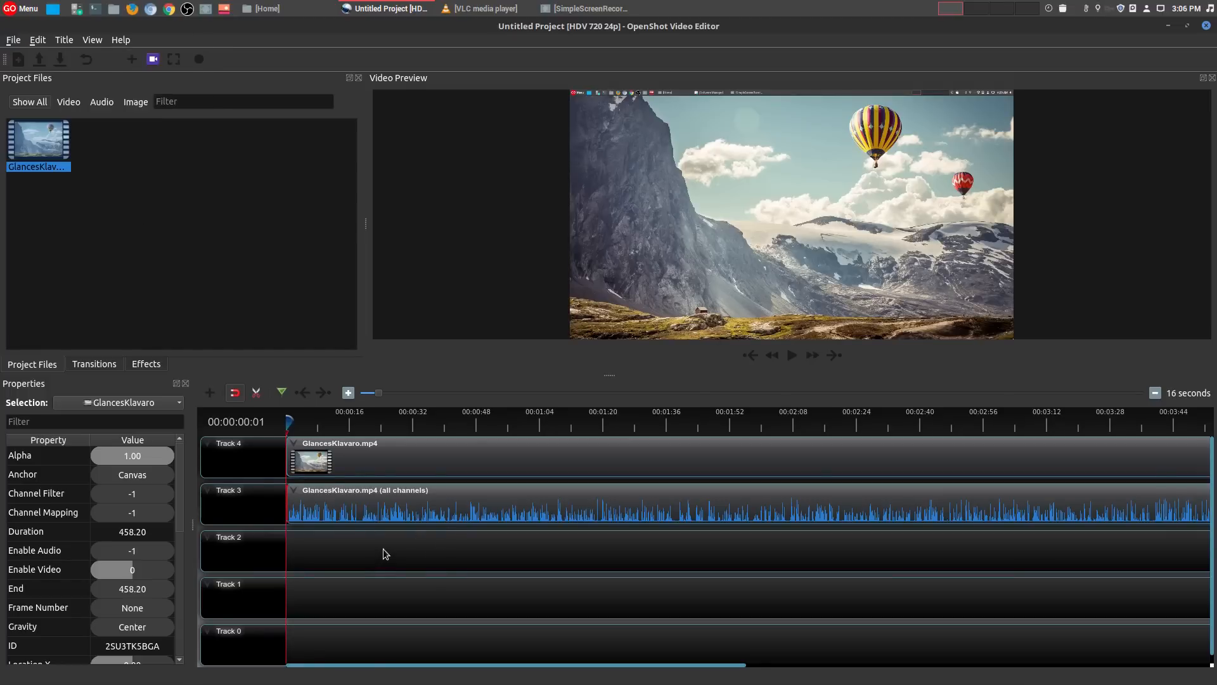
mouse_move(471, 487)
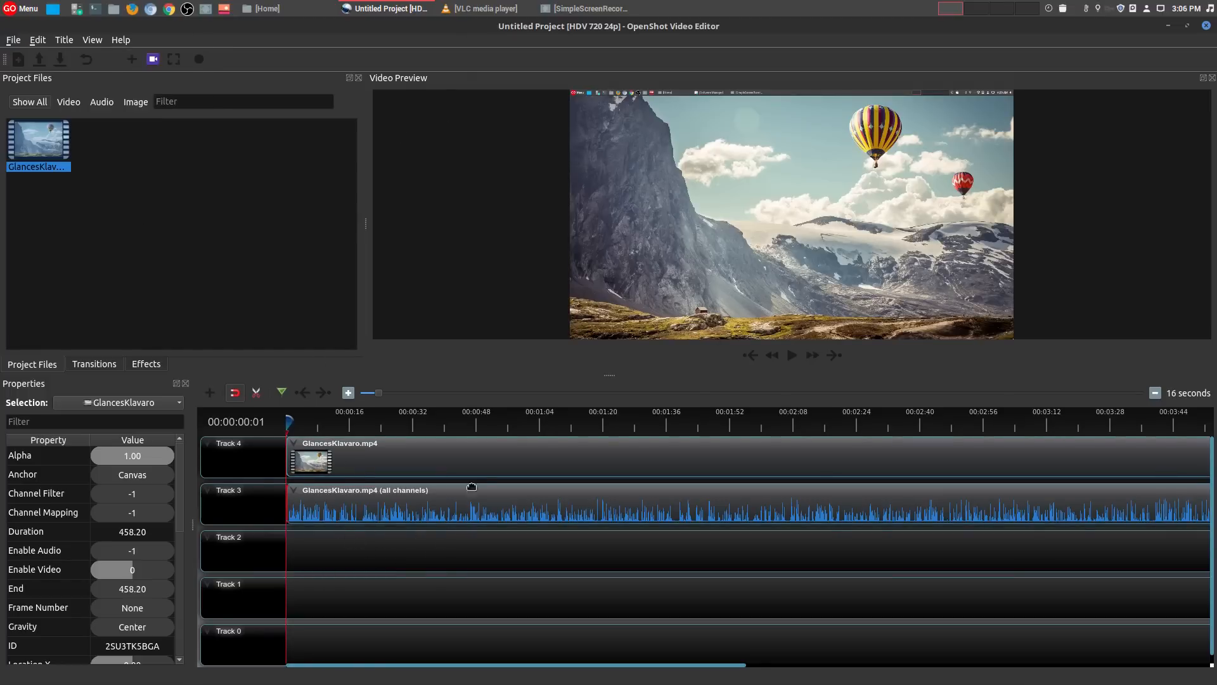
mouse_move(473, 502)
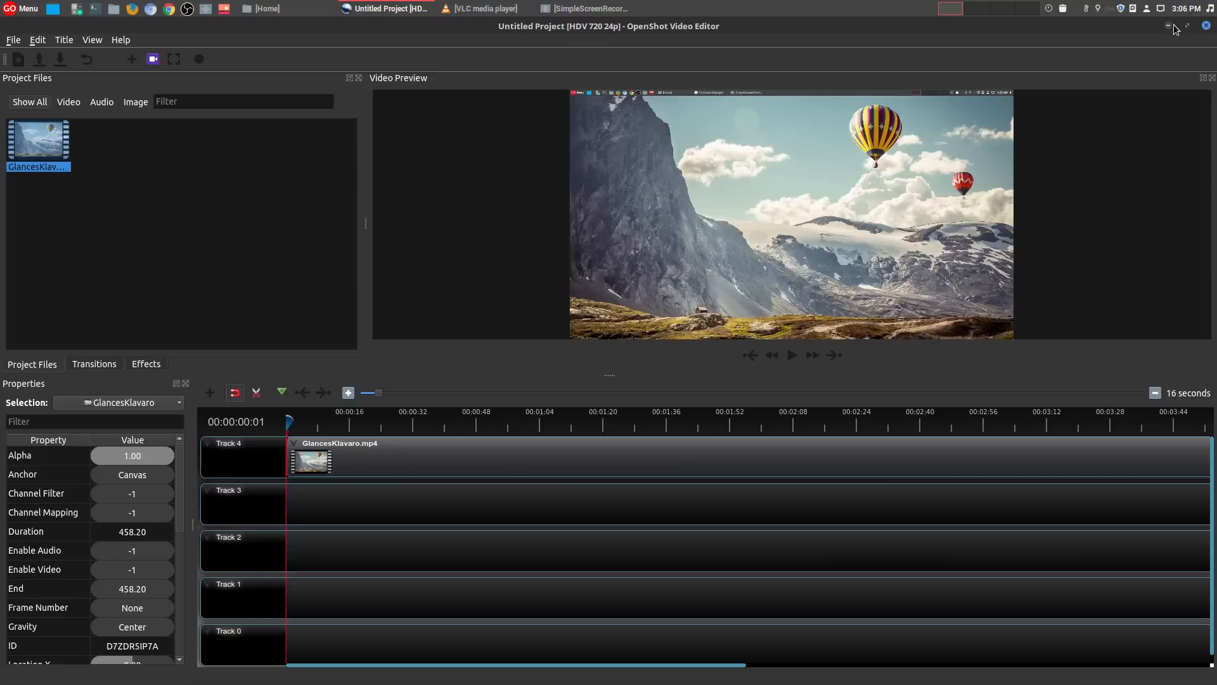
left_click(1167, 25)
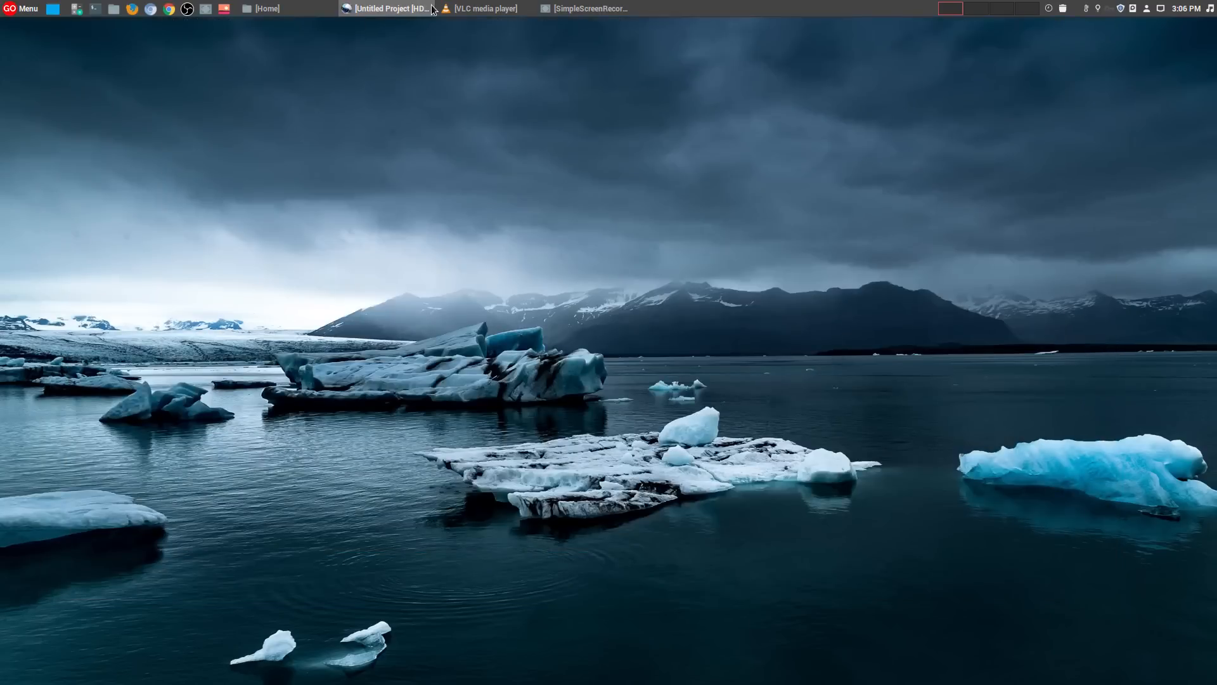
In VLC's Convert/Save, add GlancesKlavaro.mp4 and choose the Audio - MP3 profile.
left_click(481, 8)
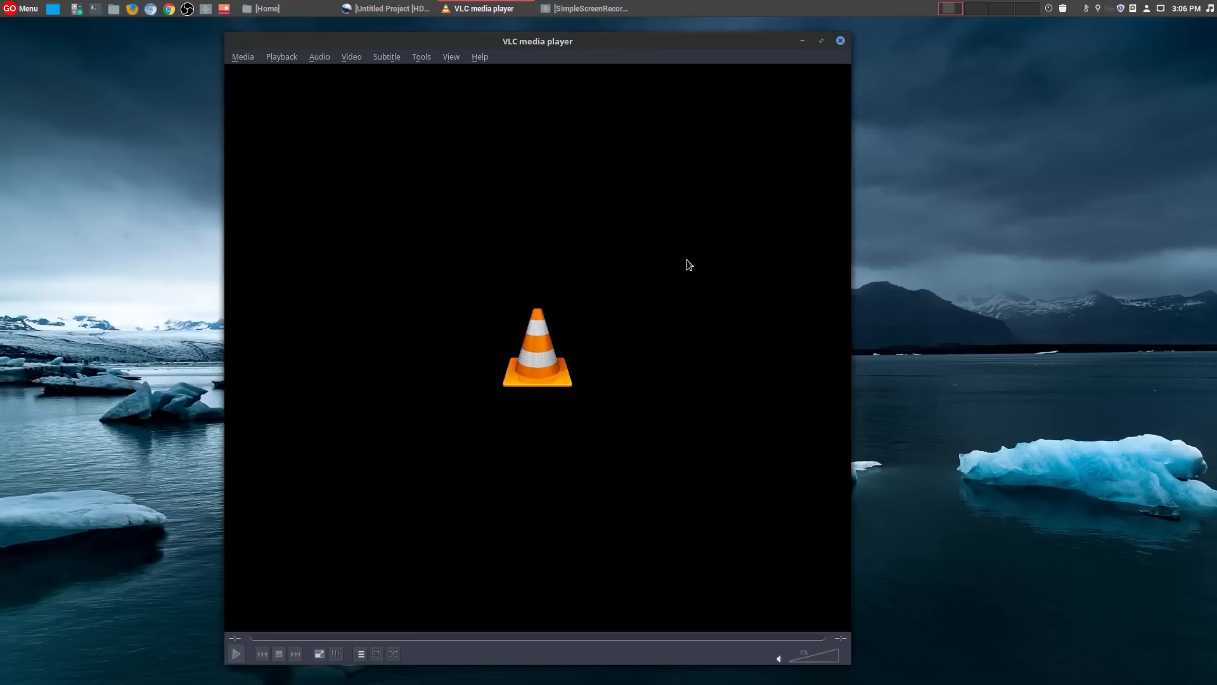
mouse_move(242, 61)
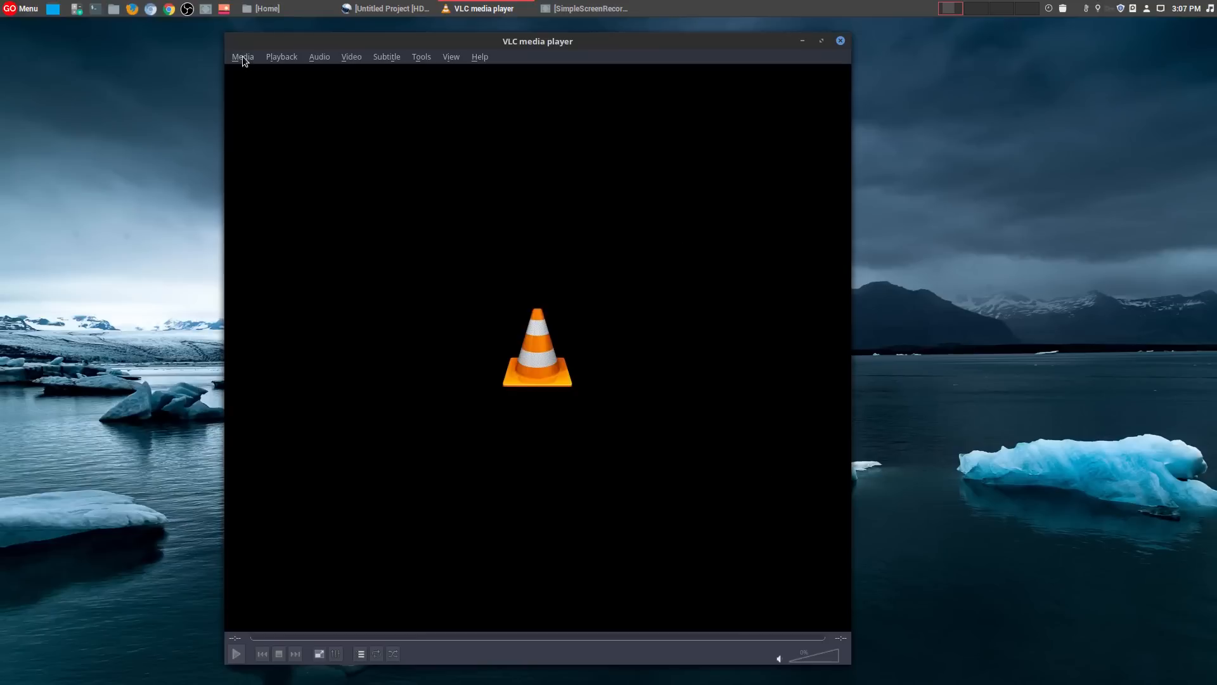
left_click(243, 55)
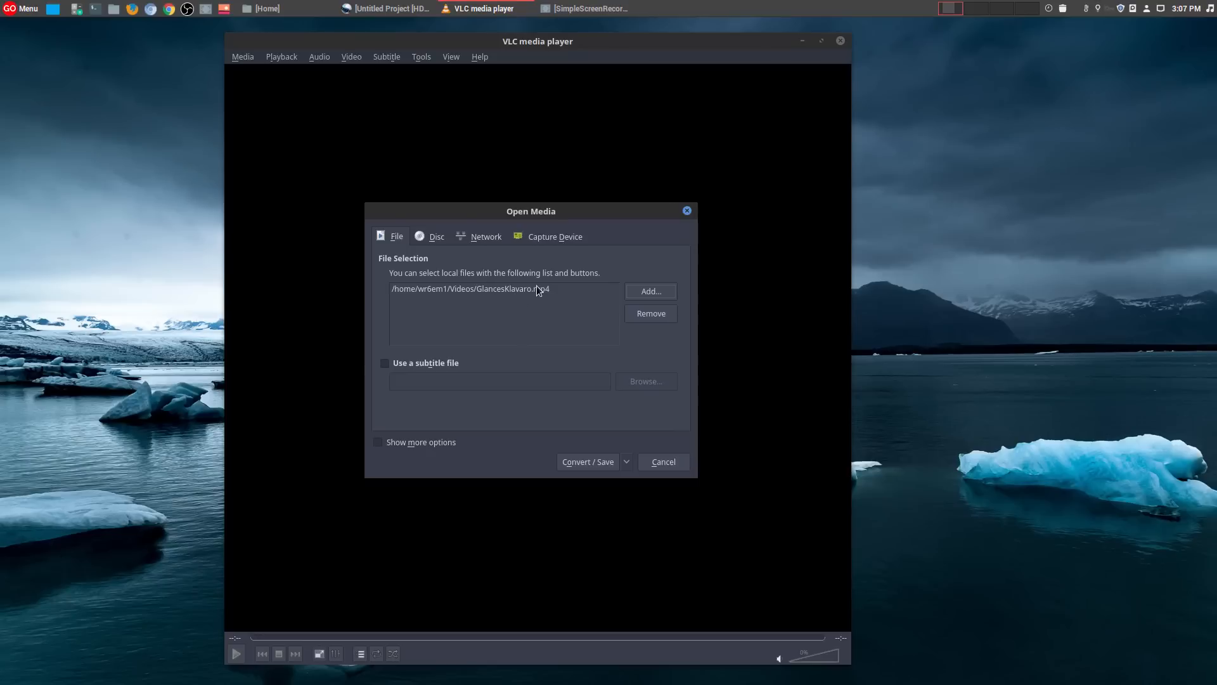
mouse_move(538, 301)
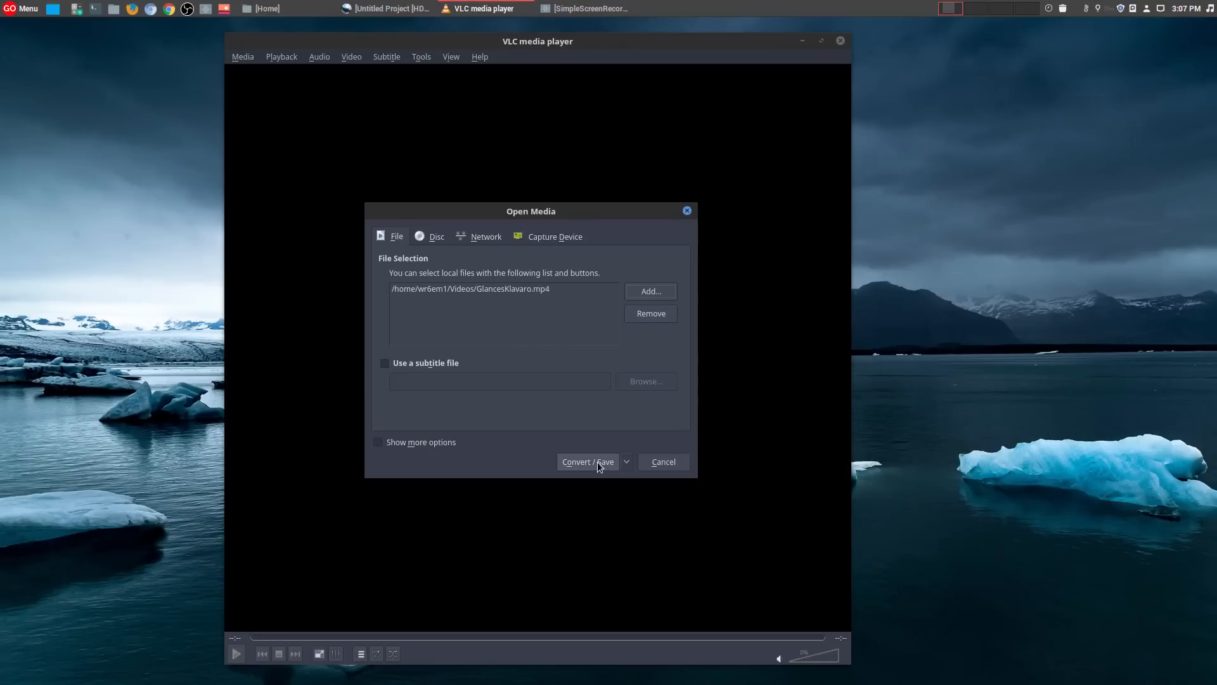
left_click(588, 461)
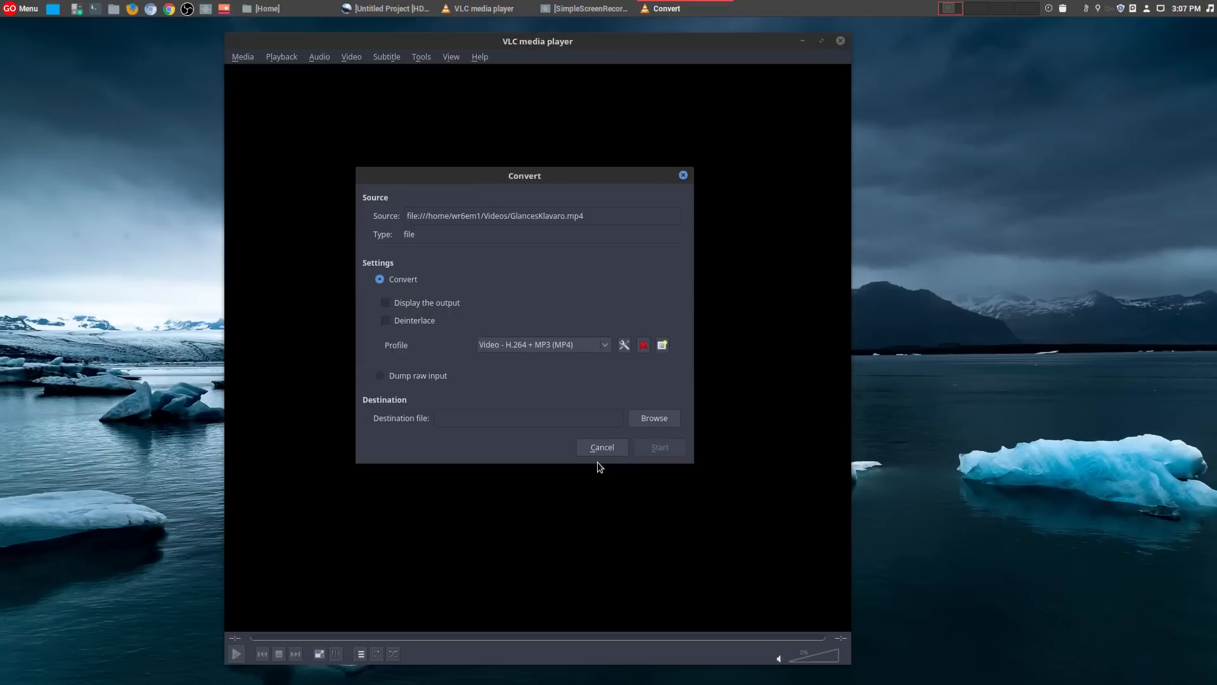
left_click(543, 345)
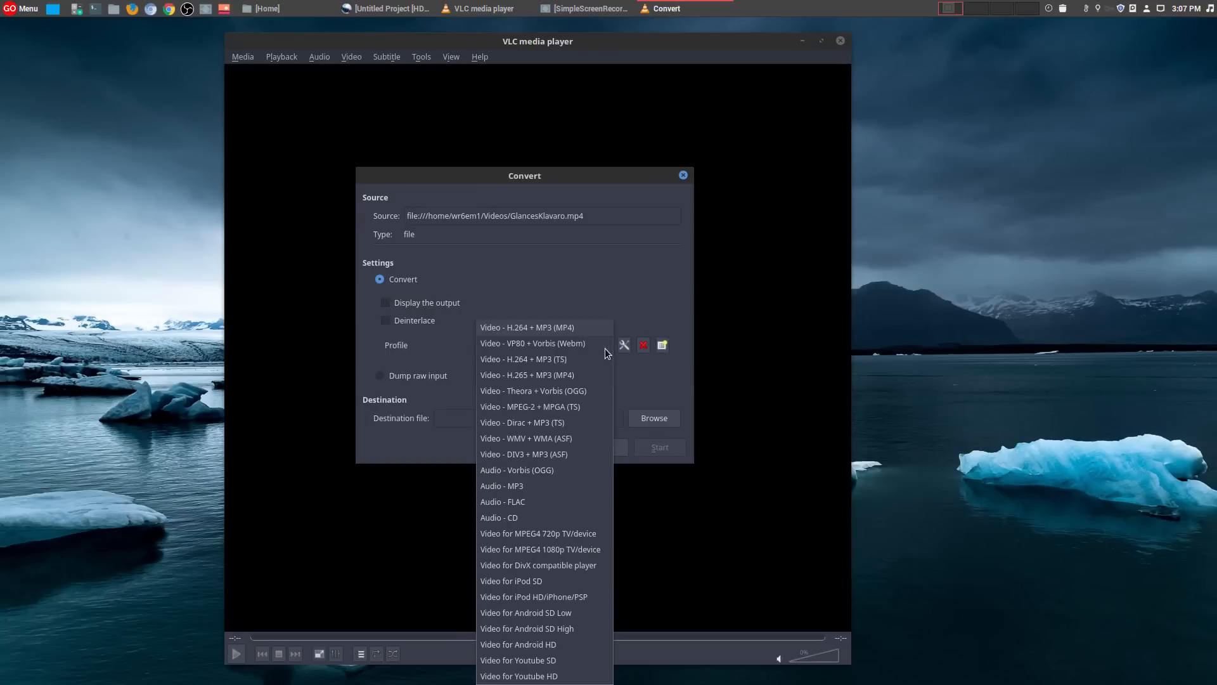
mouse_move(541, 357)
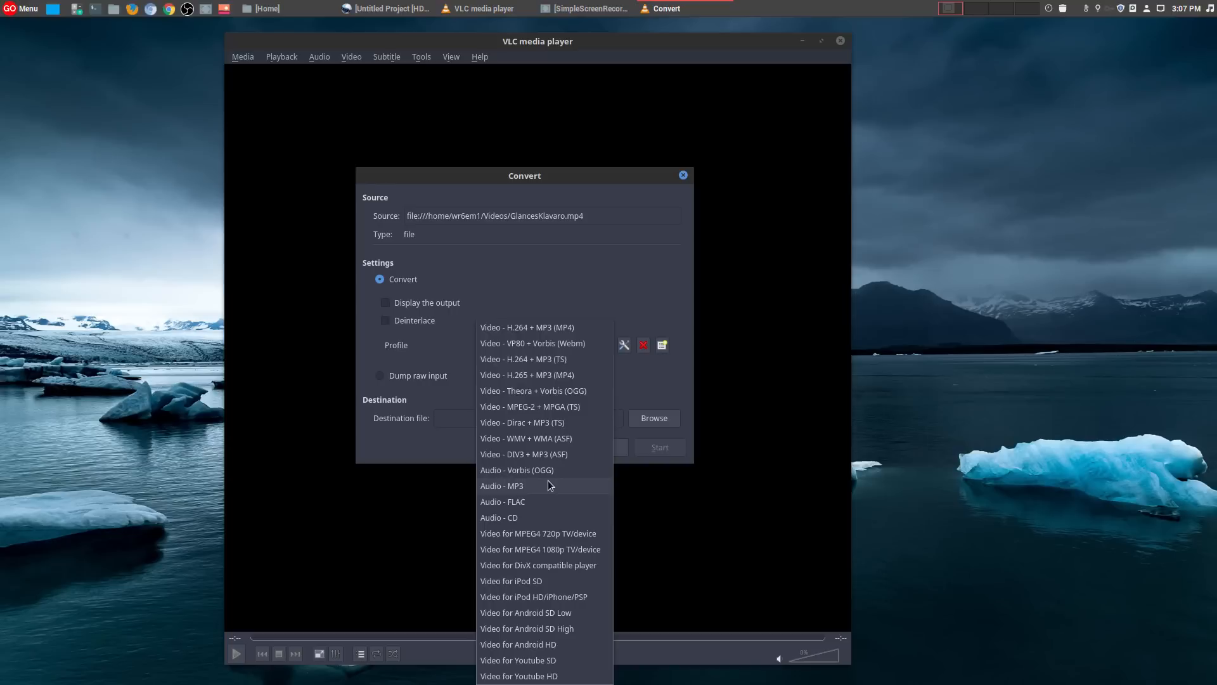
left_click(502, 485)
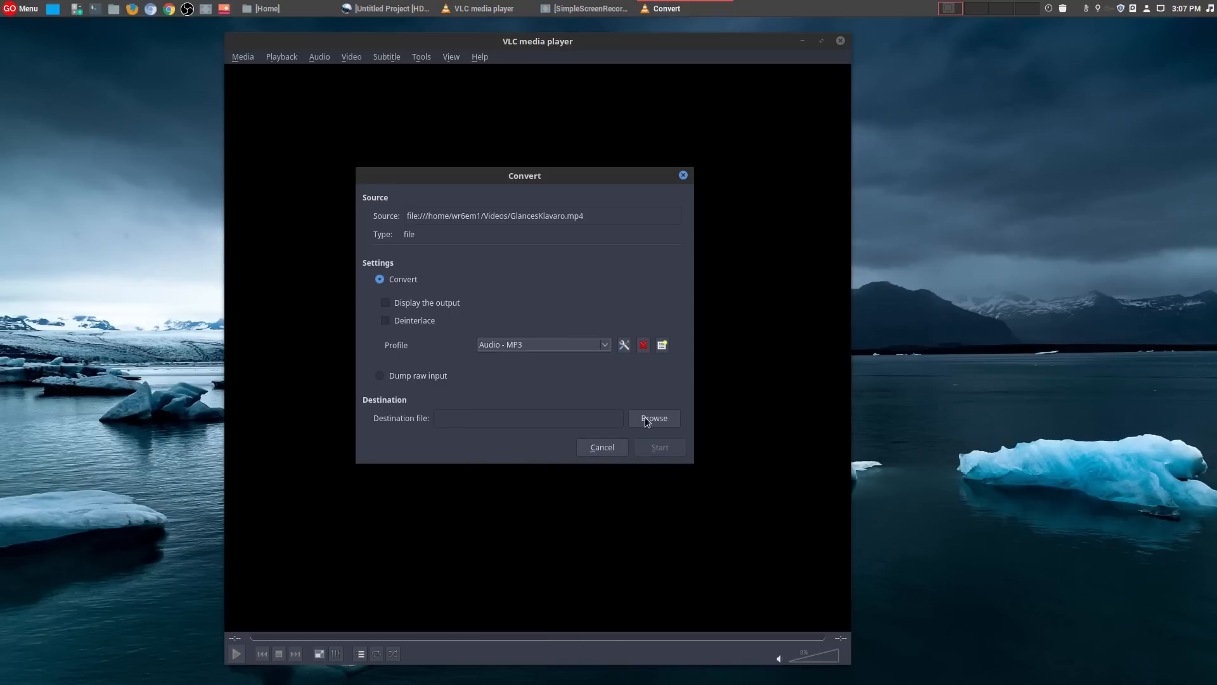
Set the destination to AudioOnly.mp3 in Videos and start the conversion.
left_click(653, 418)
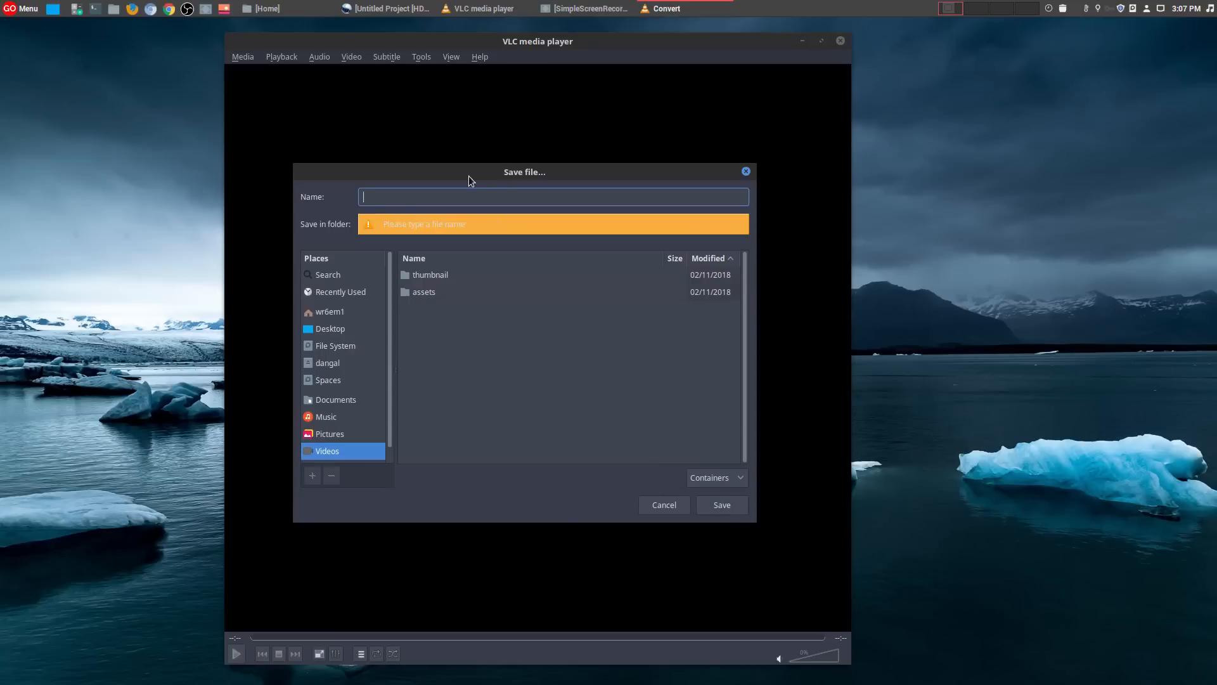
mouse_move(568, 191)
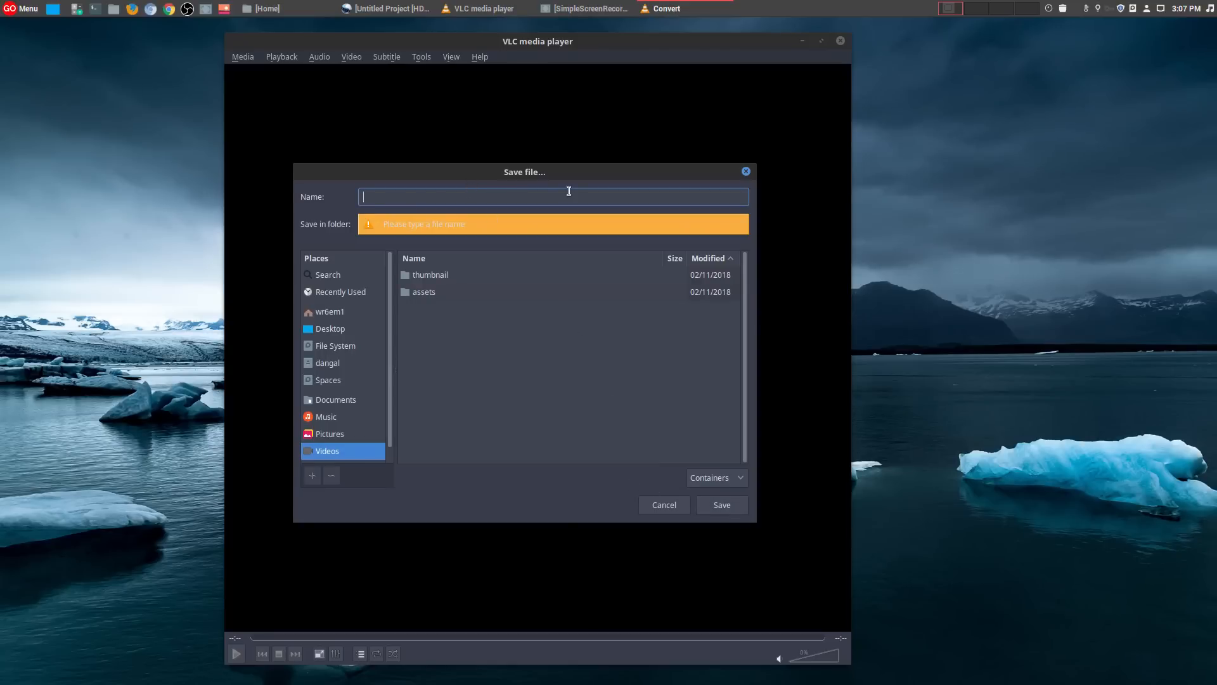
type("Au")
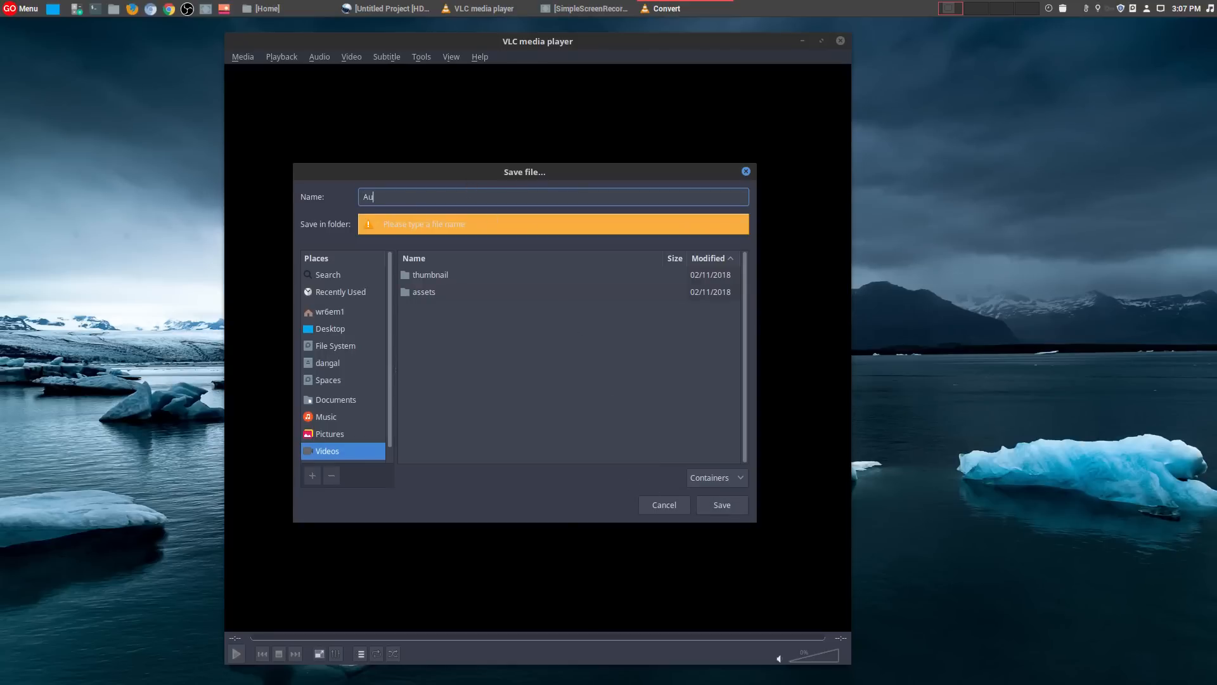
type("dioOnly")
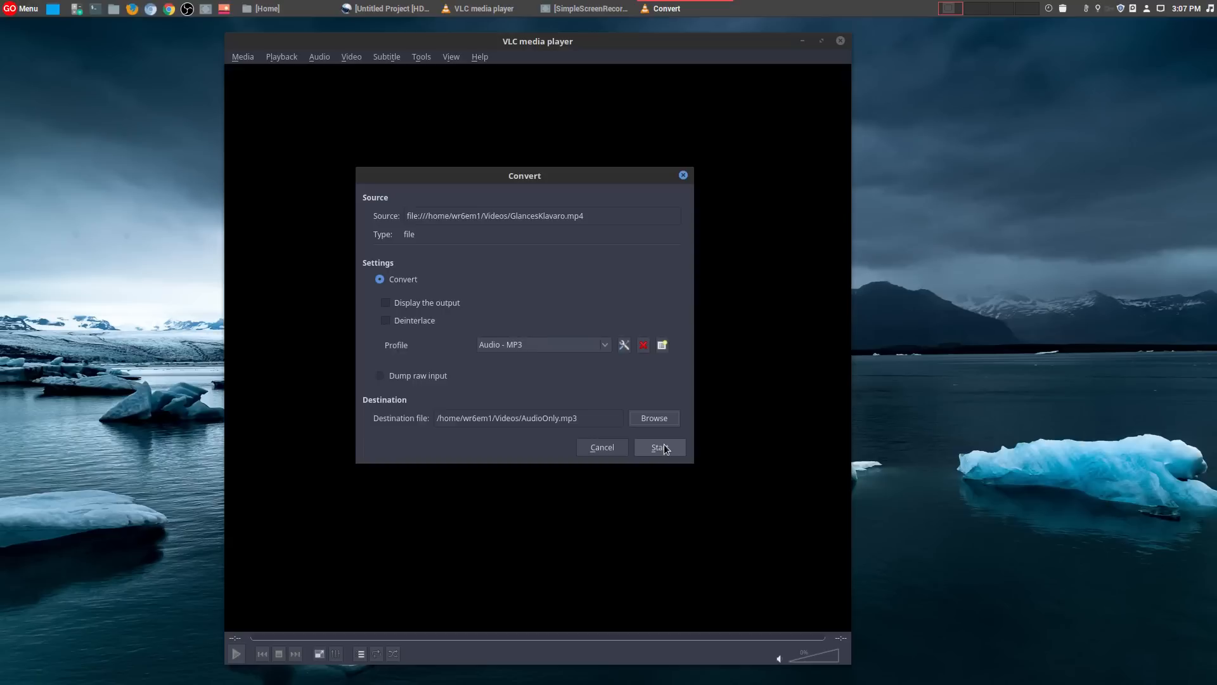
left_click(658, 447)
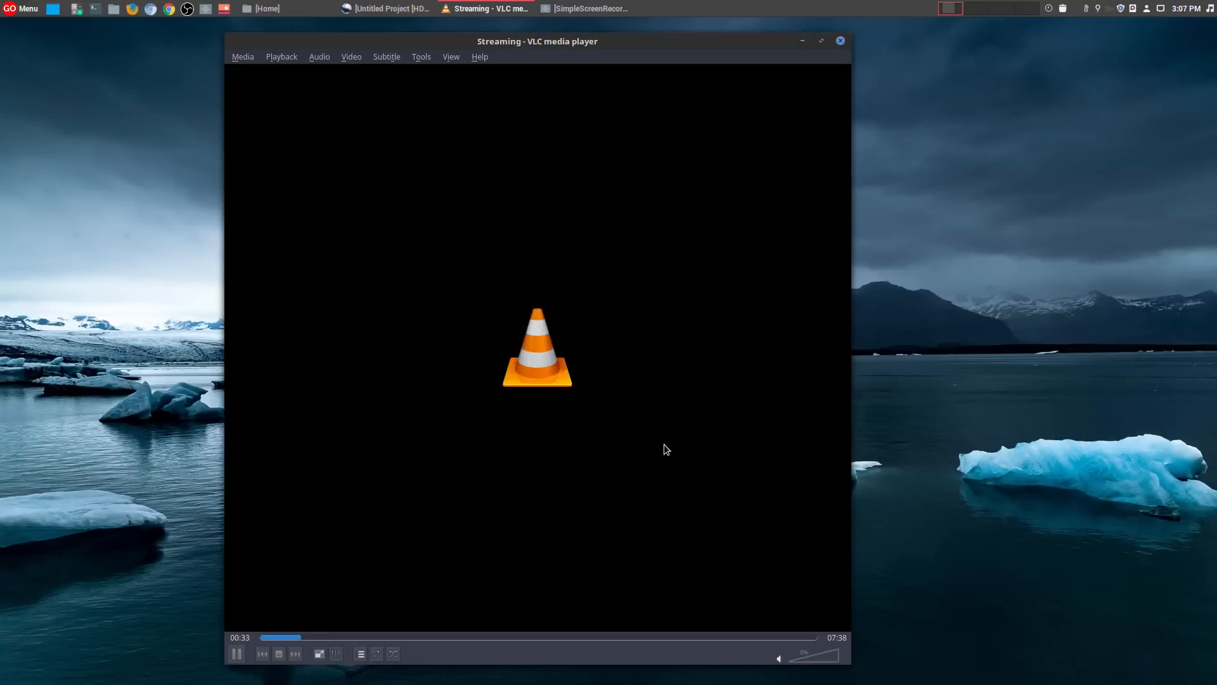
Wait for VLC to finish writing AudioOnly.mp3 into the Videos folder.
left_click(404, 637)
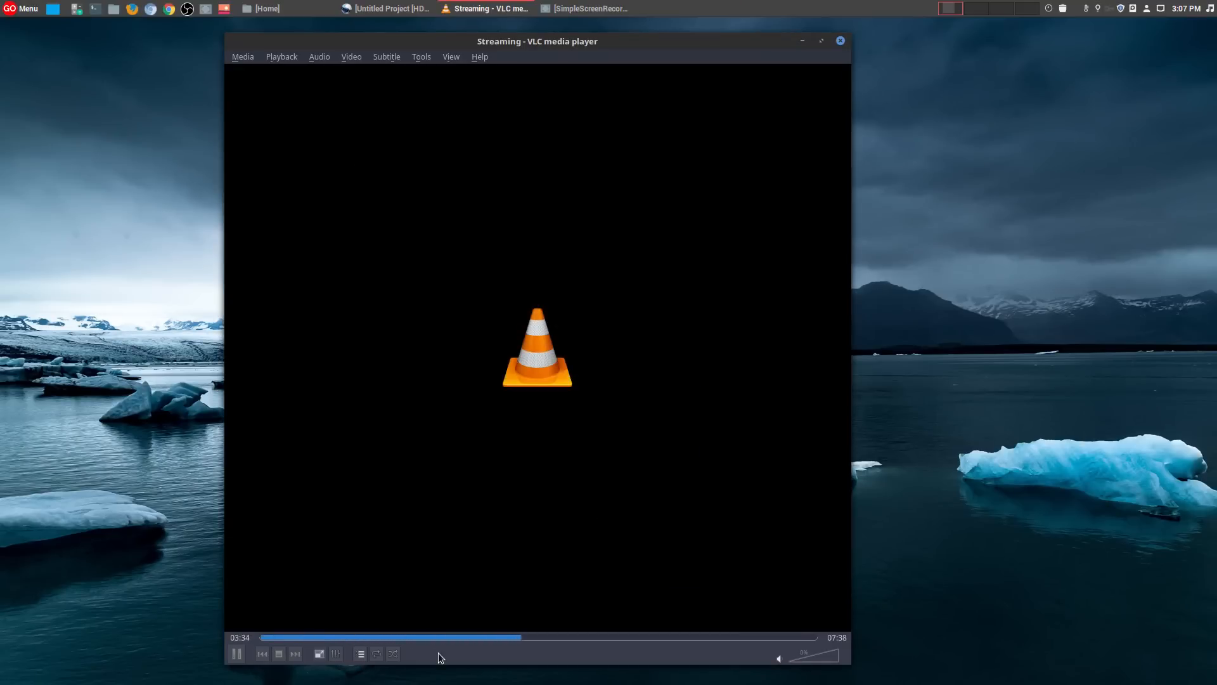
left_click(443, 637)
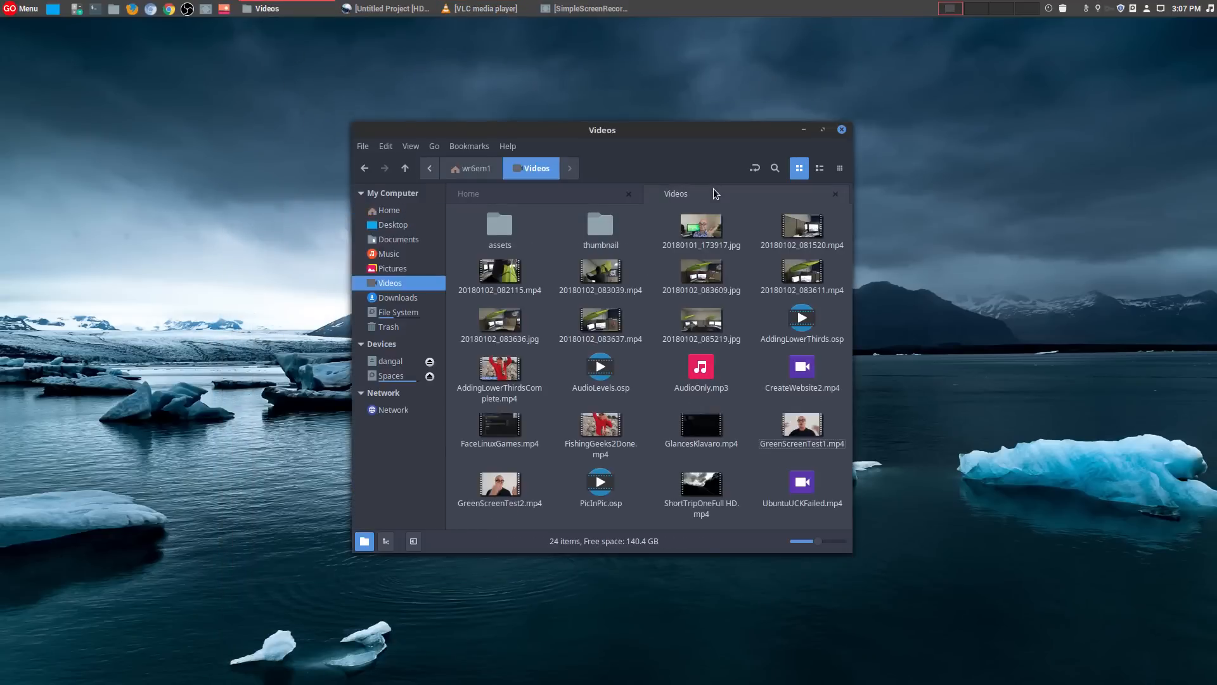
mouse_move(656, 295)
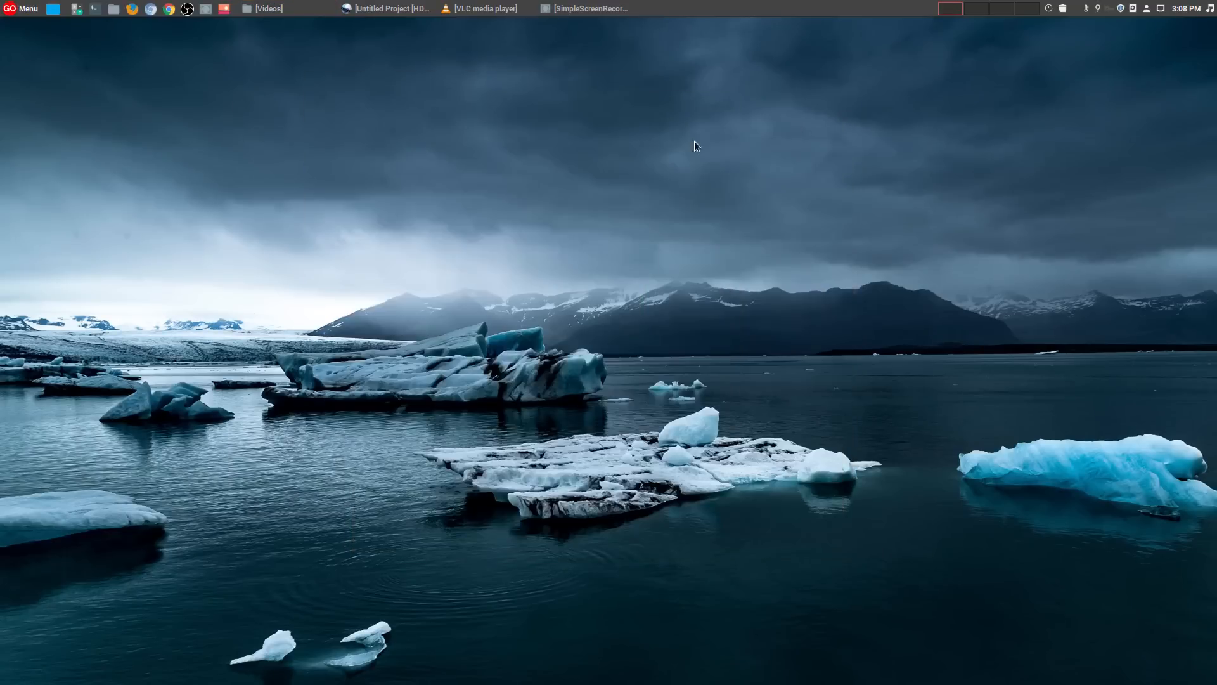
Restore OpenShot, show GlancesKlavaro.mp4's waveform on Track 4, then minimize the editor.
left_click(387, 9)
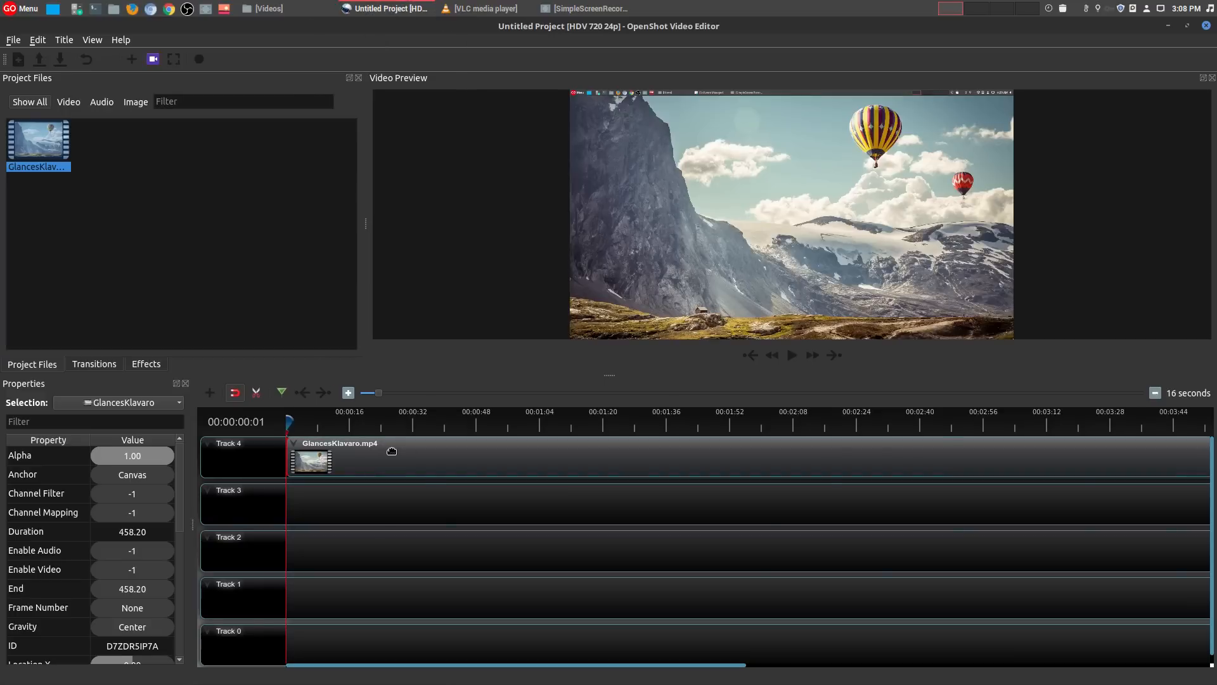
mouse_move(375, 426)
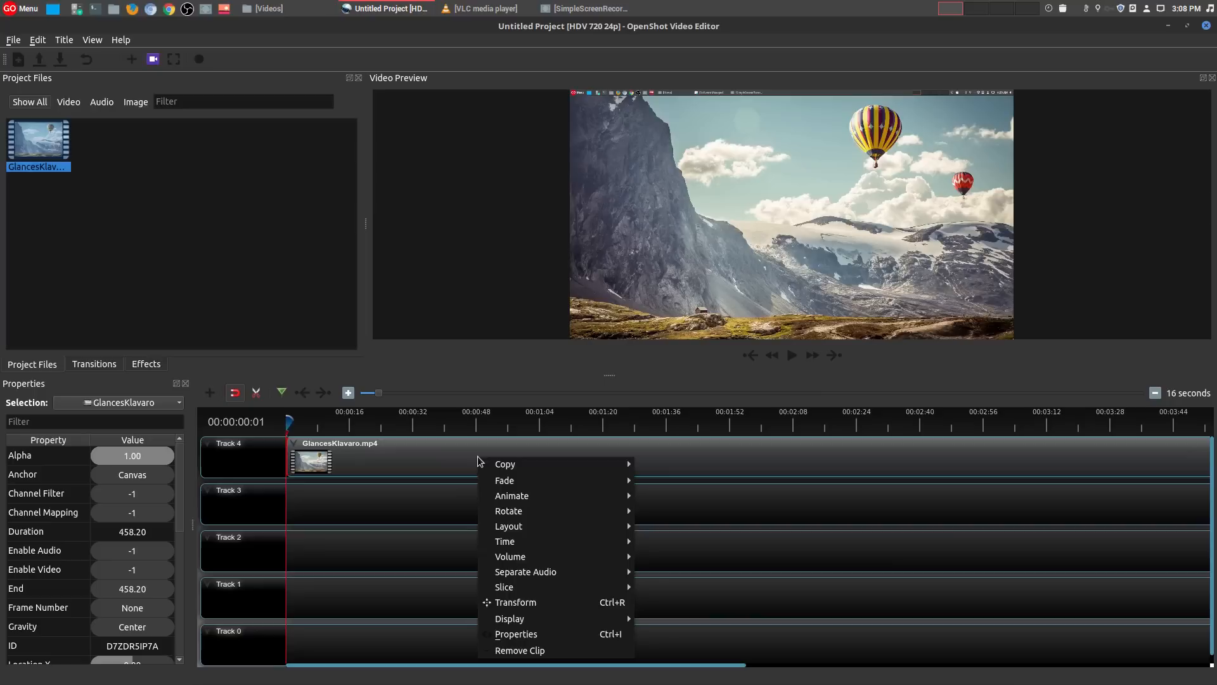
mouse_move(510, 619)
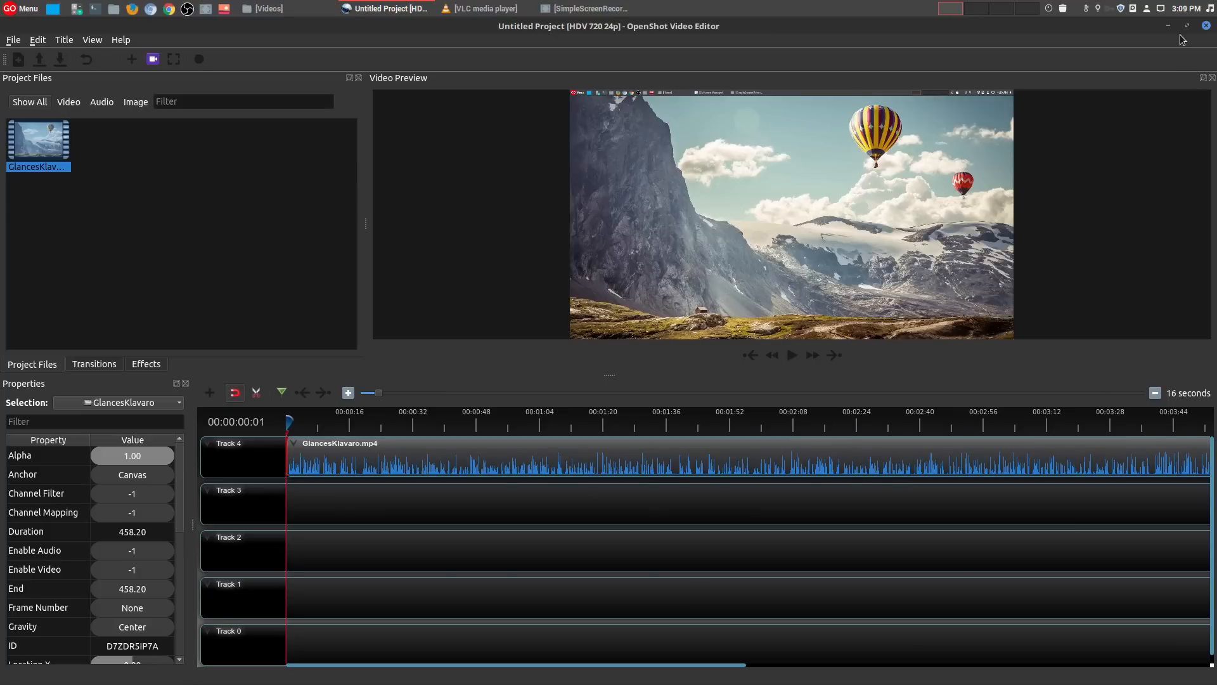
left_click(1173, 25)
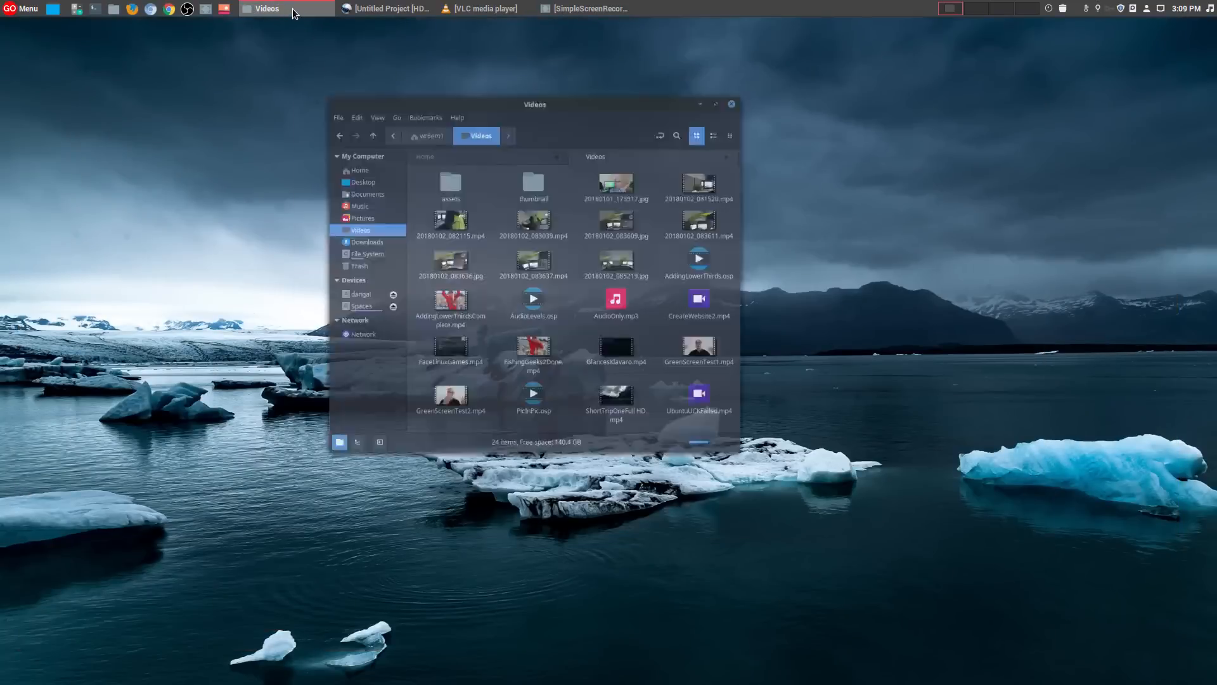
Open AudioOnly.mp3 from Nemo with Audacity via Open With.
right_click(701, 372)
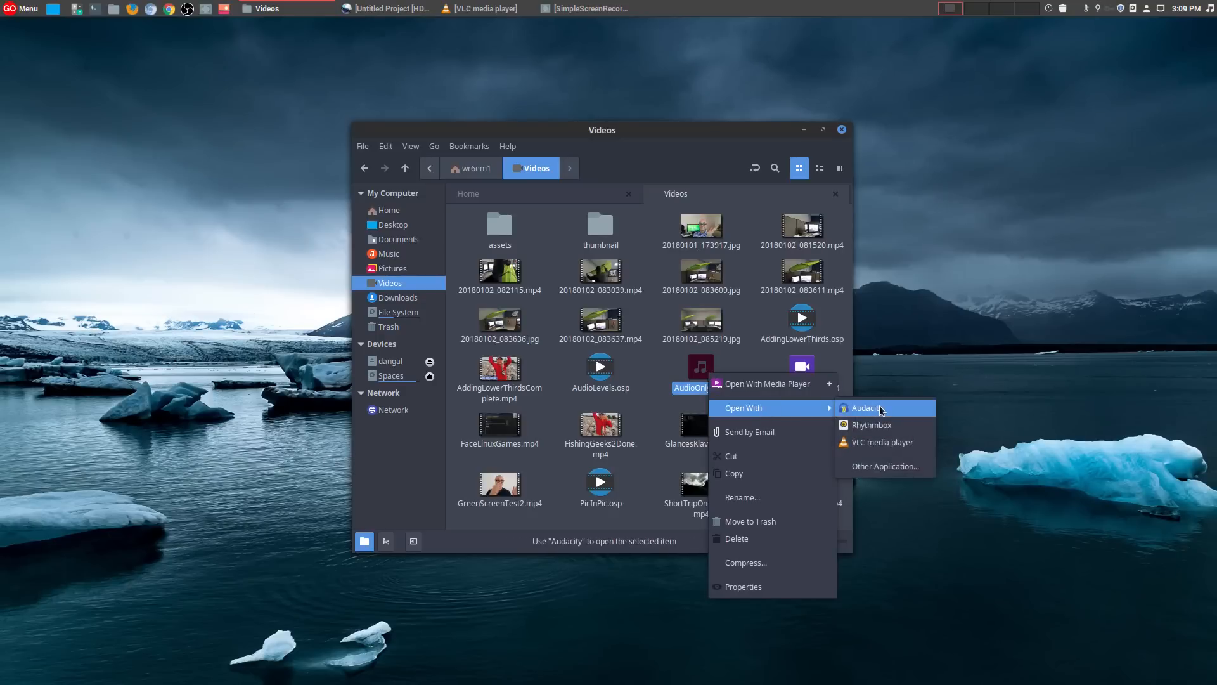
left_click(865, 407)
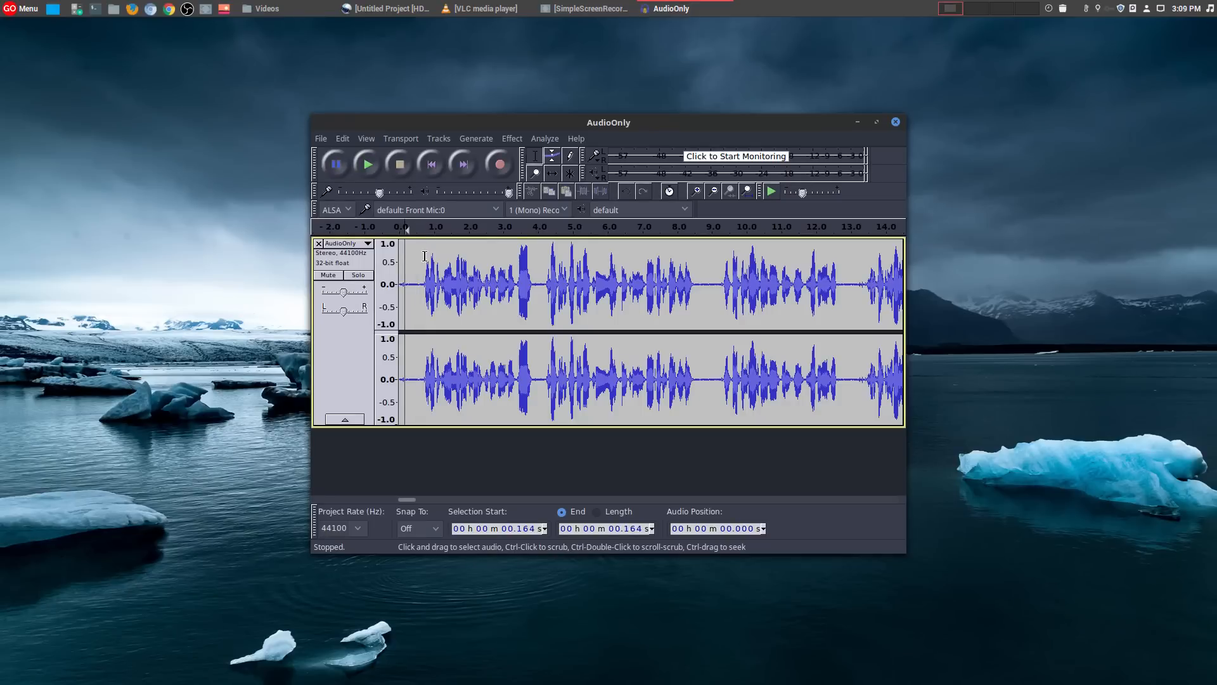
Select the quiet opening and capture it with Noise Reduction's Get Noise Profile.
left_click_drag(403, 280, 435, 280)
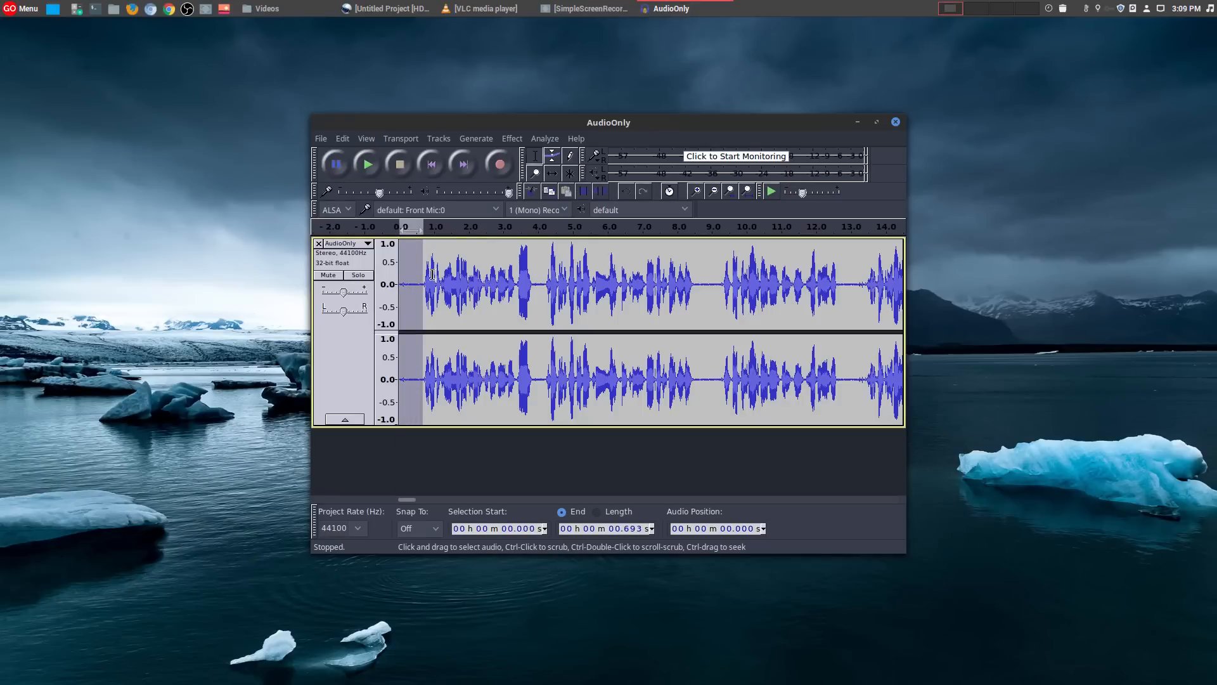
mouse_move(406, 256)
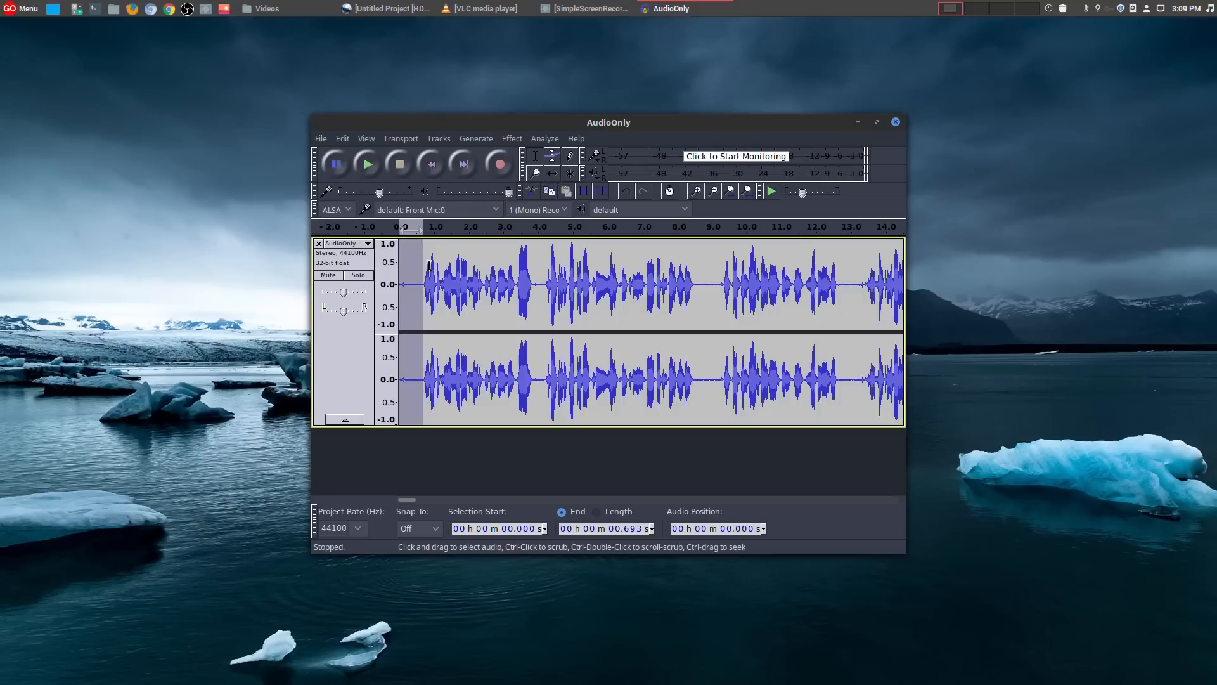
mouse_move(419, 285)
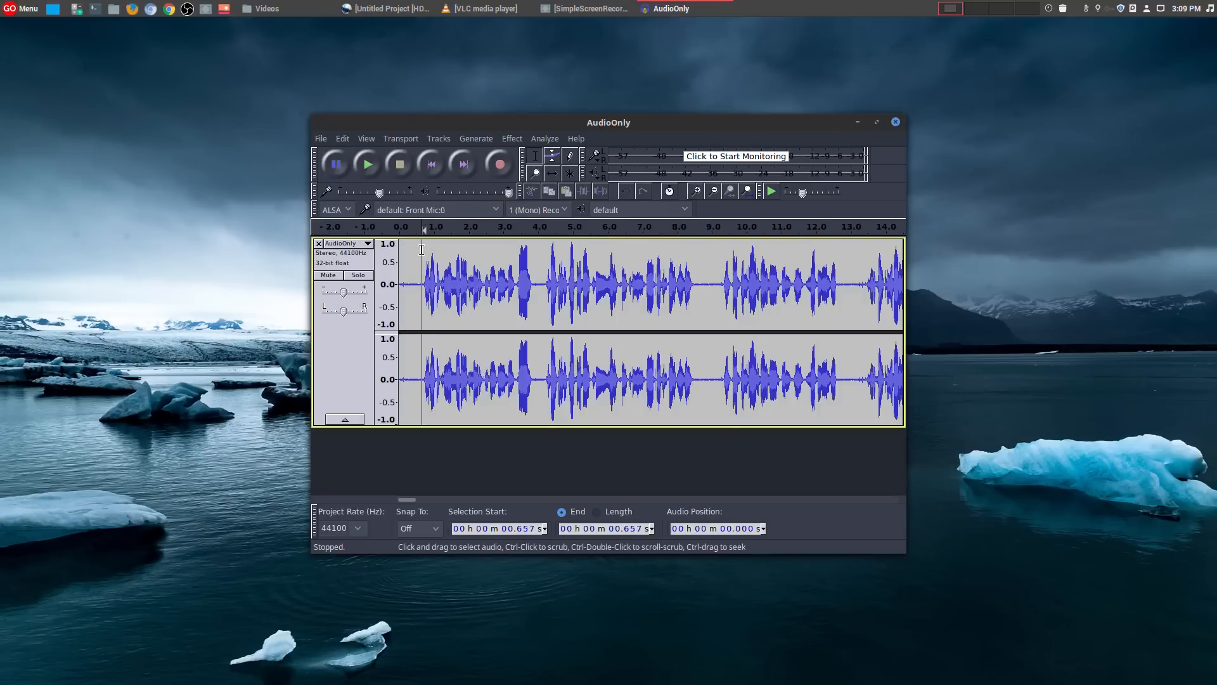
left_click(412, 287)
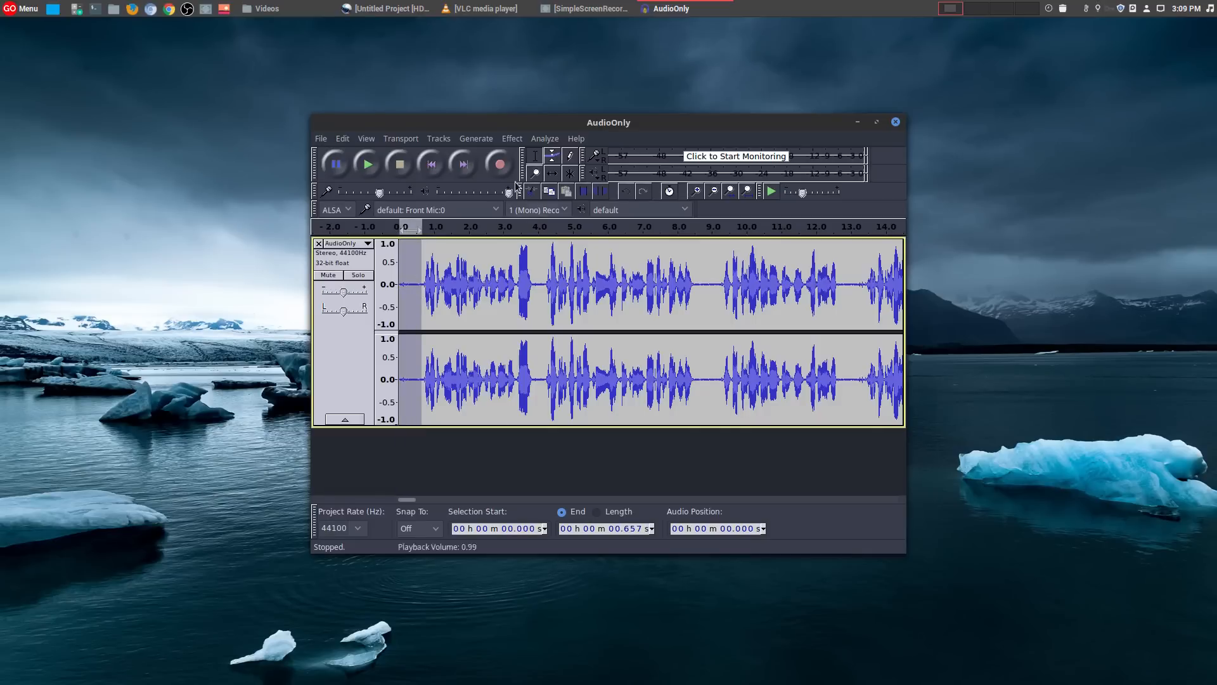
left_click(512, 138)
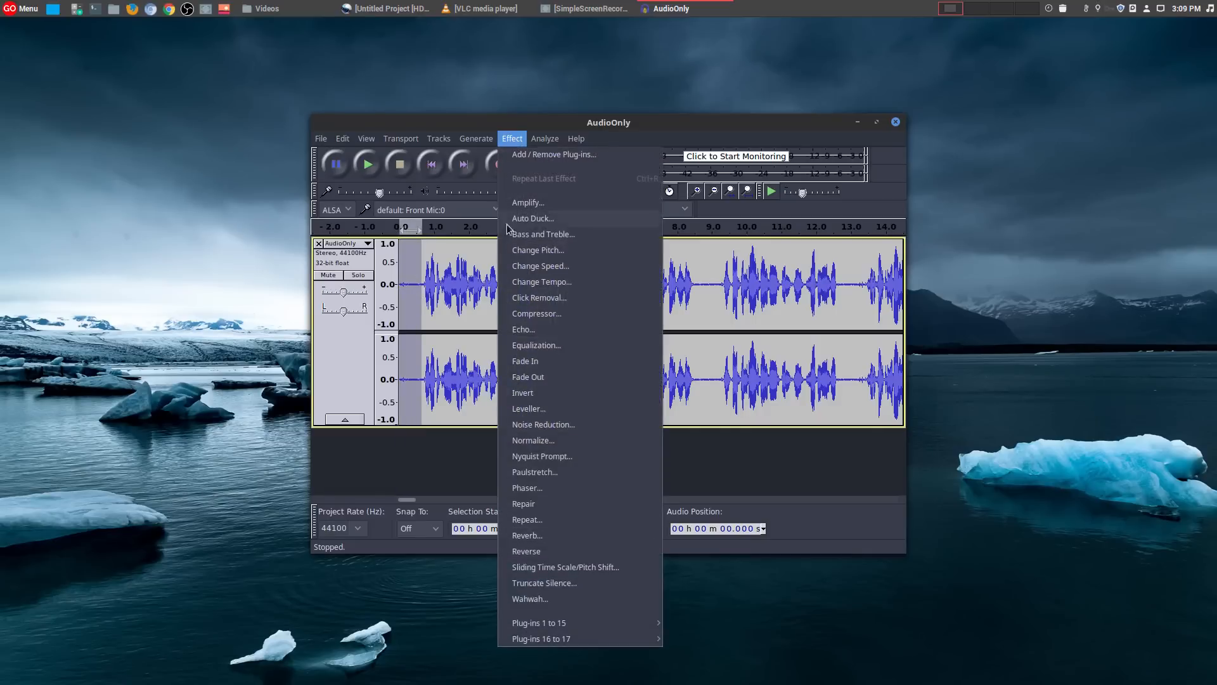
left_click(543, 424)
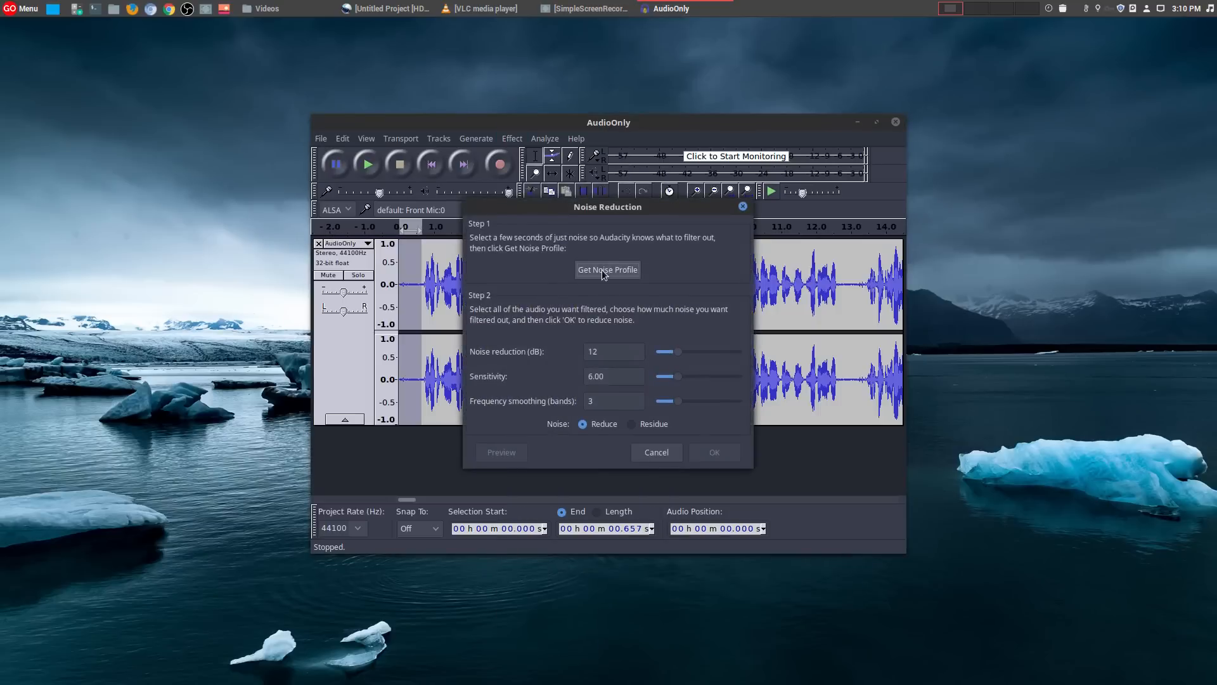
left_click(655, 452)
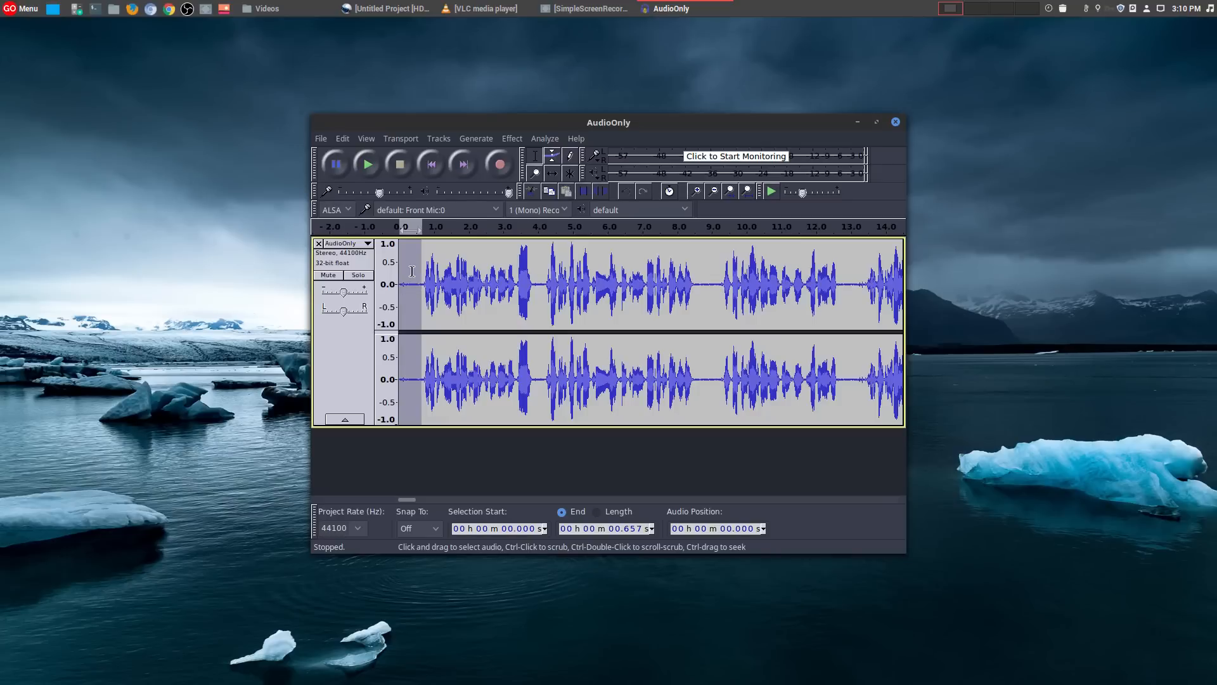
Apply Noise Reduction to the entire recording and deselect to review.
left_click(419, 281)
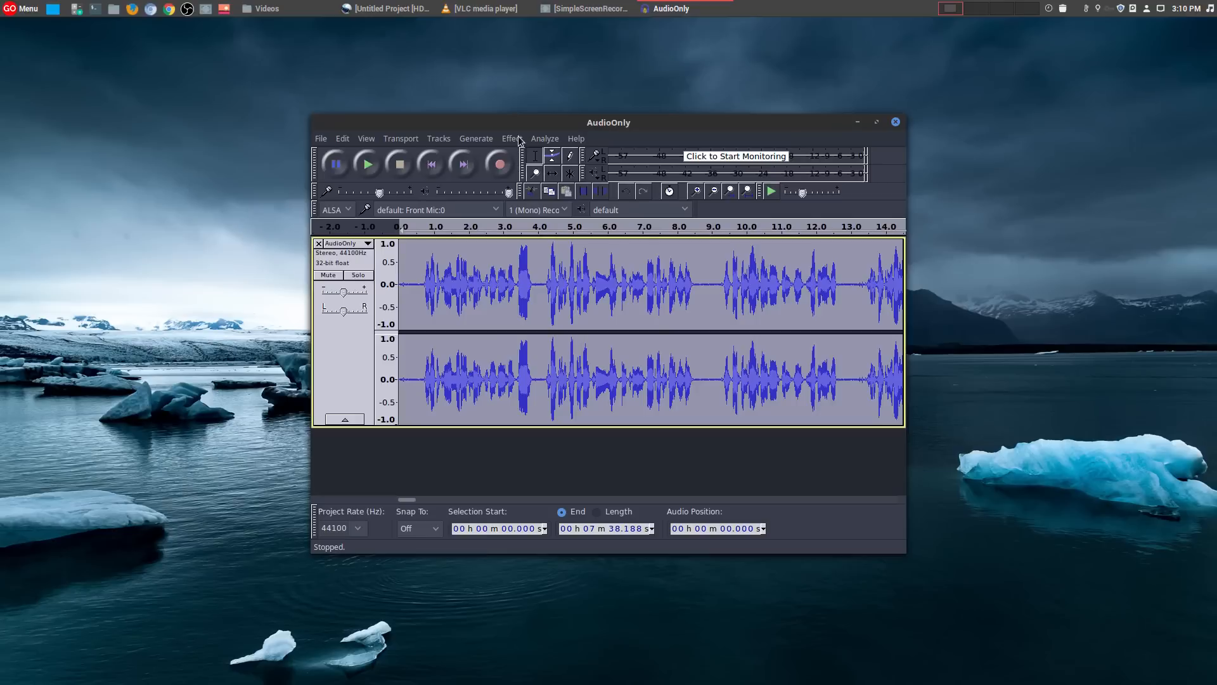
left_click(512, 139)
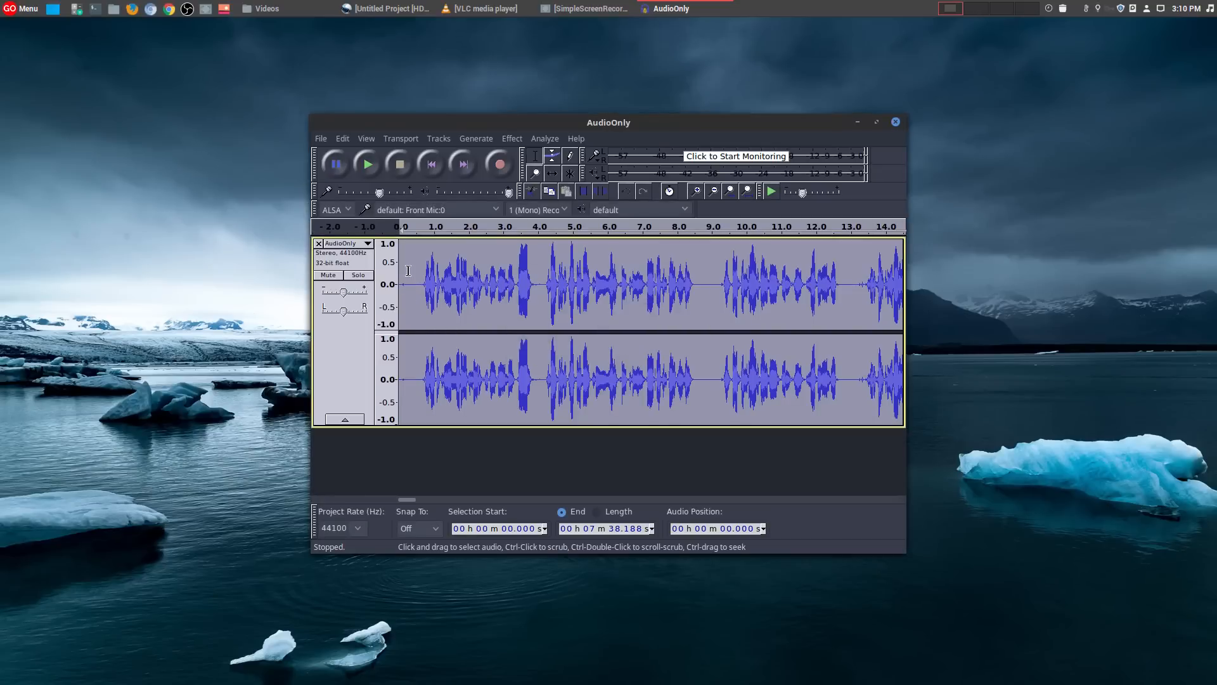
left_click(439, 291)
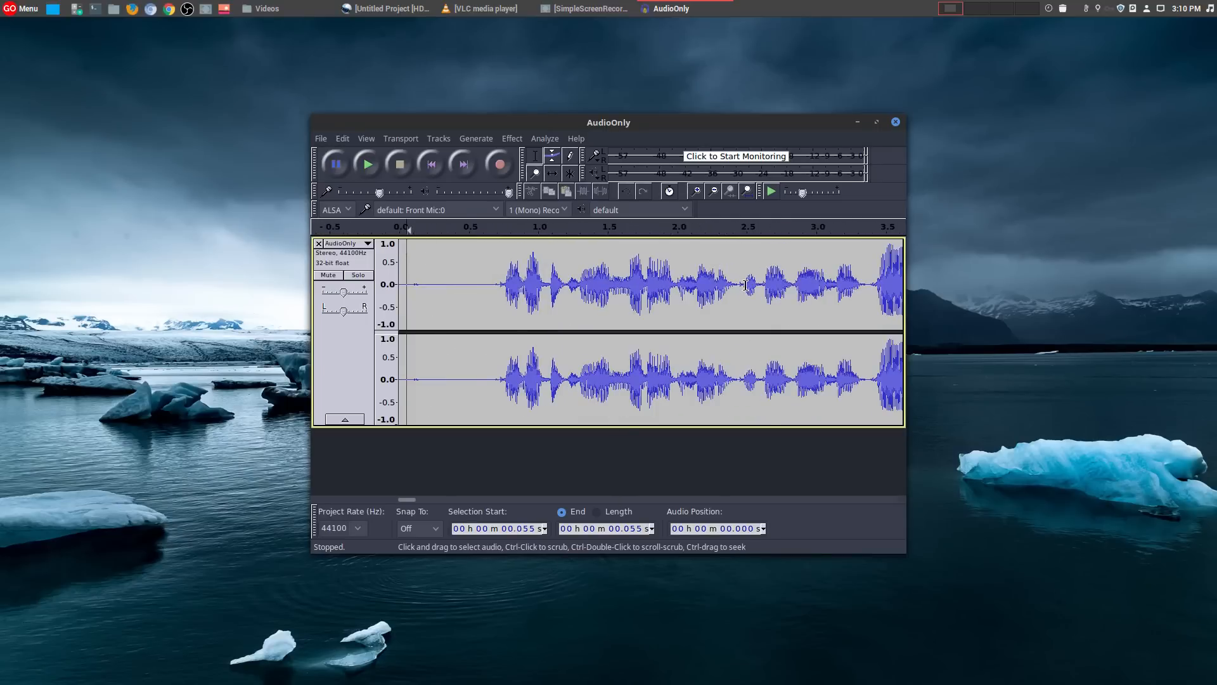
mouse_move(714, 350)
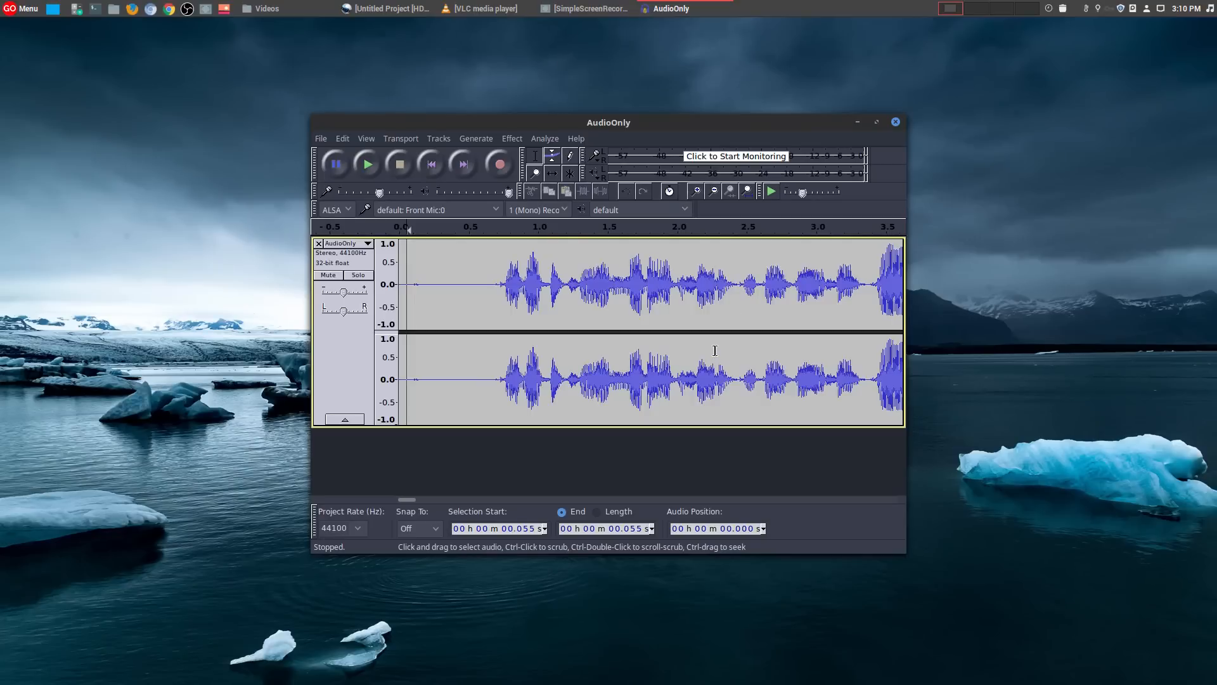
mouse_move(657, 403)
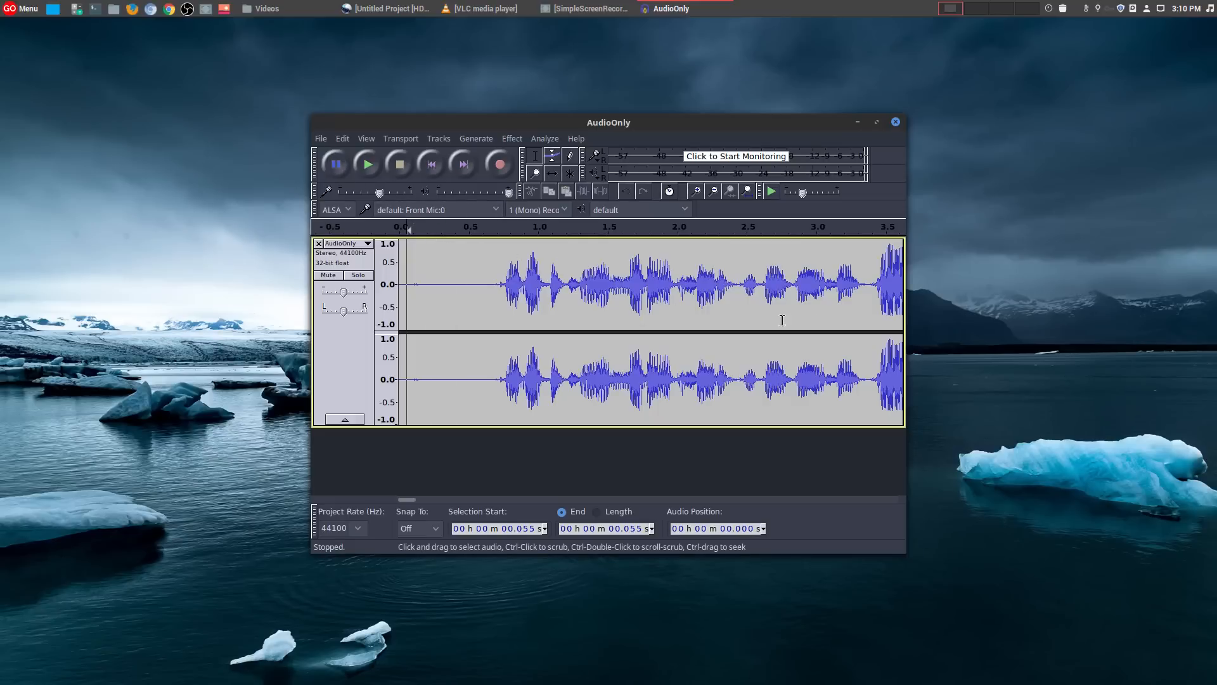
Export the cleaned audio as AudioClean.mp3 with empty metadata, then minimise Audacity.
left_click(320, 138)
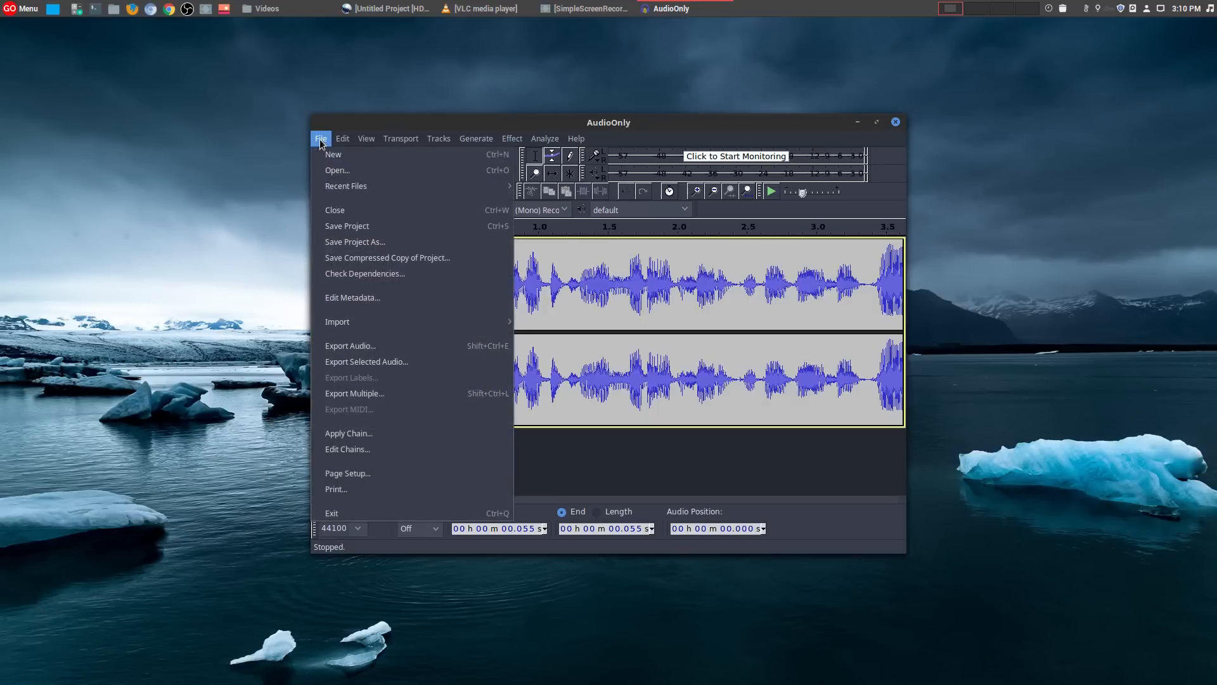
left_click(349, 345)
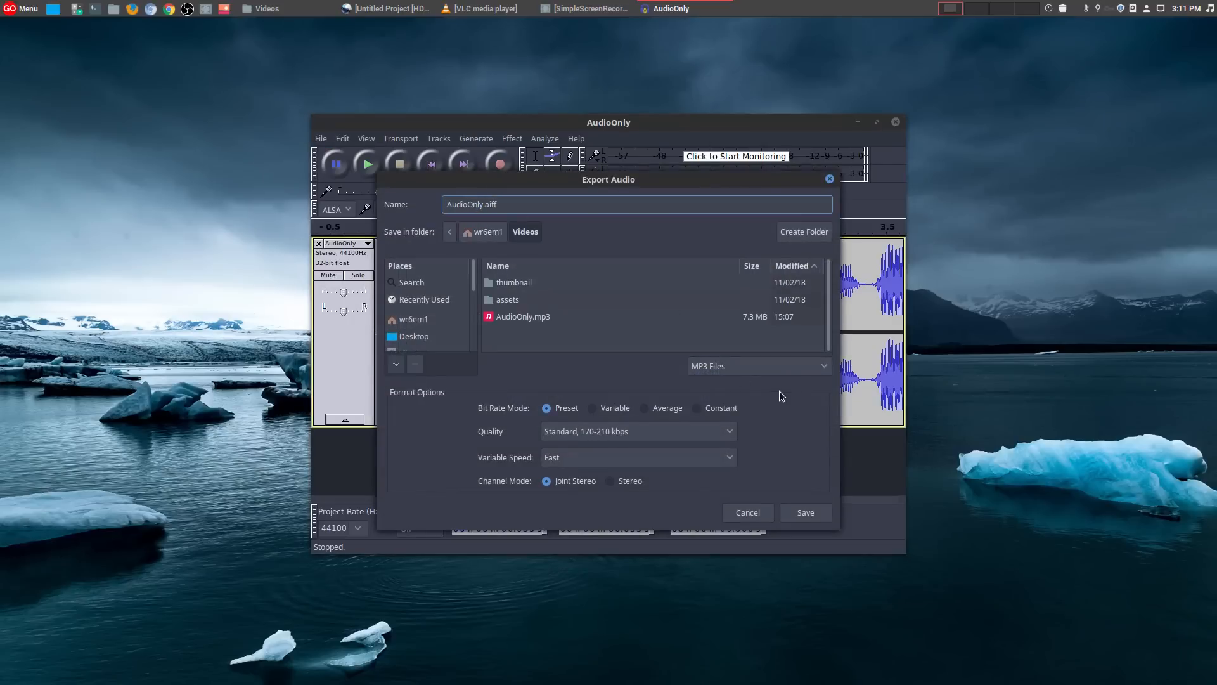
left_click(508, 204)
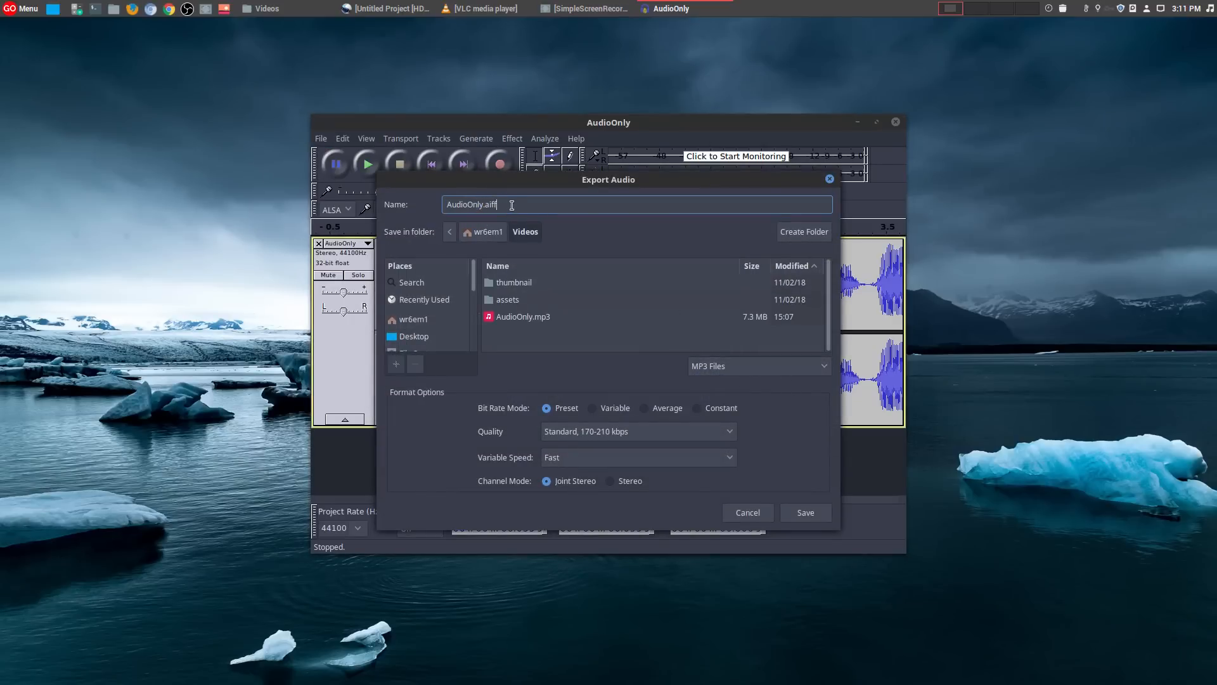
type("Au")
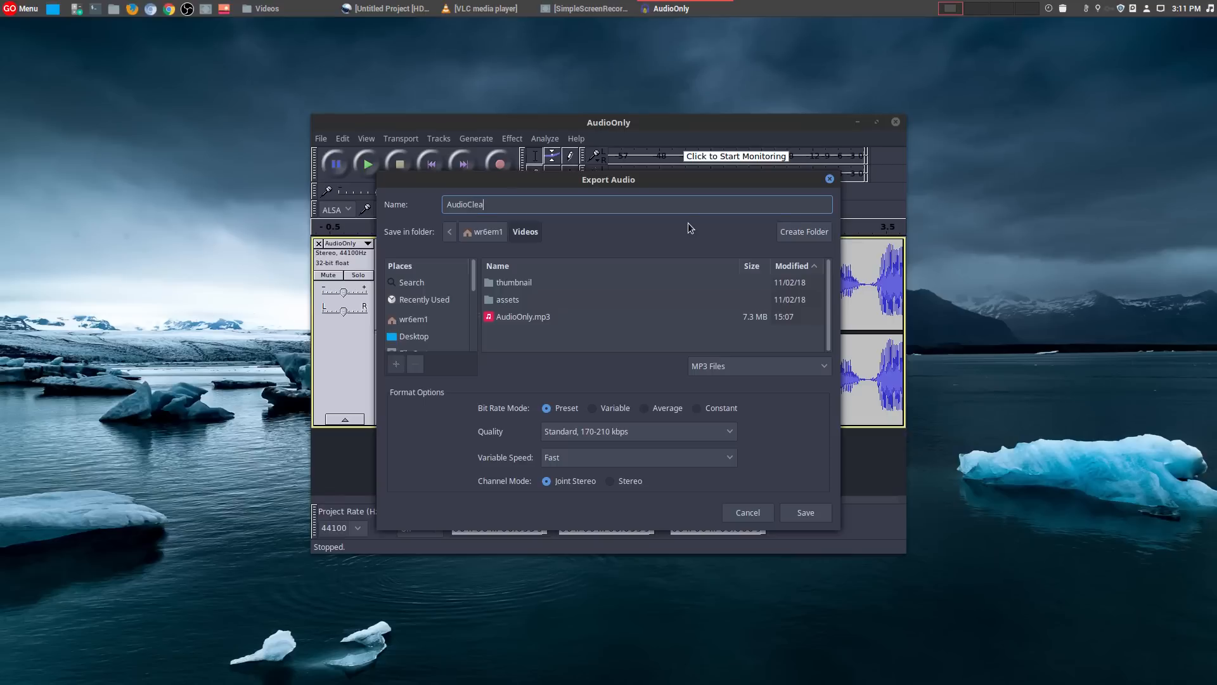
type("n.mp3")
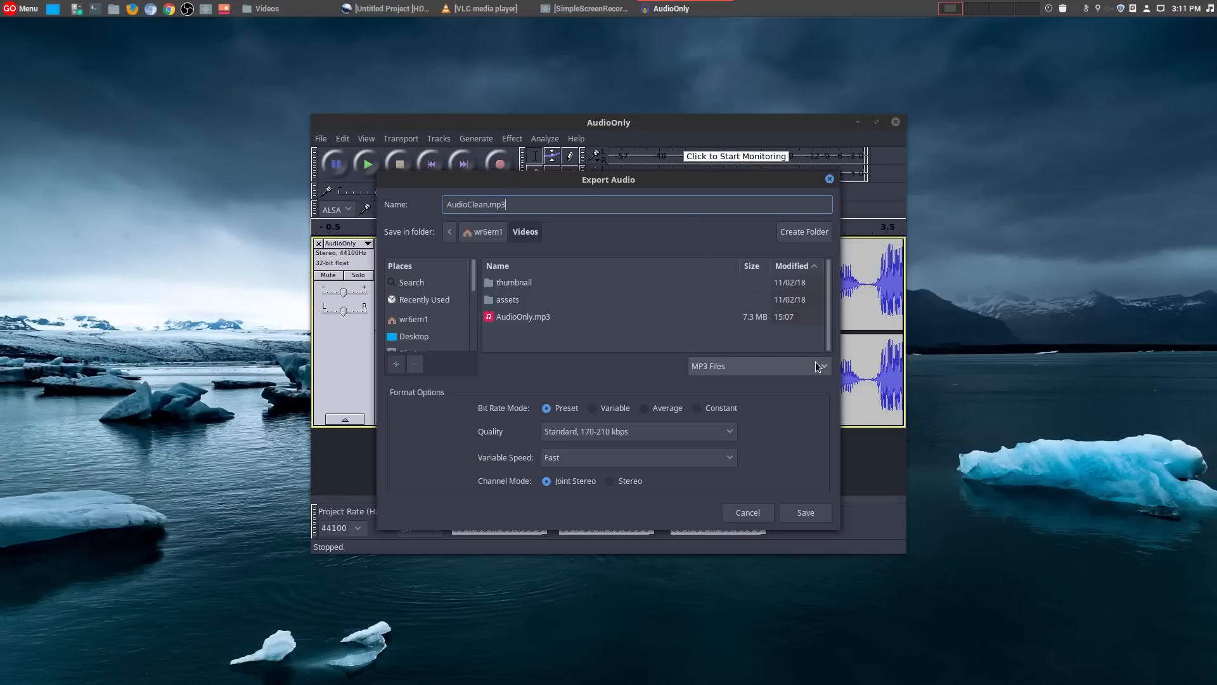
key("BackSpace")
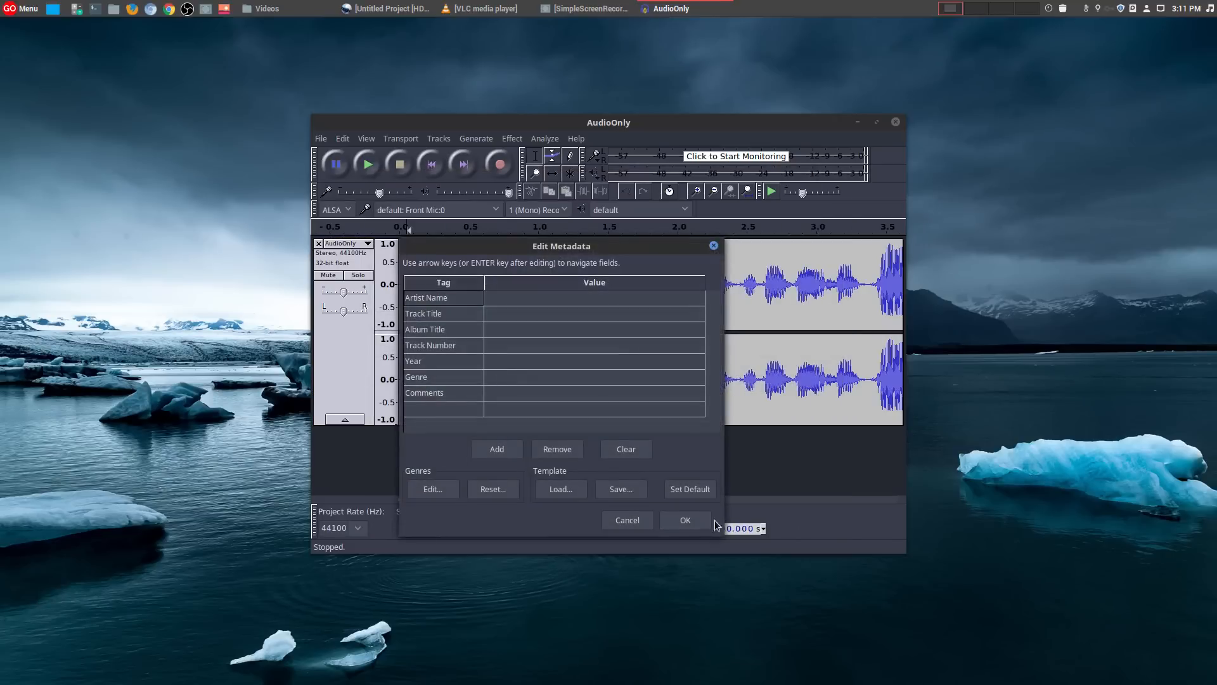
left_click(684, 520)
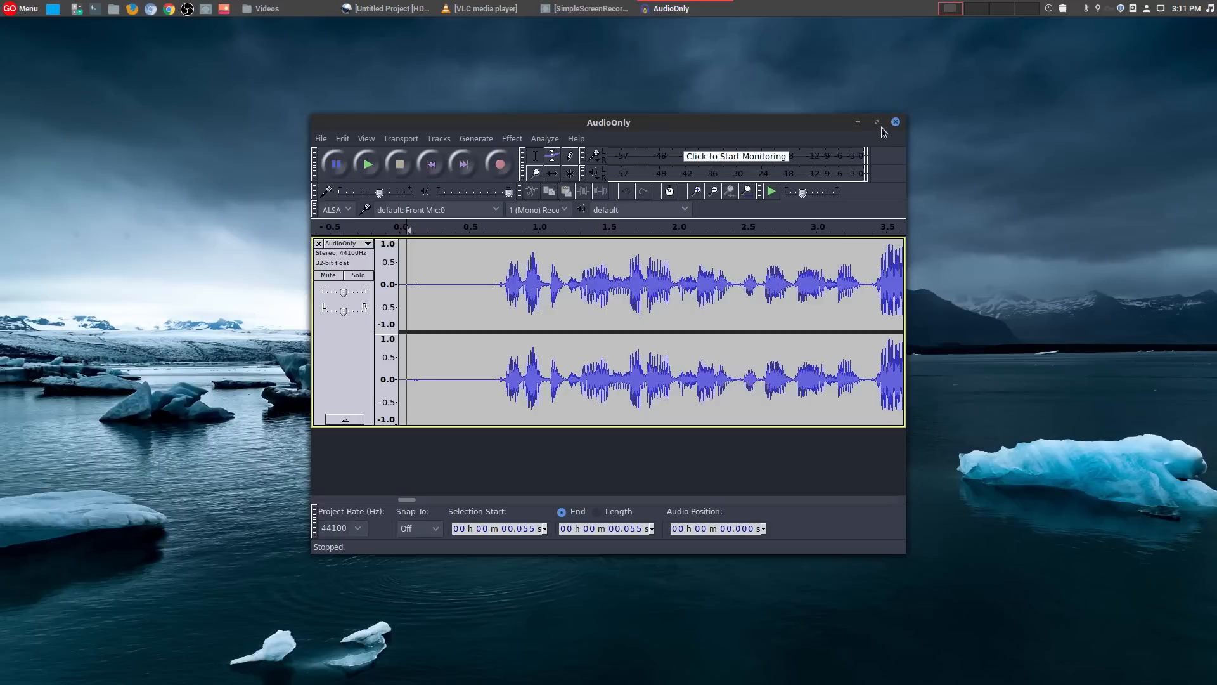
left_click(266, 9)
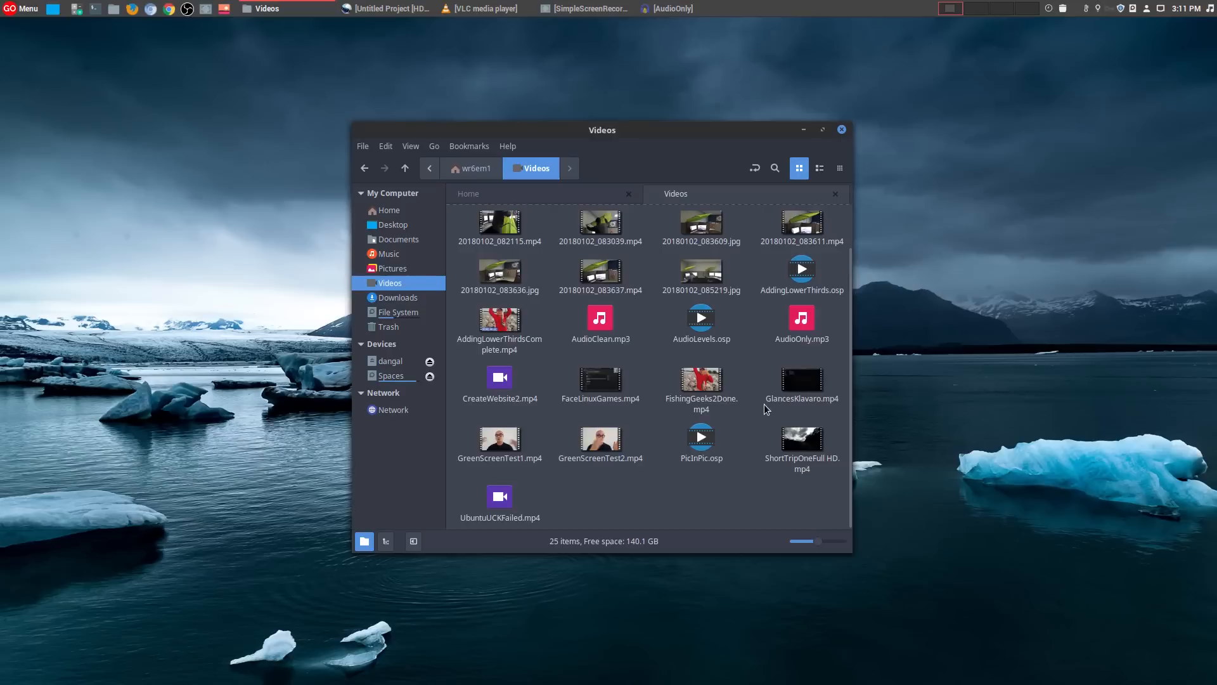
Minimise the Nemo Videos window and switch back to the untitled OpenShot project.
left_click(599, 318)
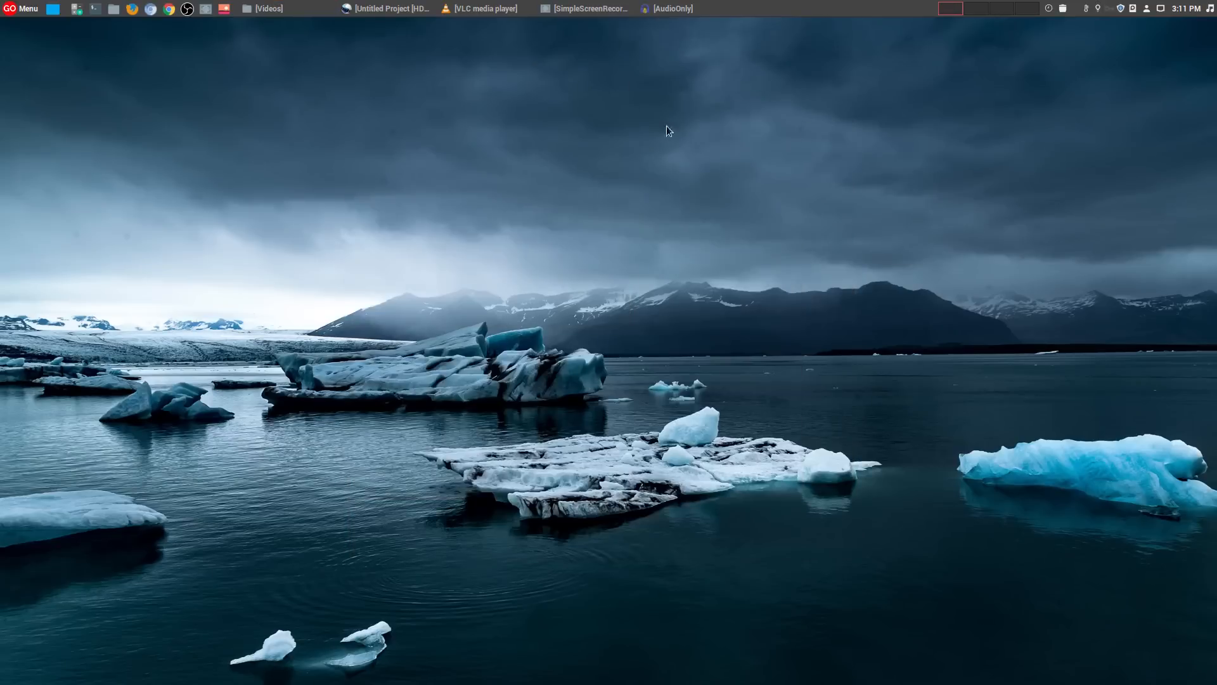
left_click(388, 8)
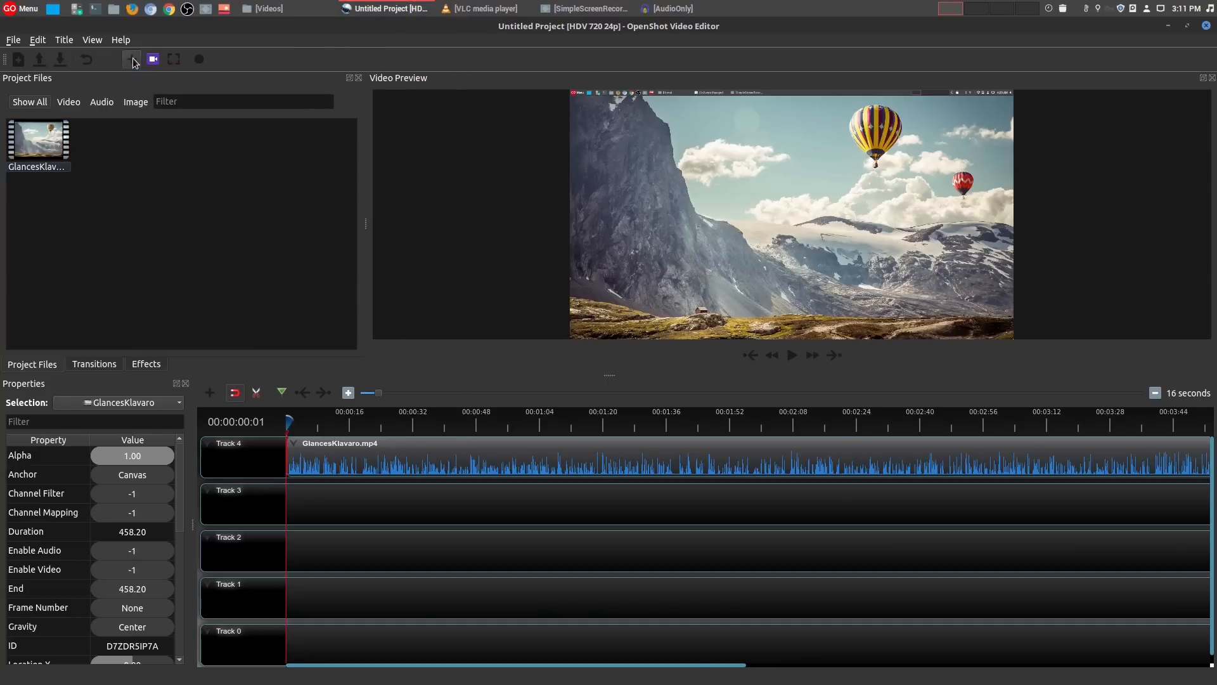
Import AudioClean.mp3, drop it at the start of Track 3, and show its waveform.
left_click(132, 59)
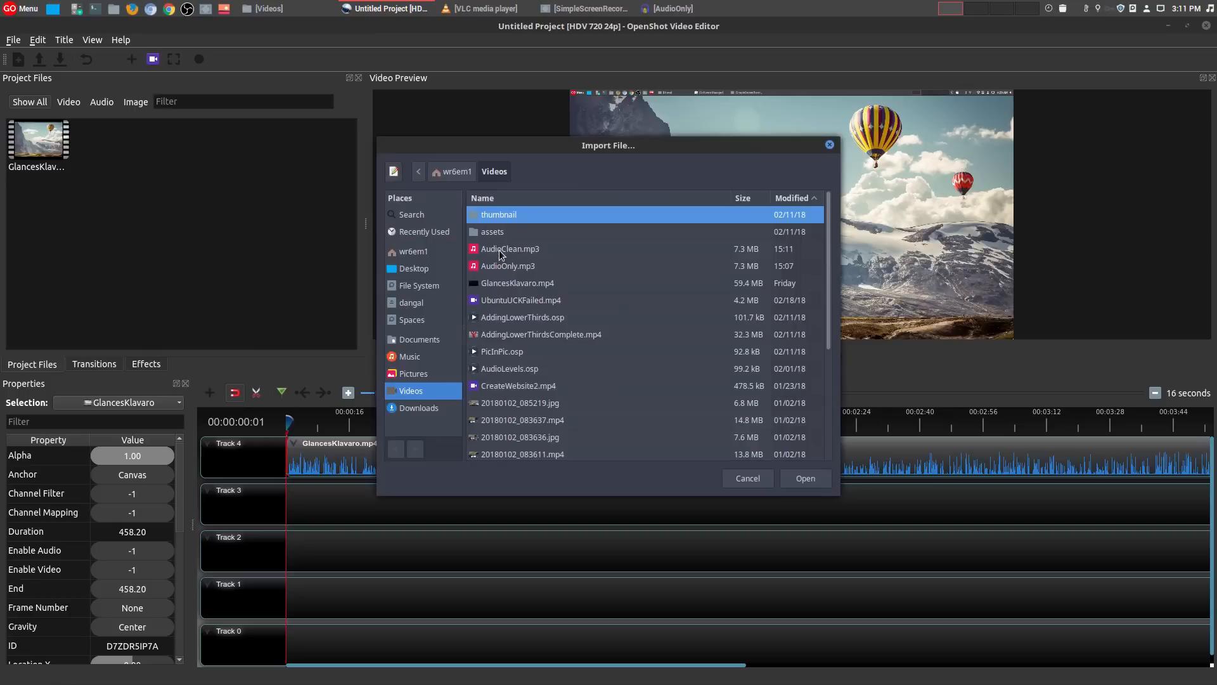
left_click(805, 478)
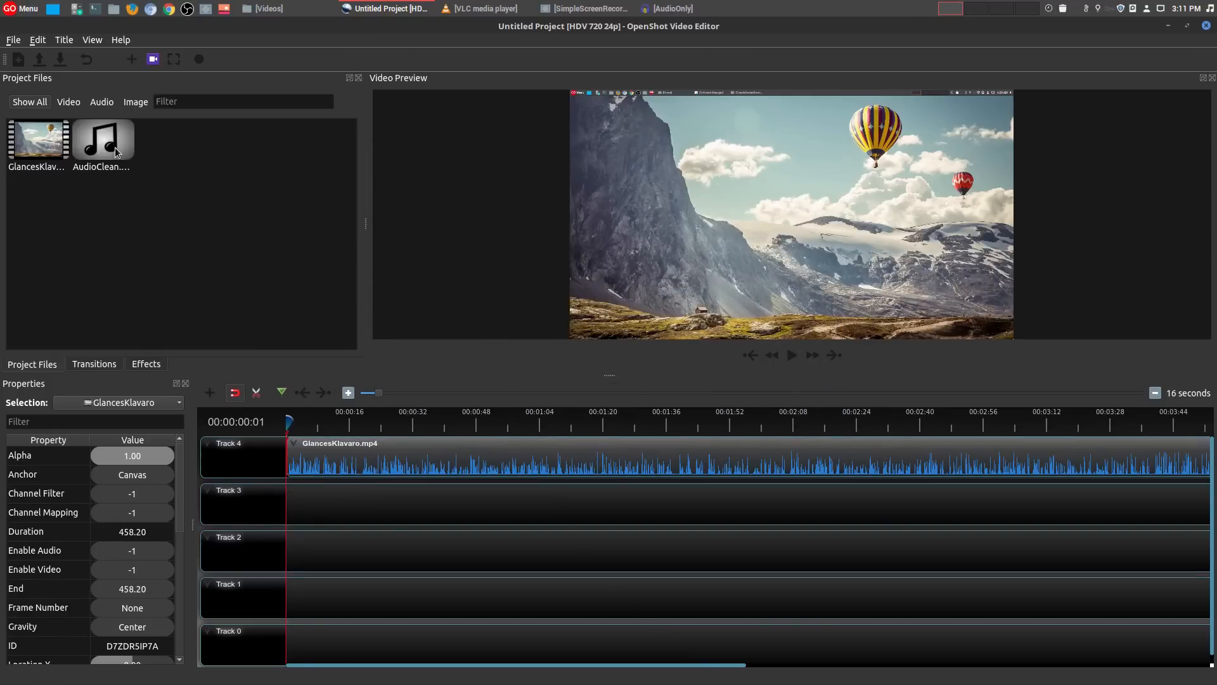
left_click_drag(104, 142, 311, 505)
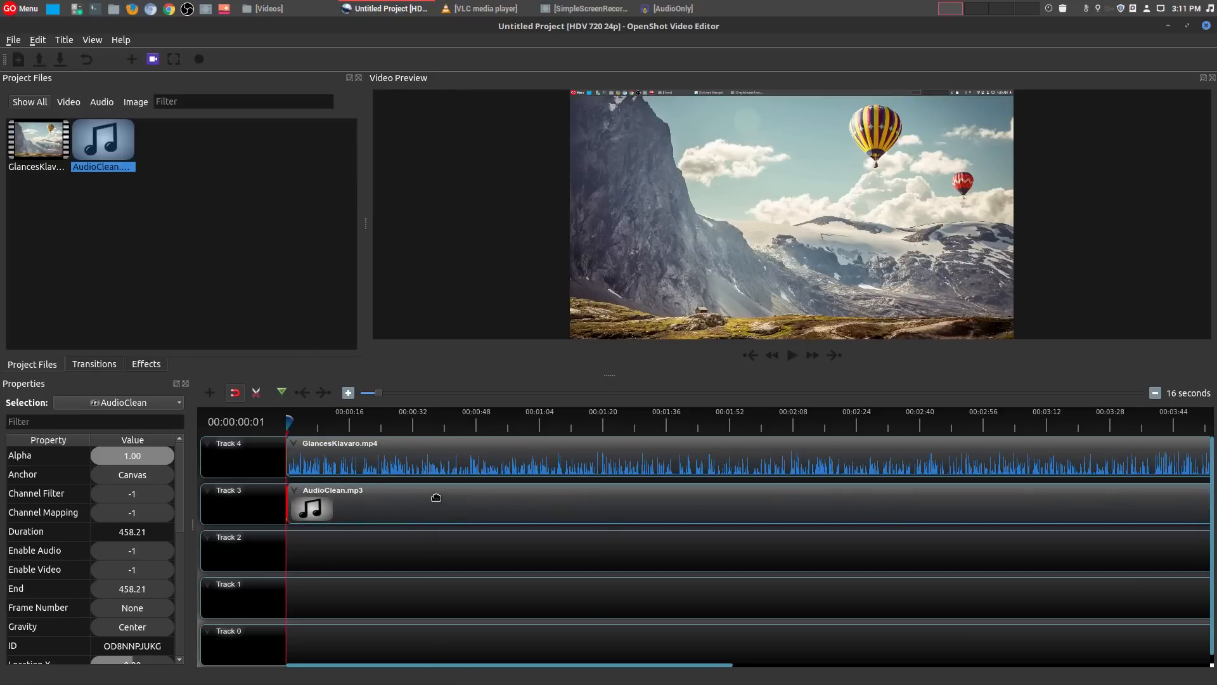
right_click(311, 508)
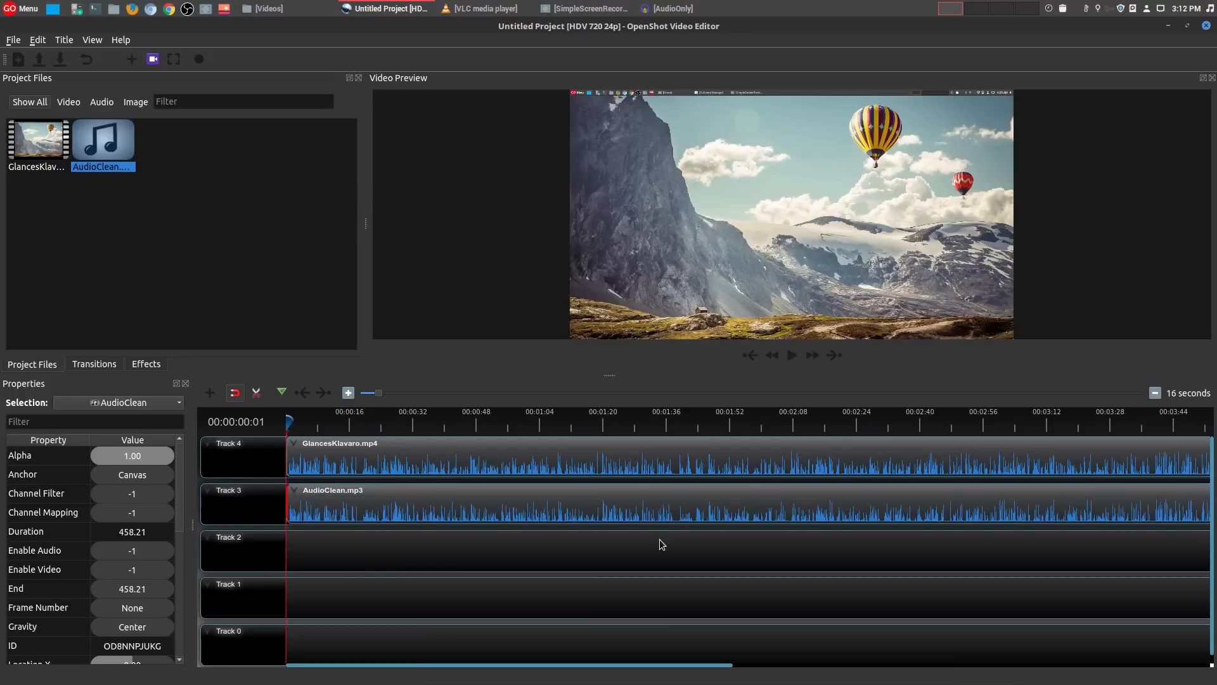
mouse_move(617, 514)
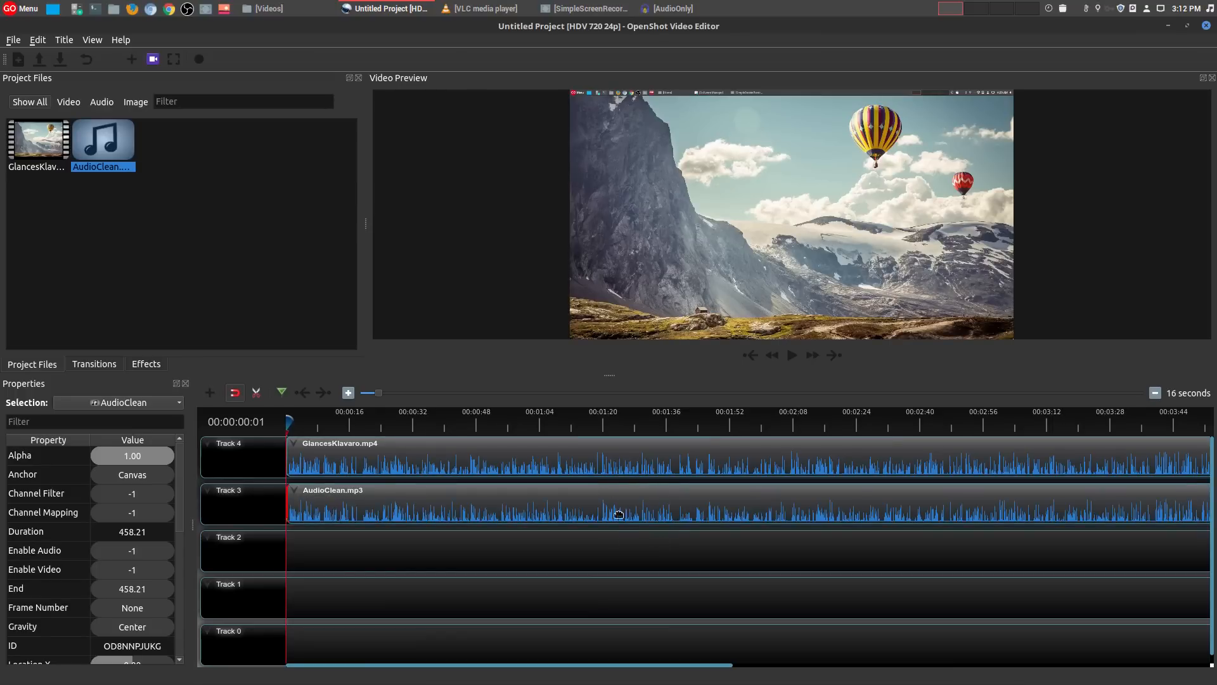
mouse_move(741, 485)
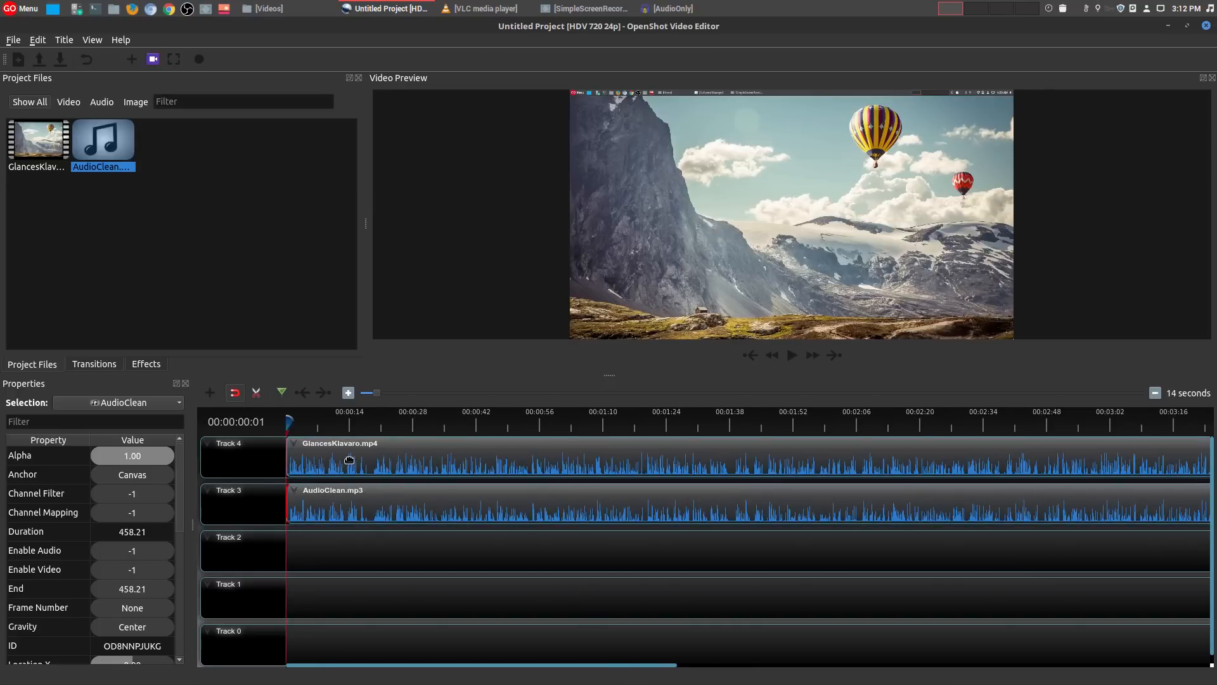
Lower GlancesKlavaro.mp4's volume over the entire clip, leaving it selected.
left_click(349, 458)
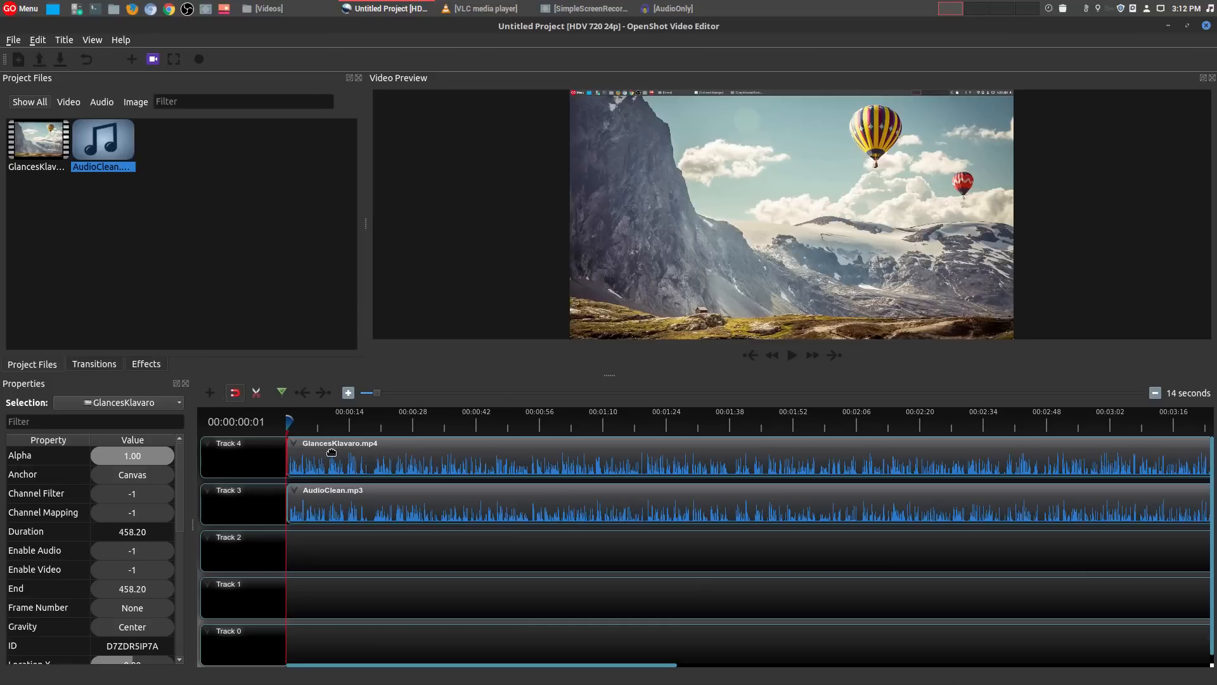
mouse_move(432, 458)
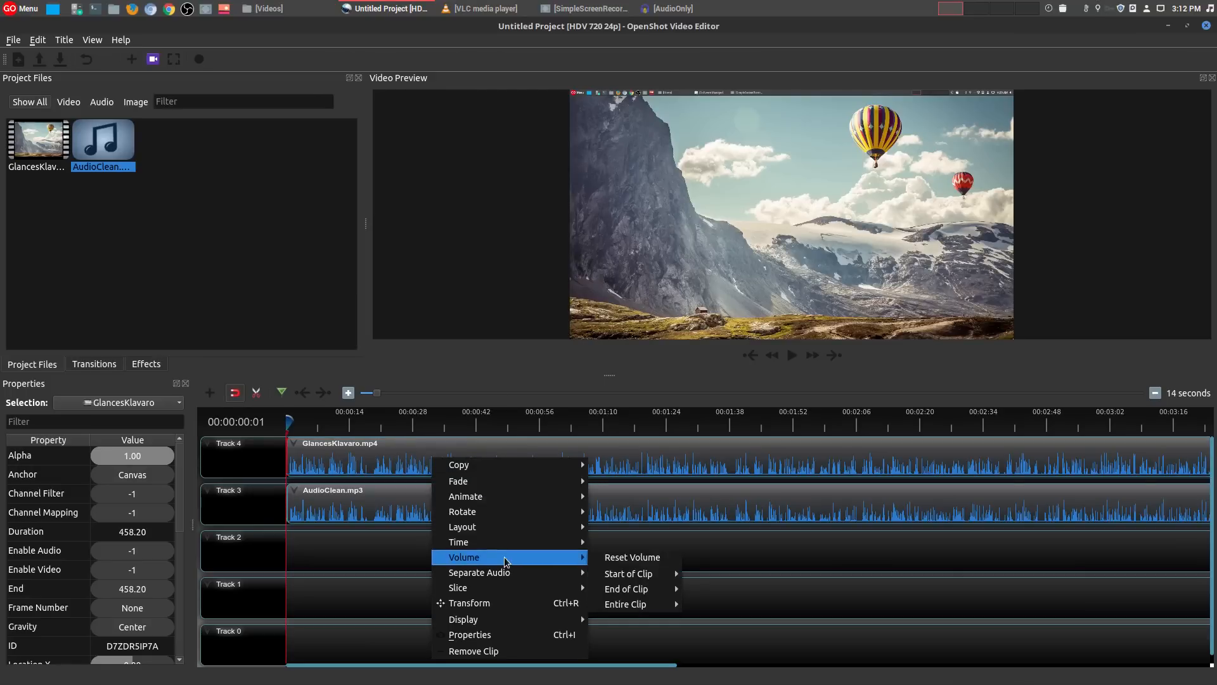
mouse_move(625, 604)
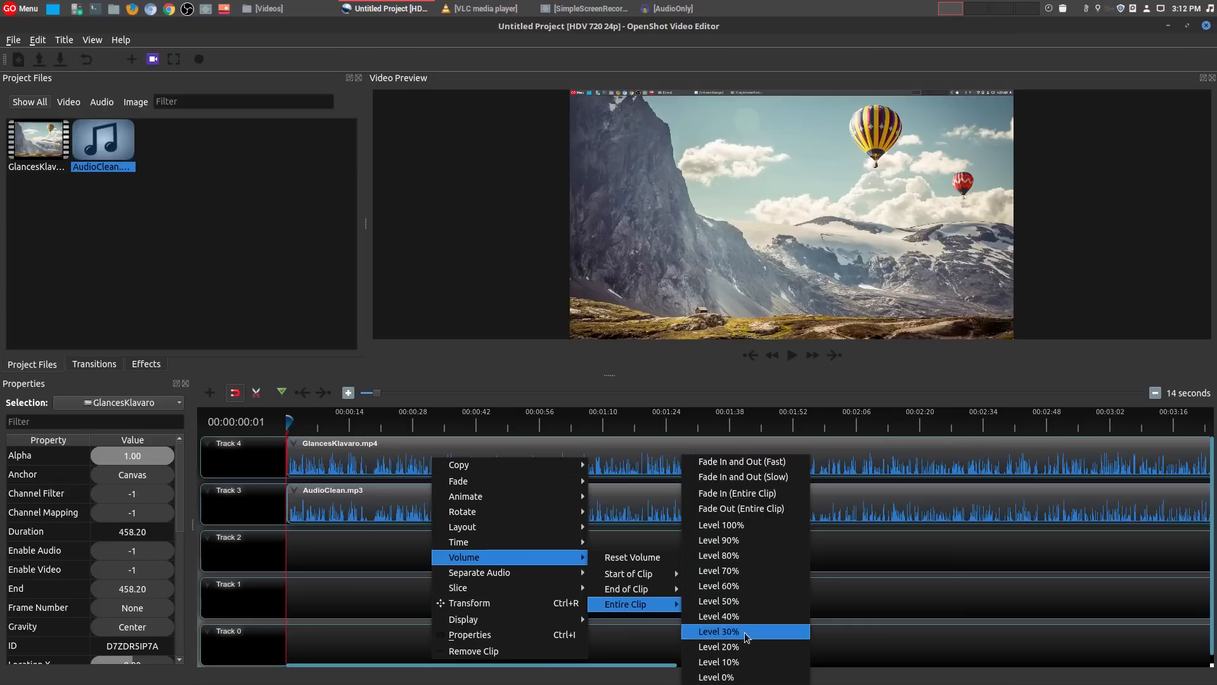
left_click(717, 631)
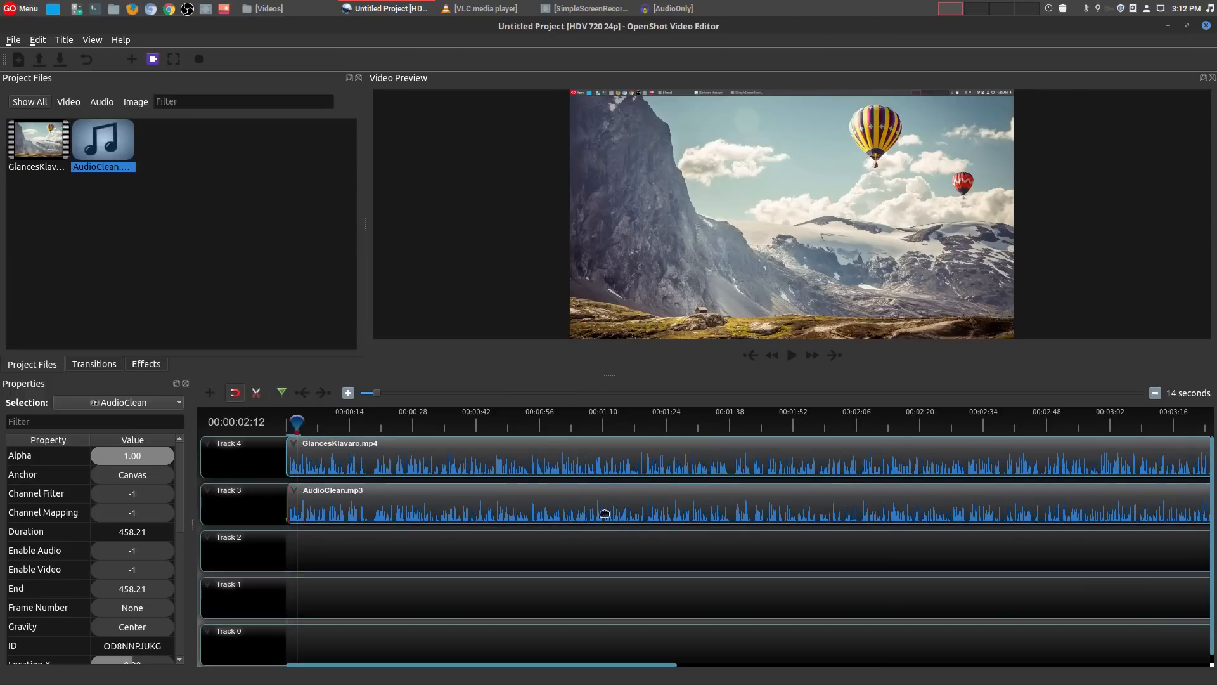
mouse_move(495, 495)
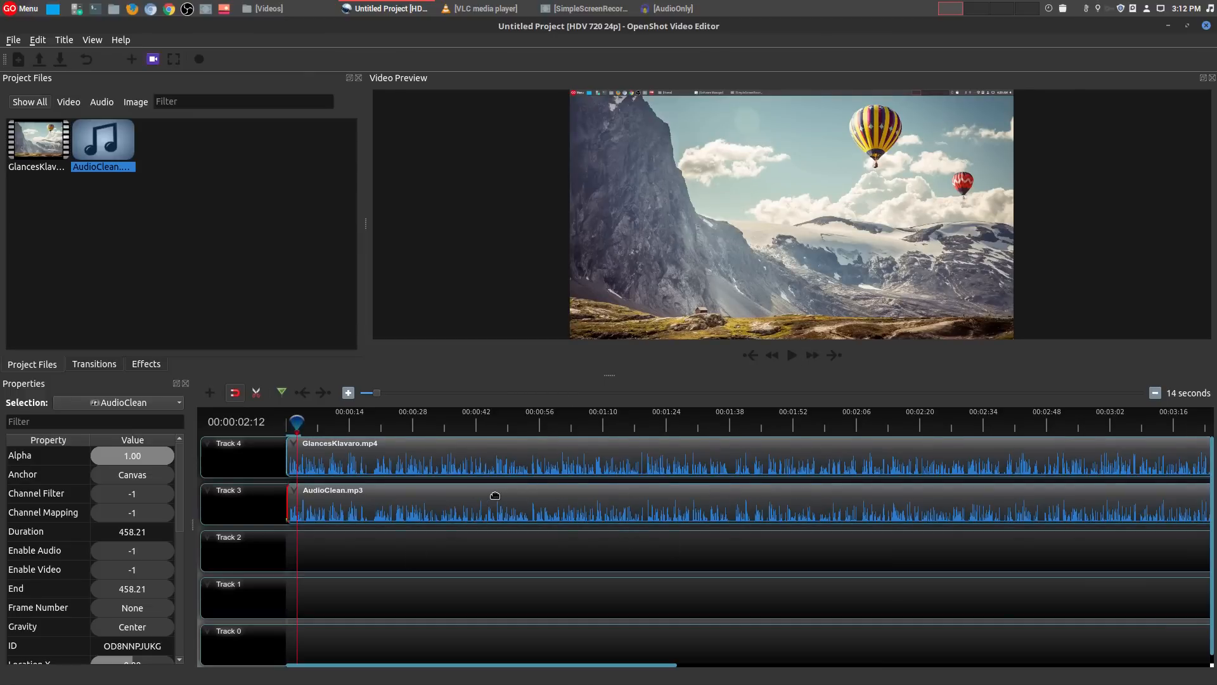
left_click(365, 458)
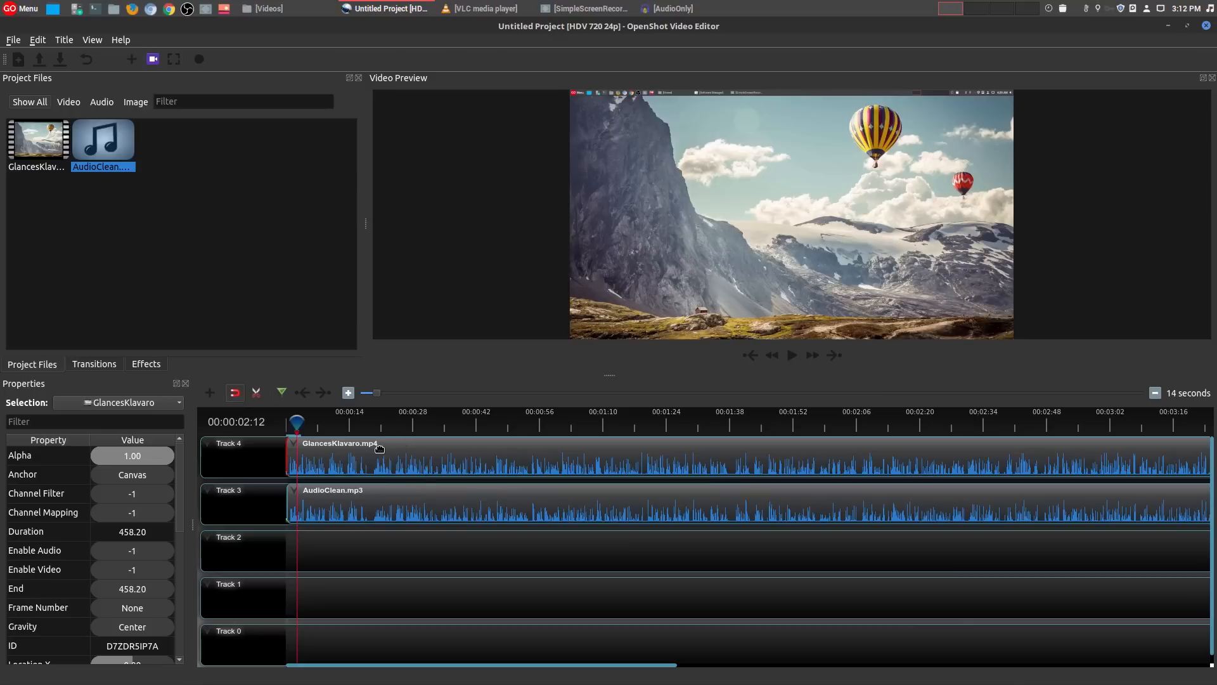
mouse_move(412, 456)
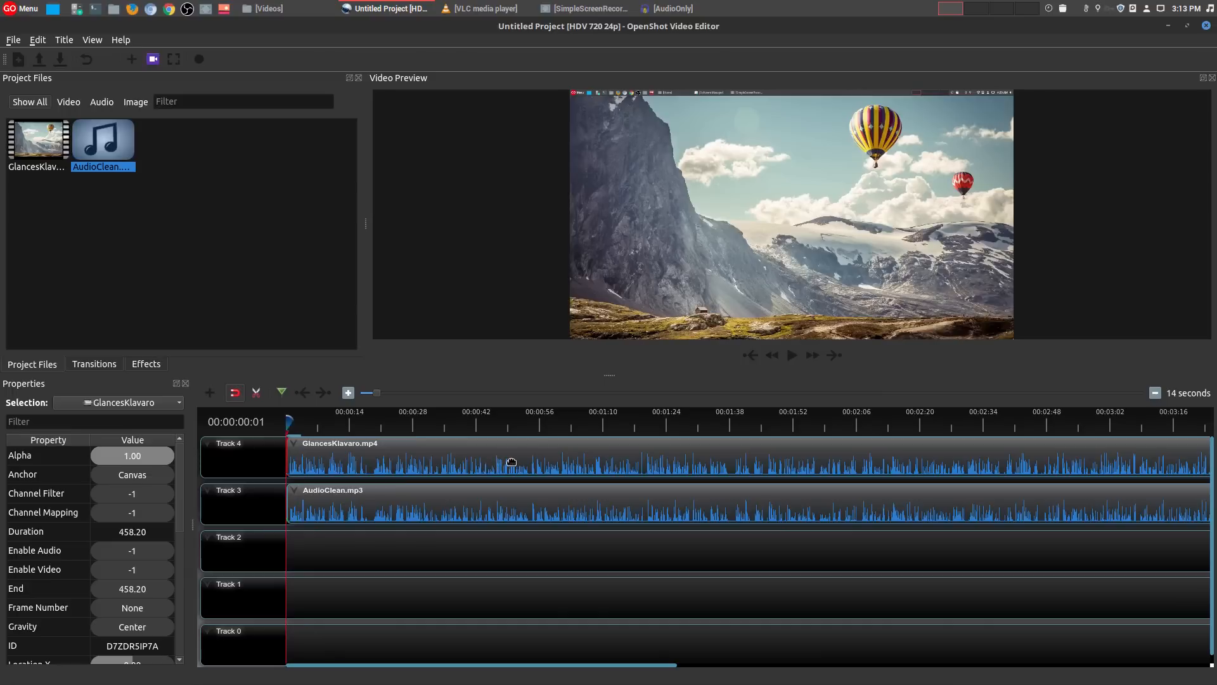
left_click(516, 421)
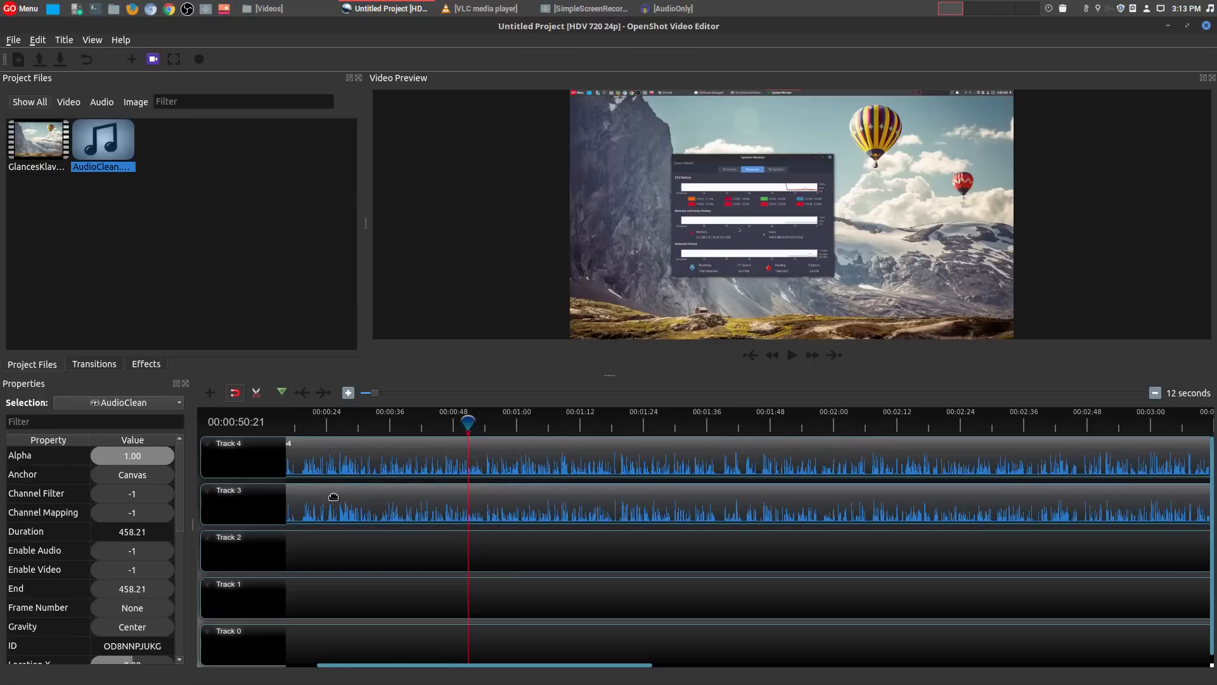
right_click(241, 454)
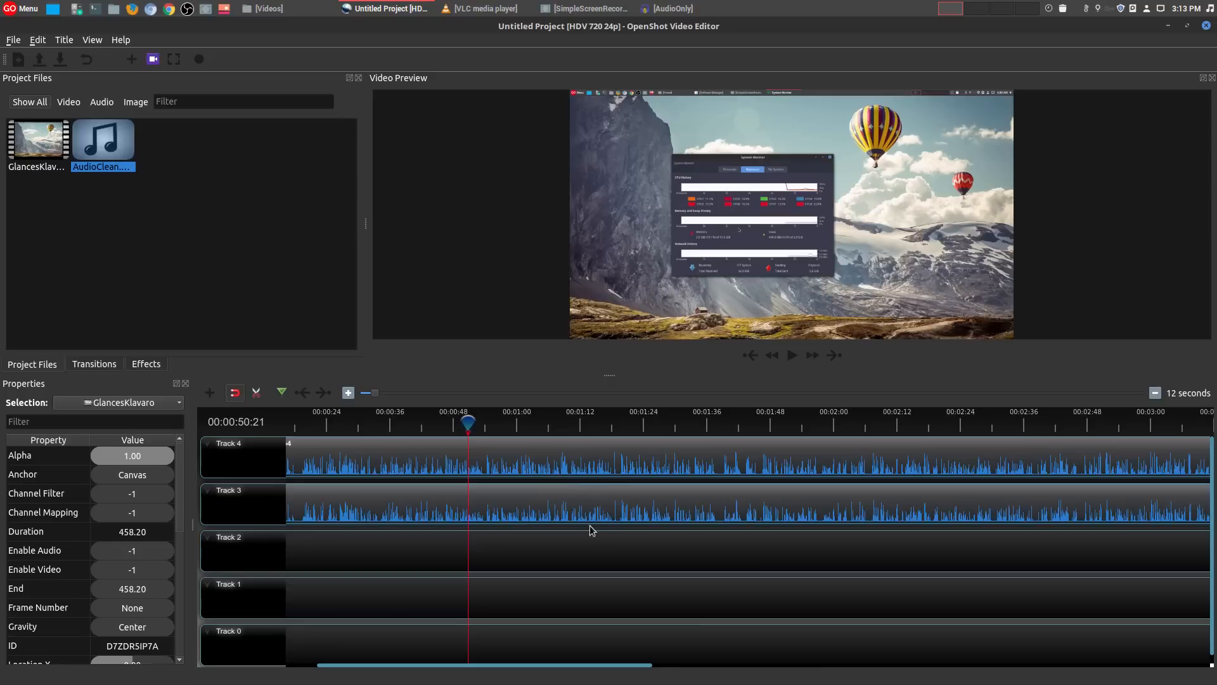
mouse_move(658, 485)
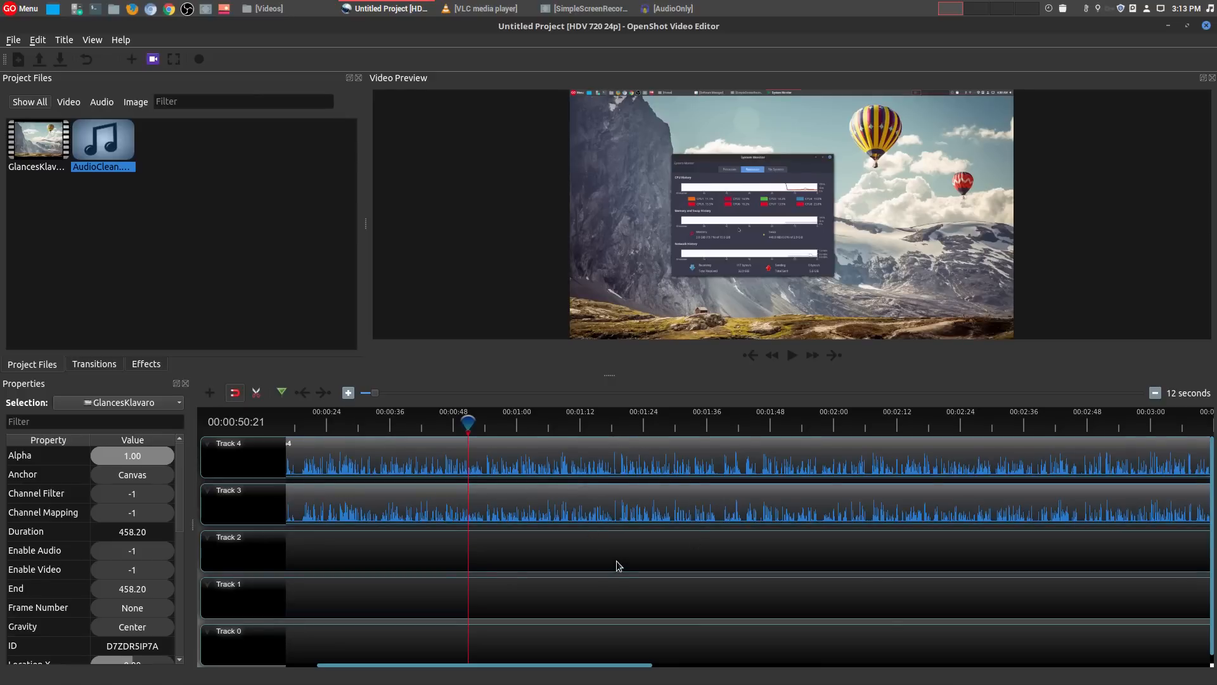
mouse_move(643, 563)
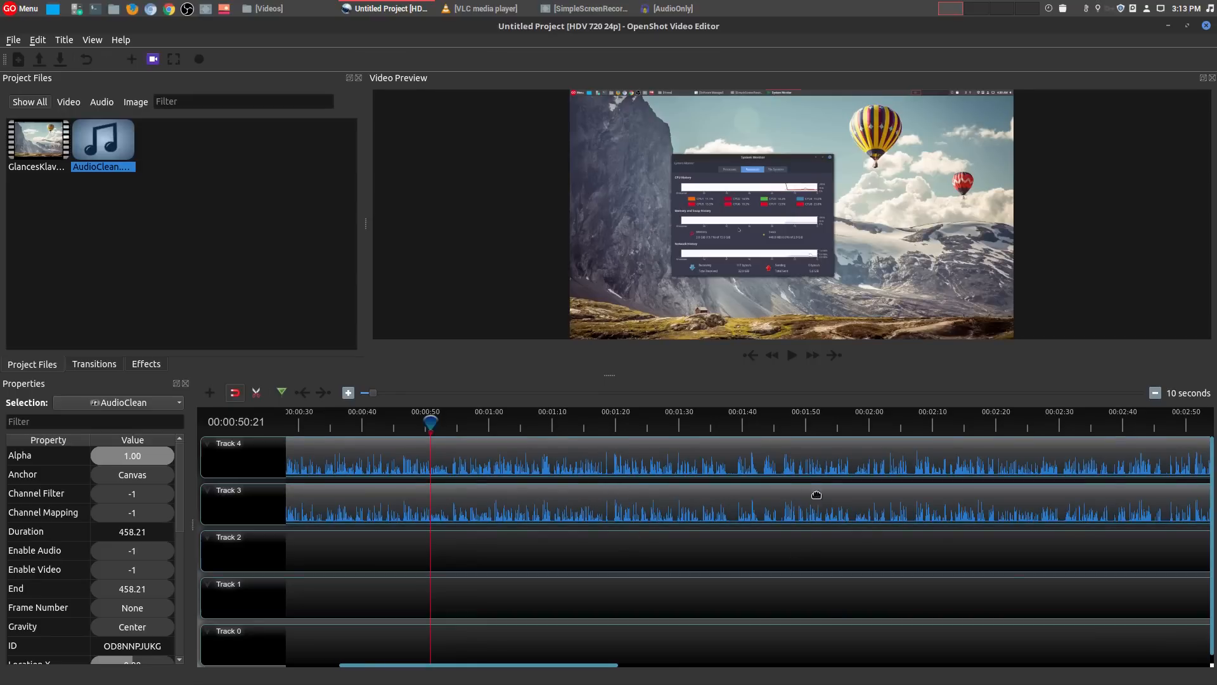
mouse_move(733, 549)
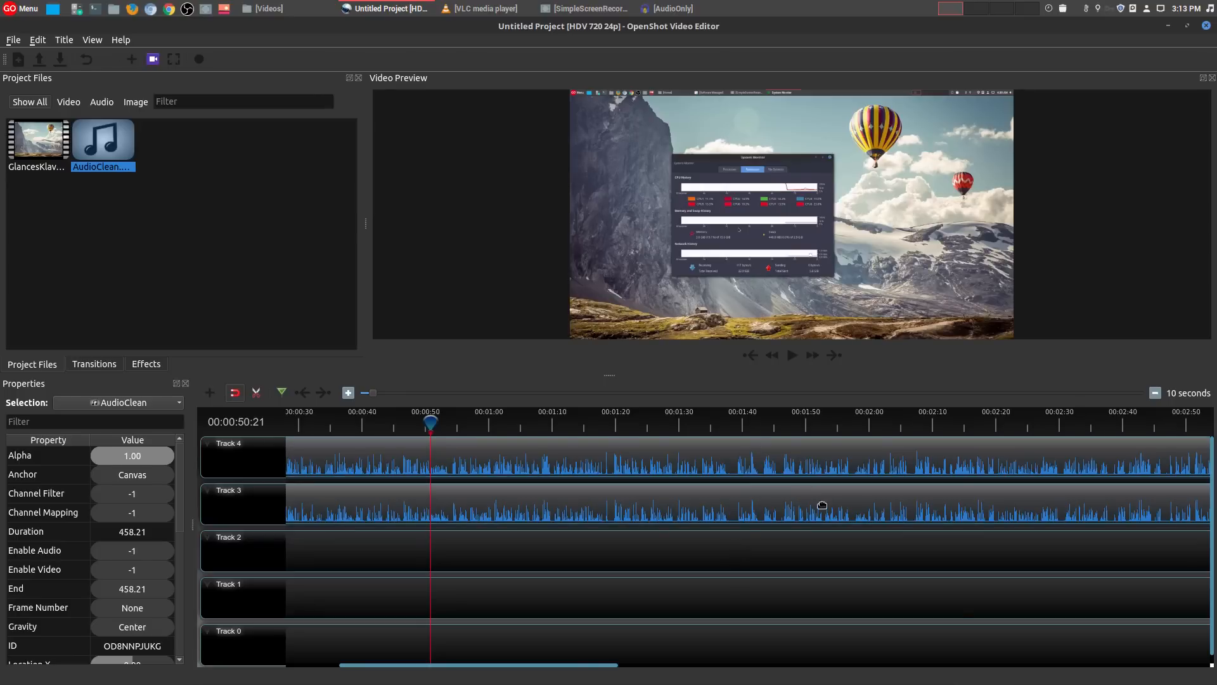
mouse_move(741, 531)
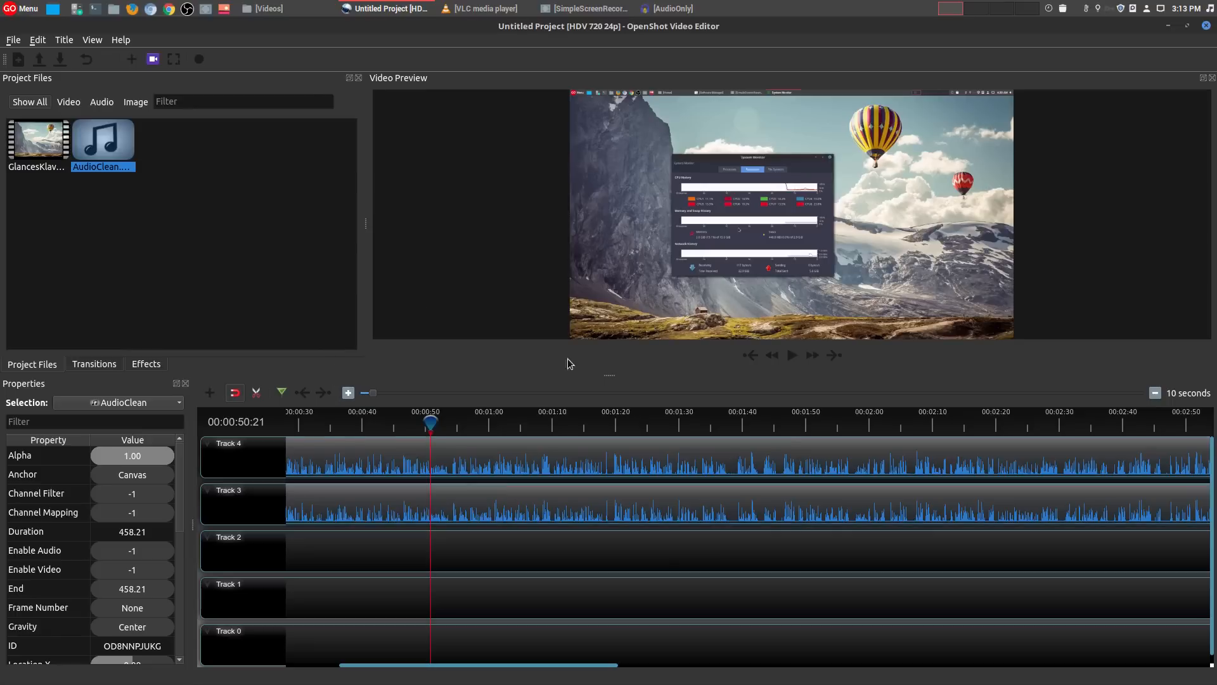
mouse_move(689, 461)
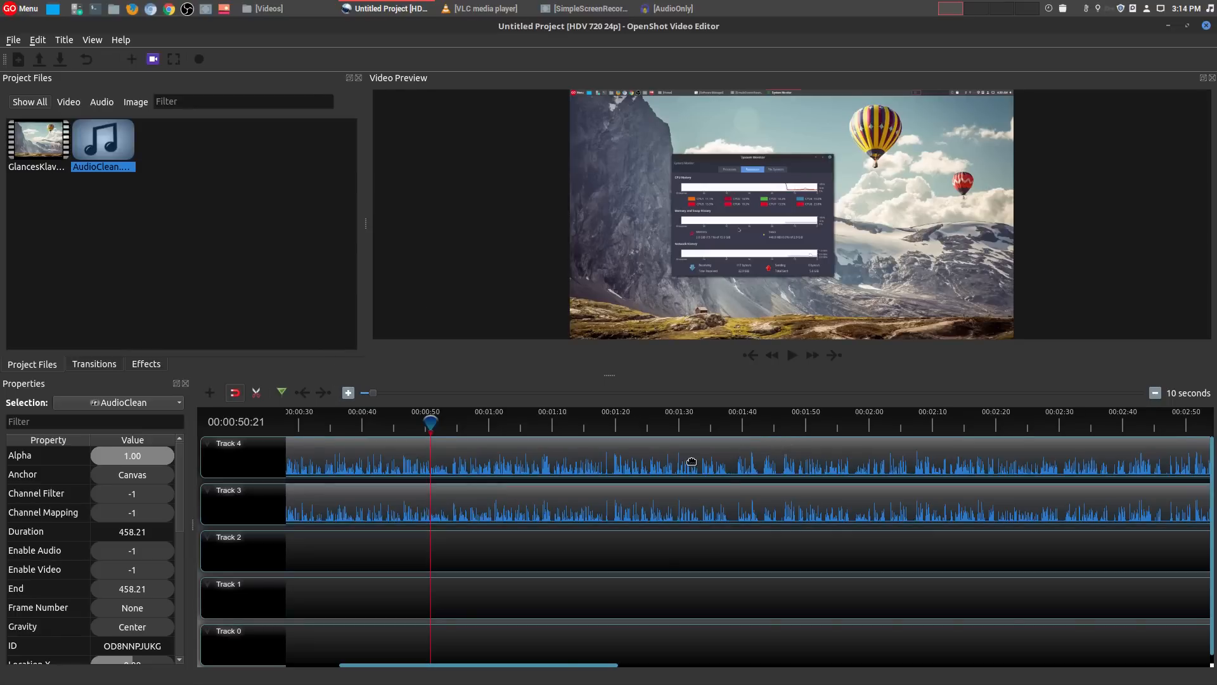
mouse_move(782, 522)
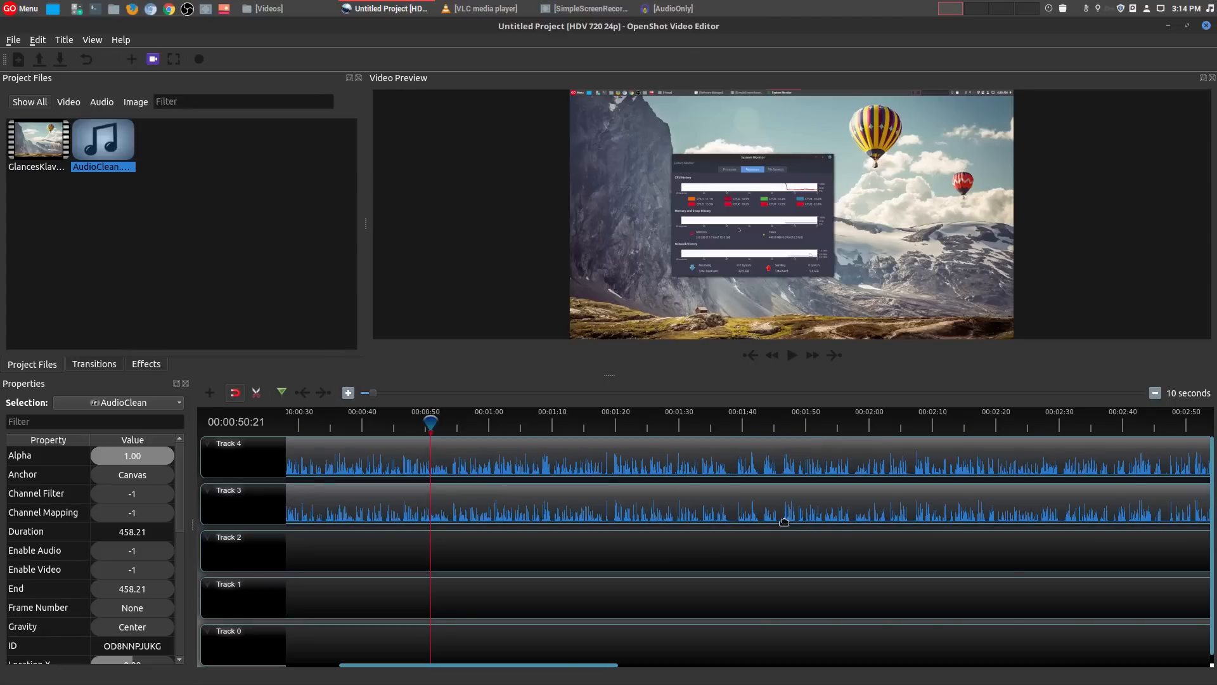
mouse_move(653, 553)
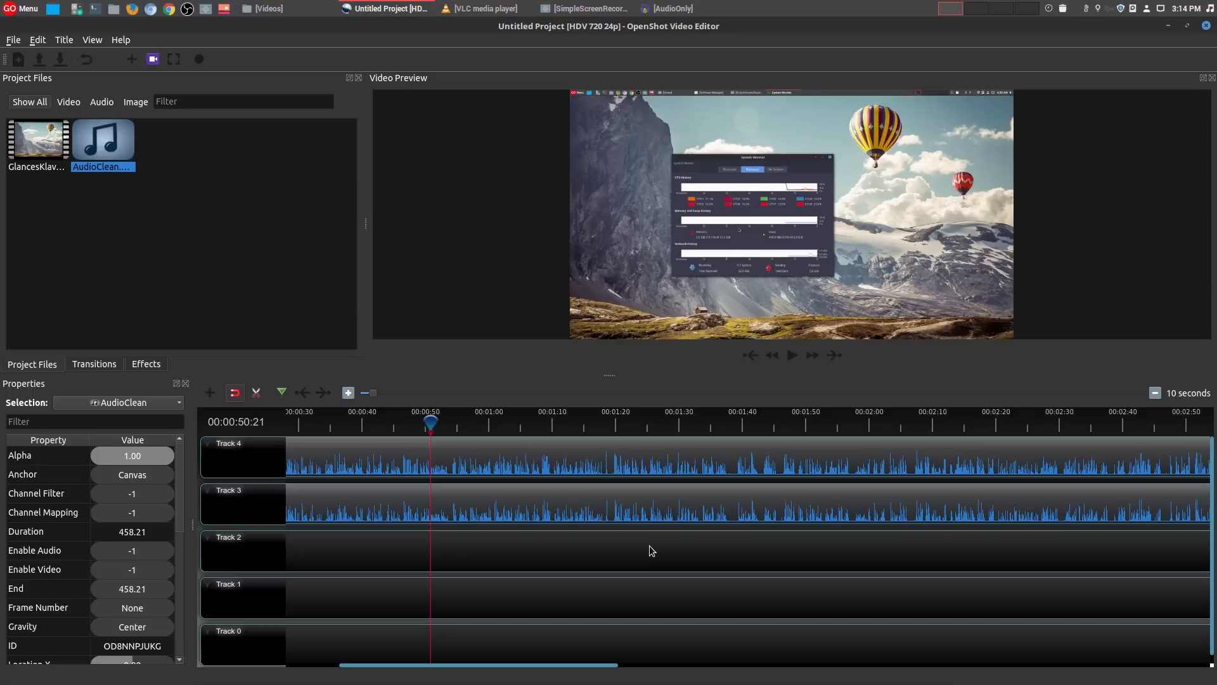
mouse_move(202, 481)
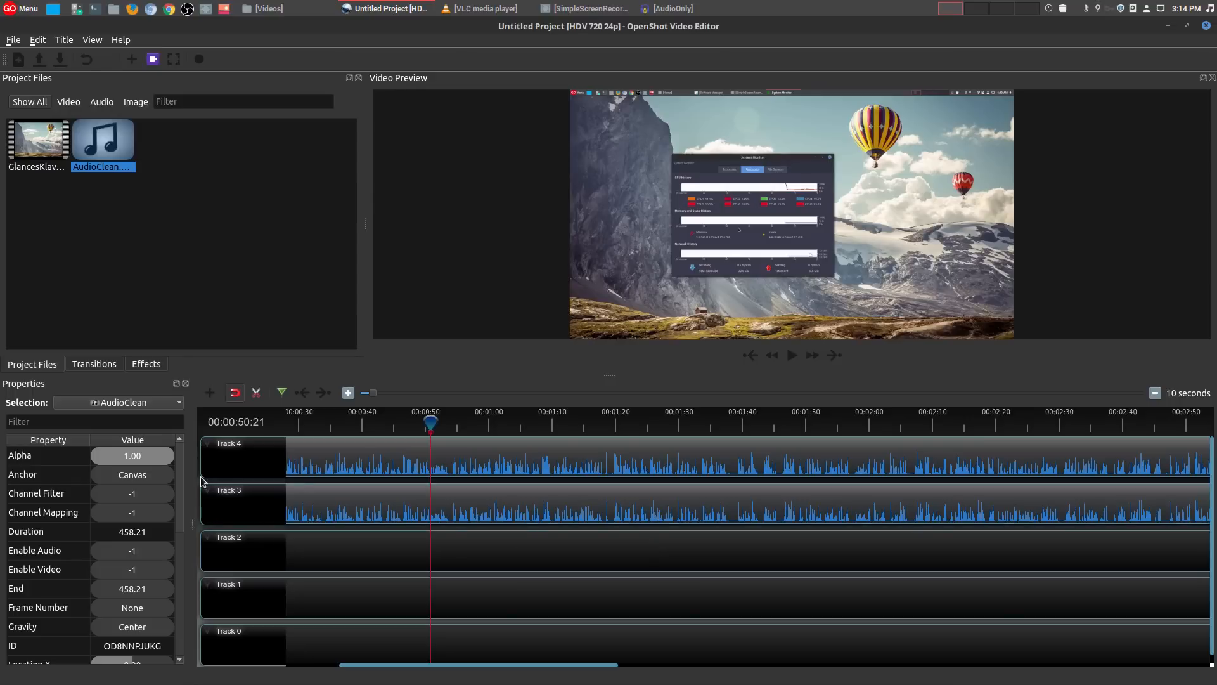